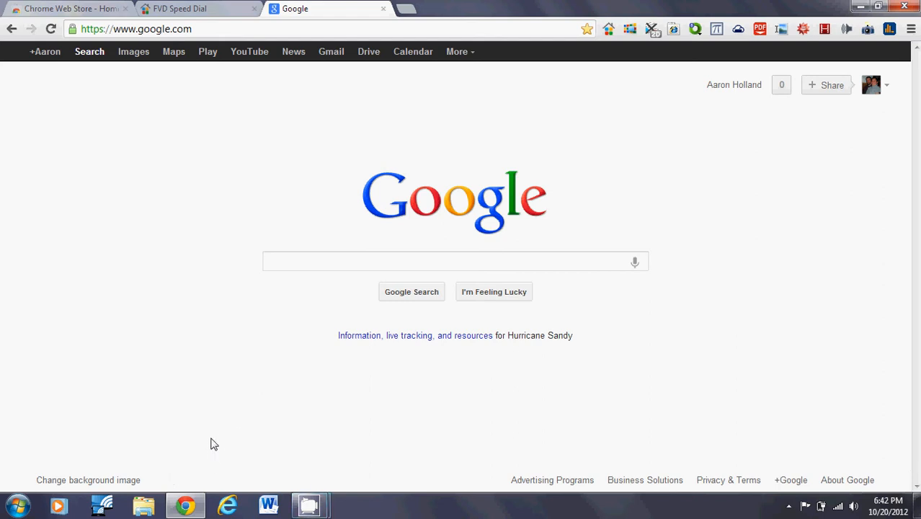
mouse_move(259, 330)
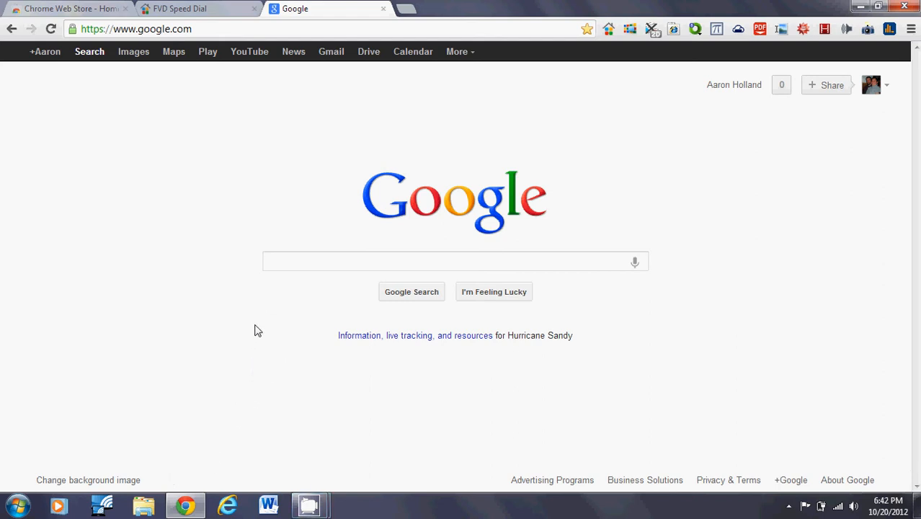
mouse_move(258, 318)
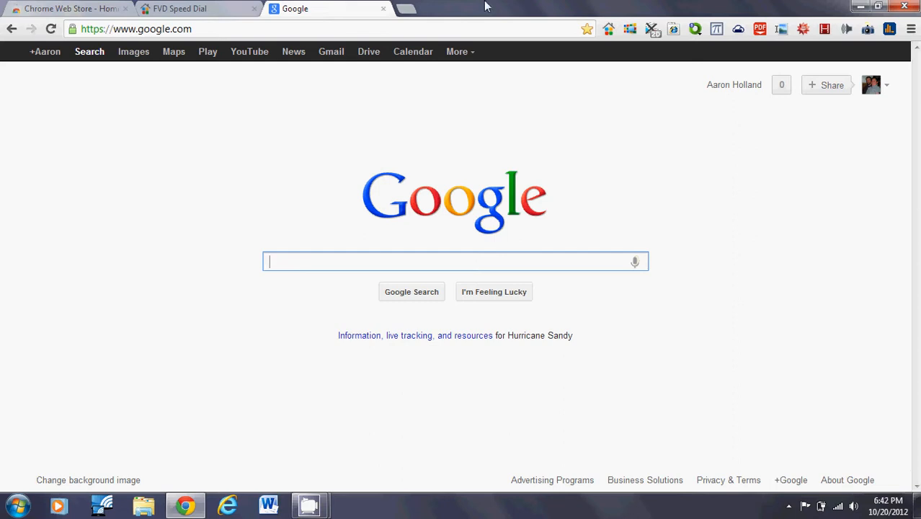
mouse_move(415, 139)
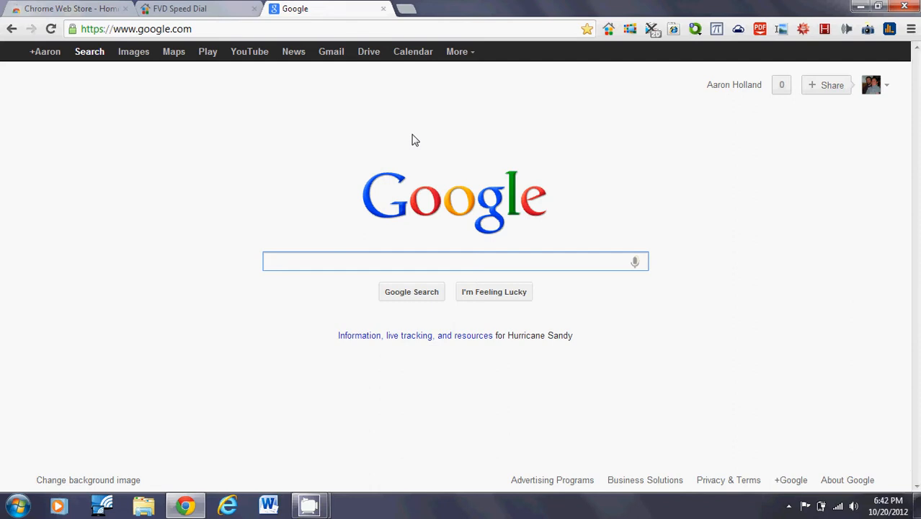
Type 'Hello the' into the Google search box to trigger the instant-results layout
click(455, 261)
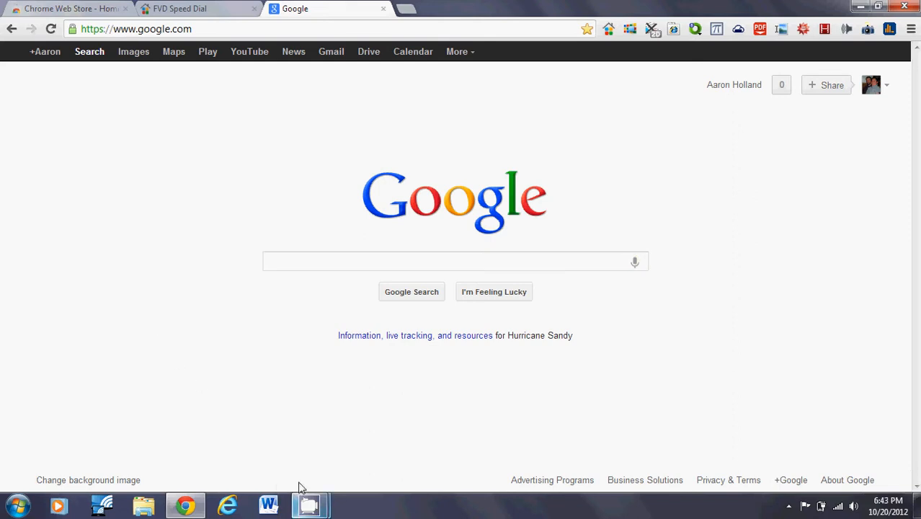
click(310, 505)
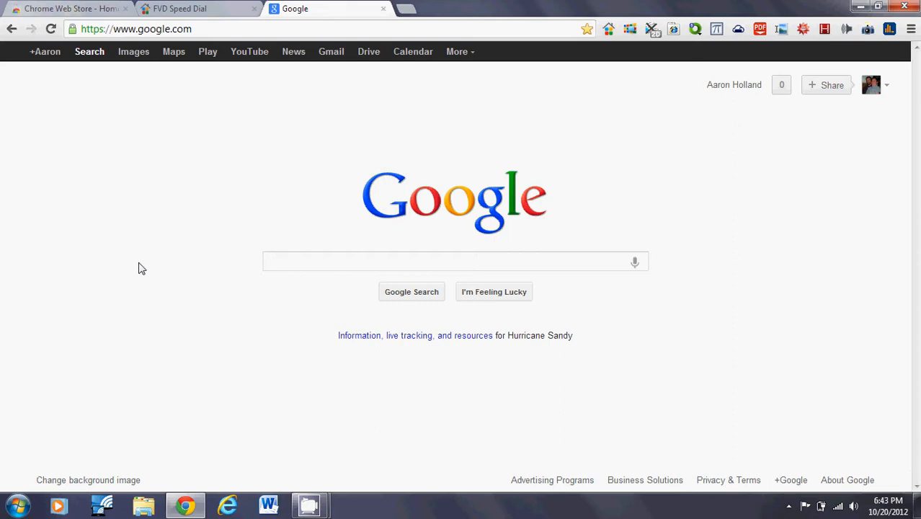
click(434, 261)
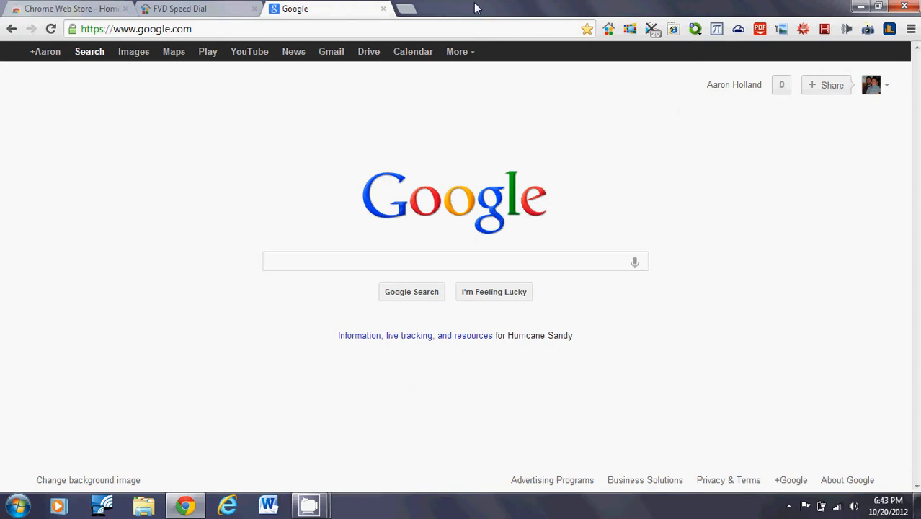
mouse_move(382, 340)
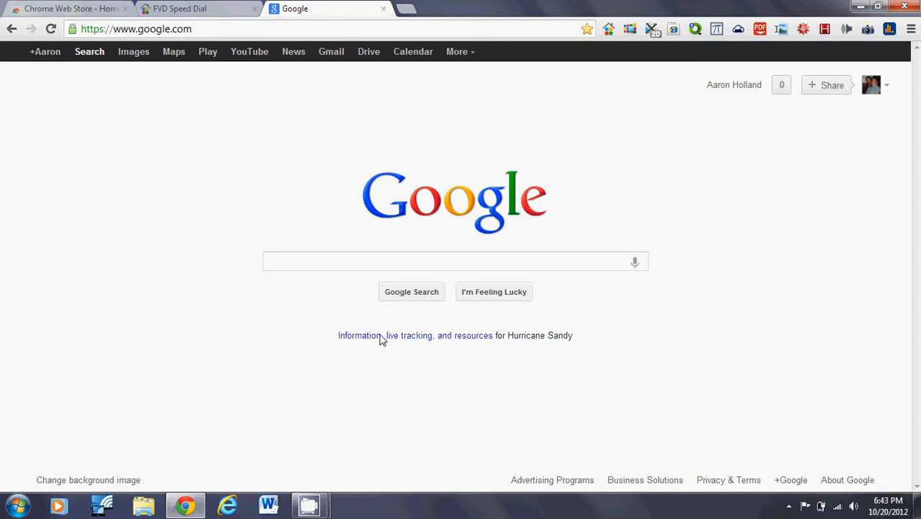
click(788, 505)
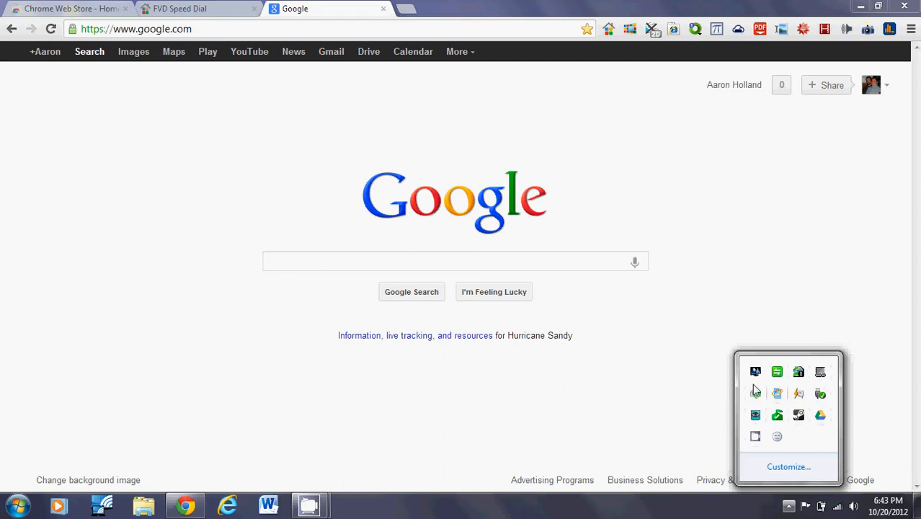
mouse_move(833, 389)
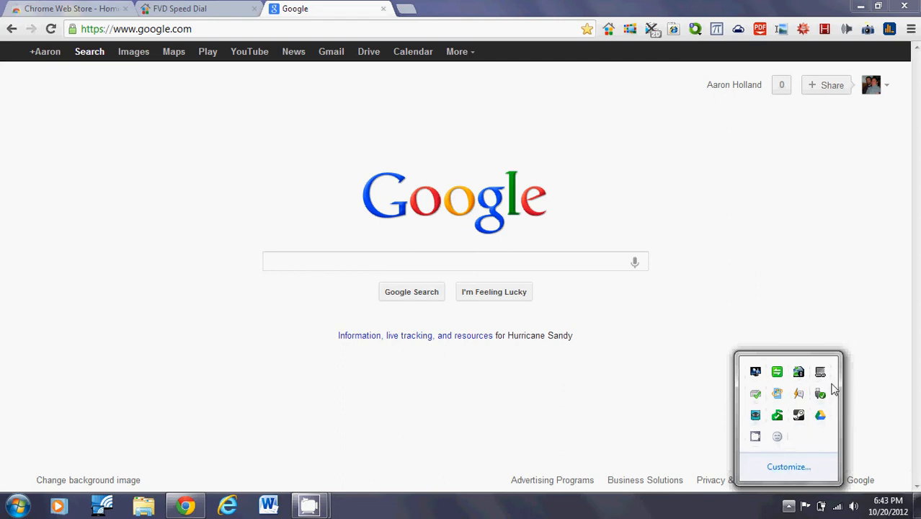
mouse_move(525, 116)
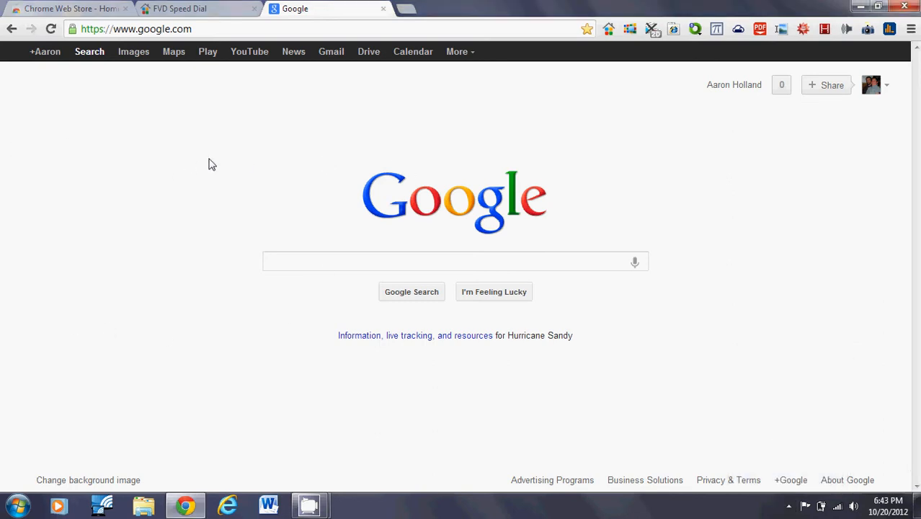
mouse_move(220, 132)
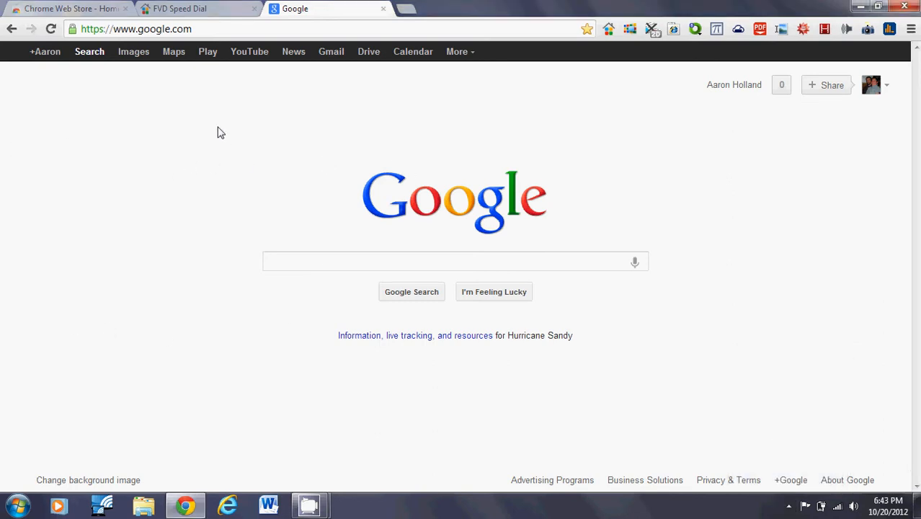
mouse_move(224, 133)
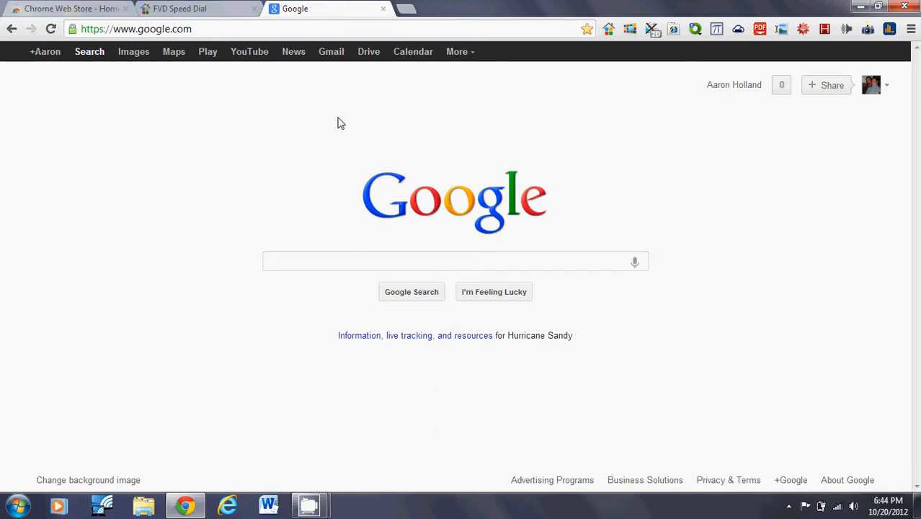
mouse_move(246, 120)
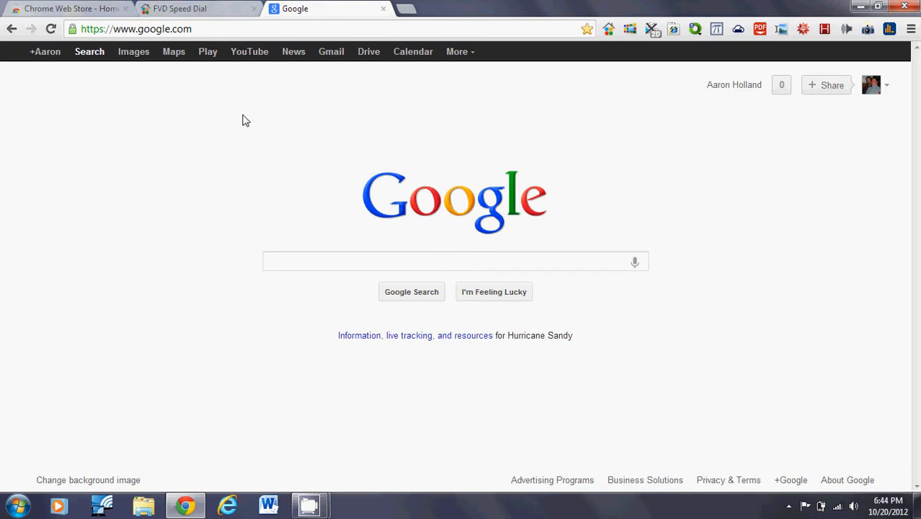
mouse_move(207, 128)
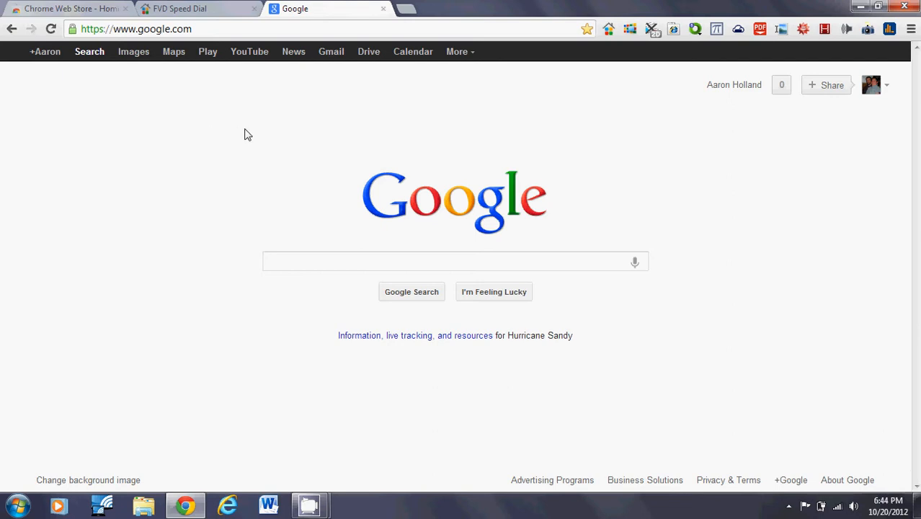
mouse_move(260, 137)
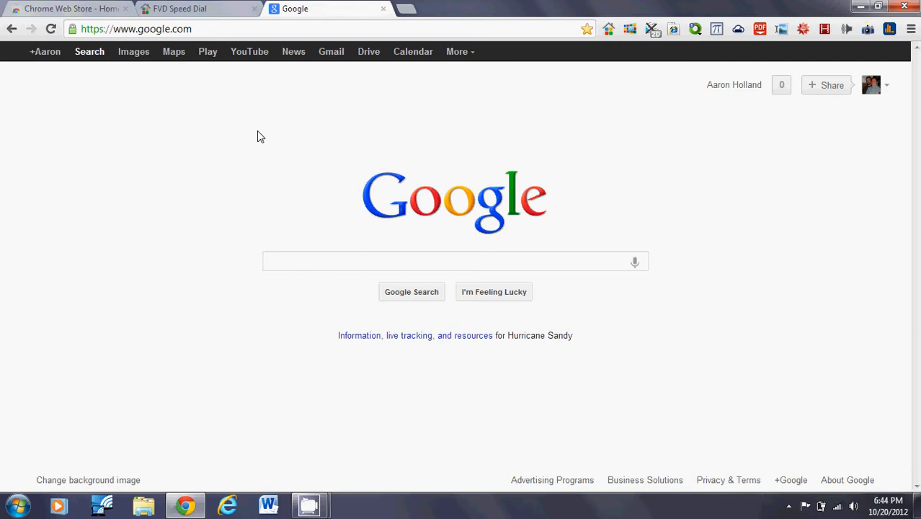
mouse_move(5, 197)
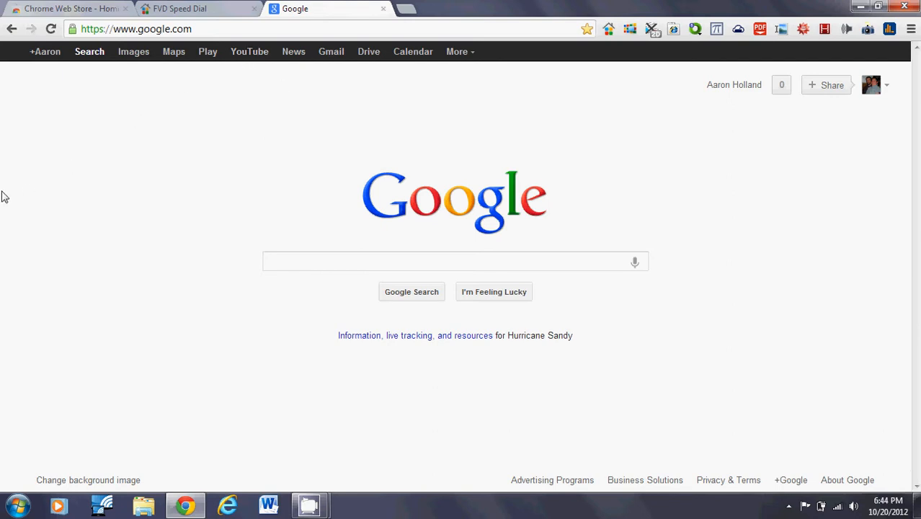
mouse_move(104, 196)
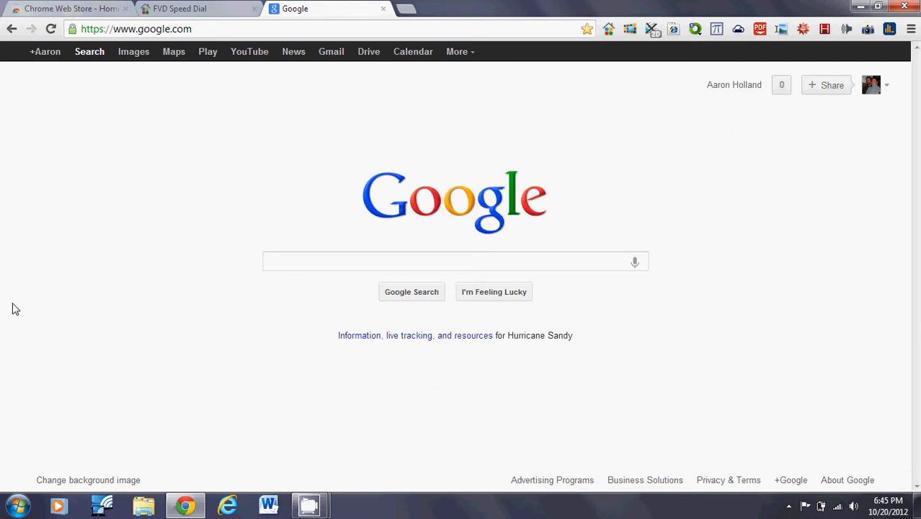
mouse_move(7, 324)
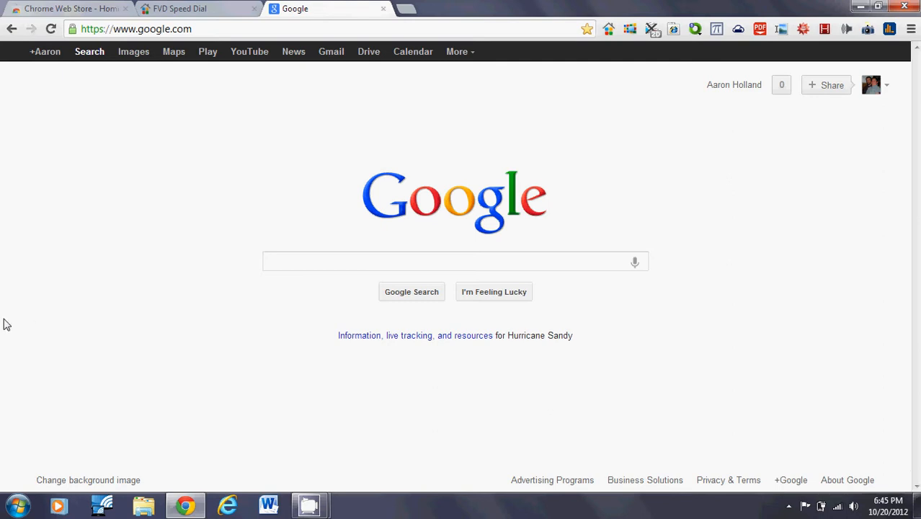
mouse_move(16, 437)
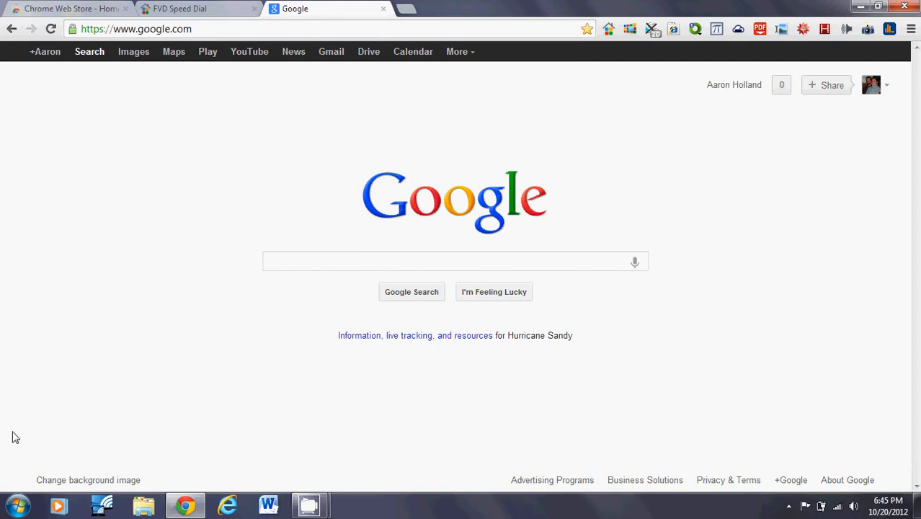
mouse_move(25, 438)
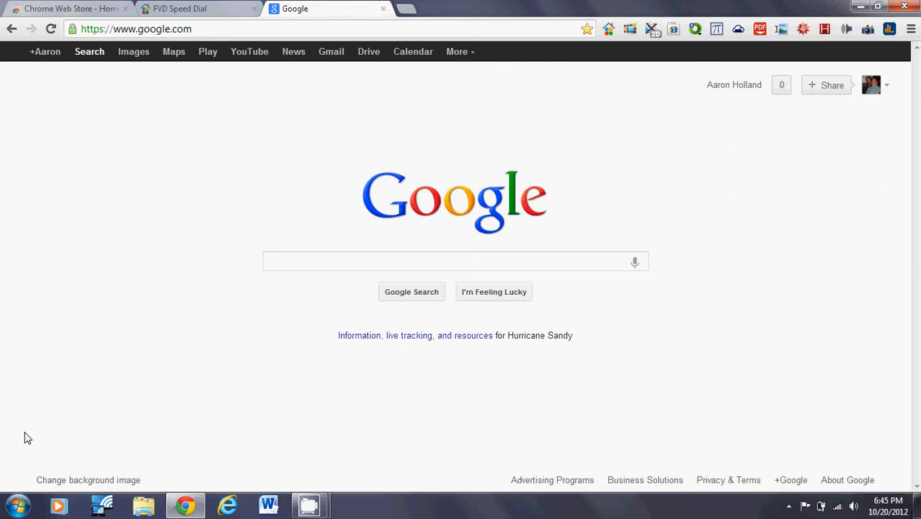
mouse_move(200, 315)
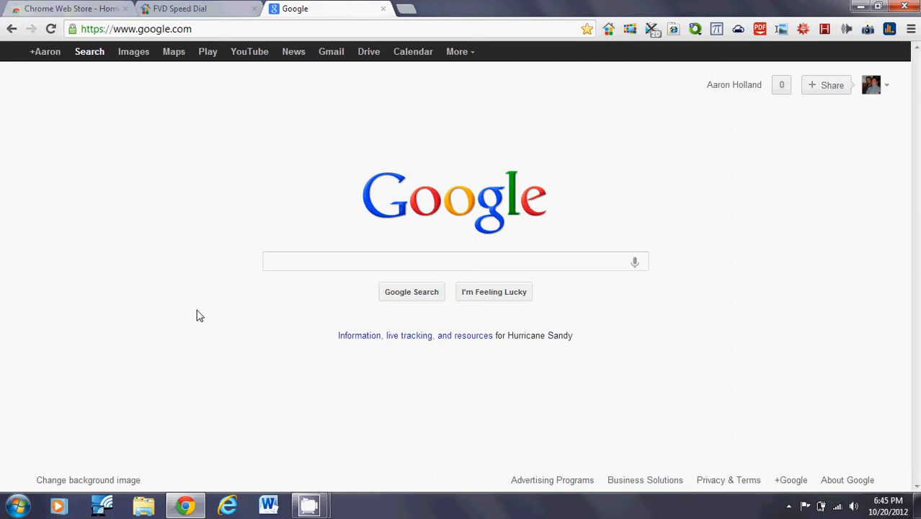
mouse_move(43, 396)
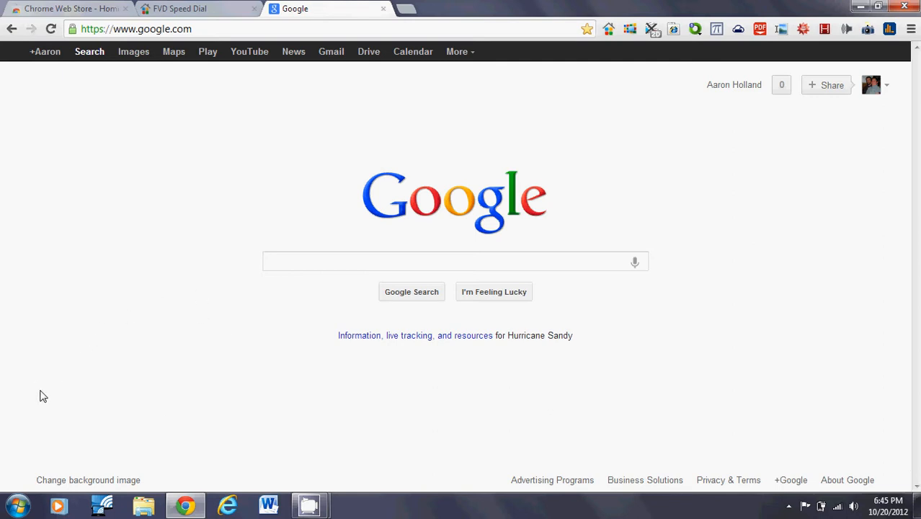
mouse_move(173, 250)
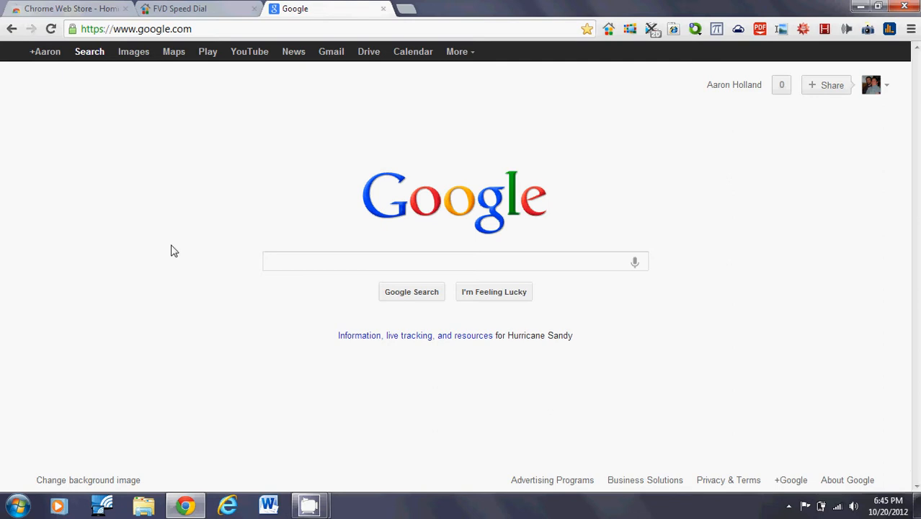
mouse_move(241, 173)
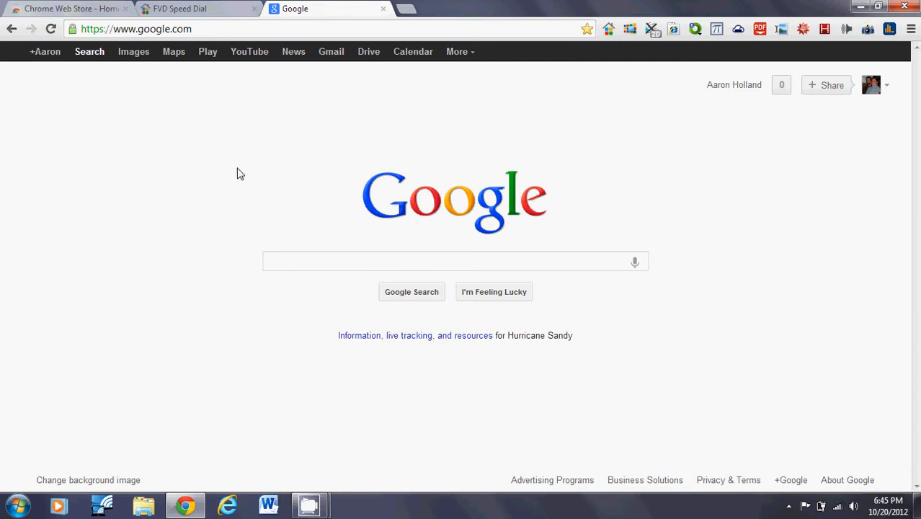
mouse_move(260, 199)
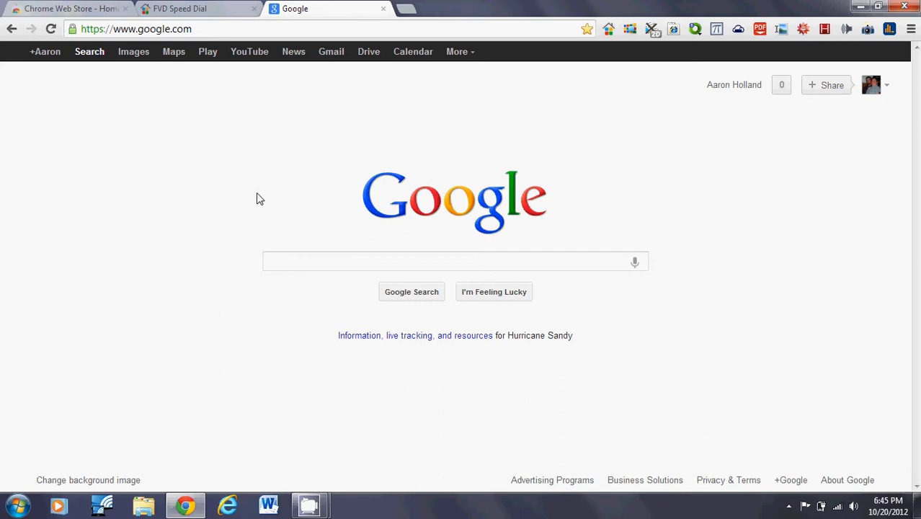
mouse_move(211, 142)
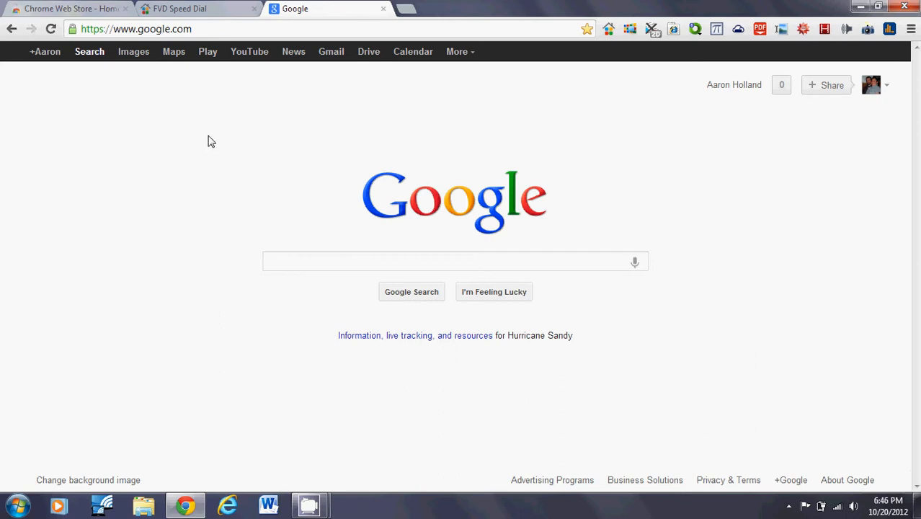
mouse_move(265, 119)
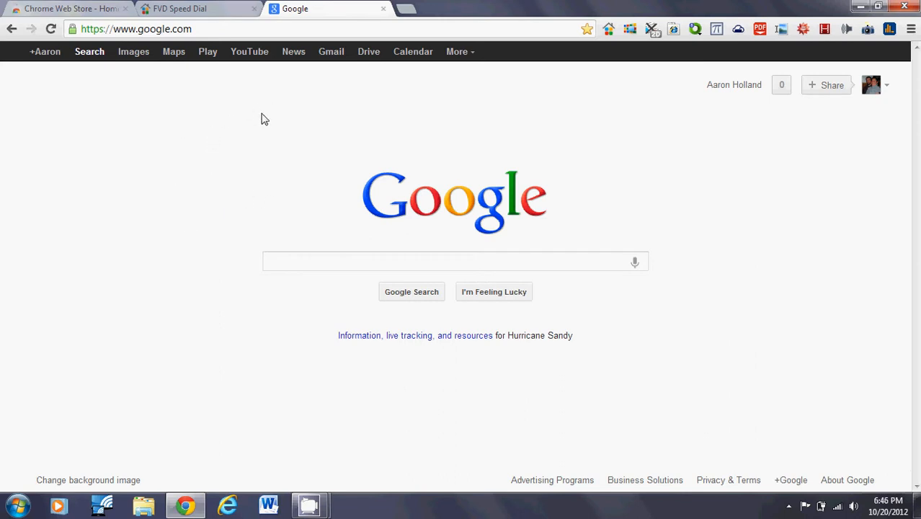
mouse_move(321, 98)
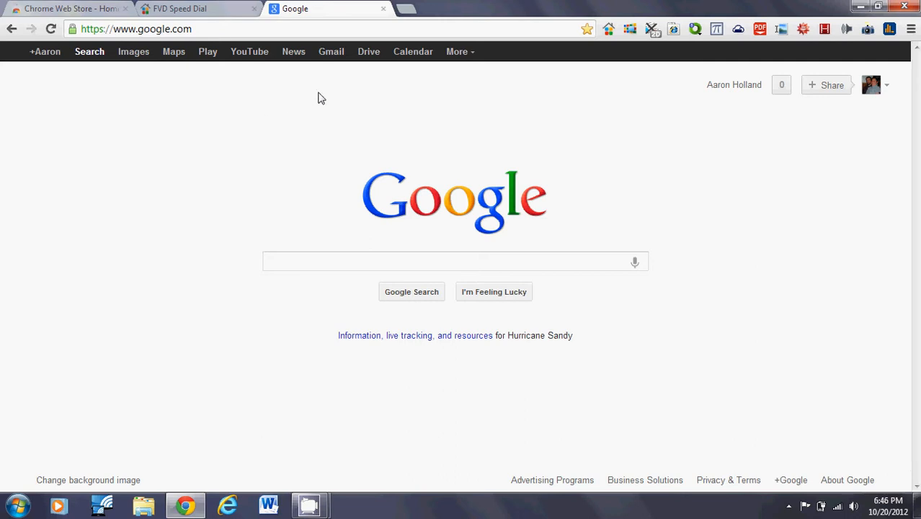
mouse_move(425, 162)
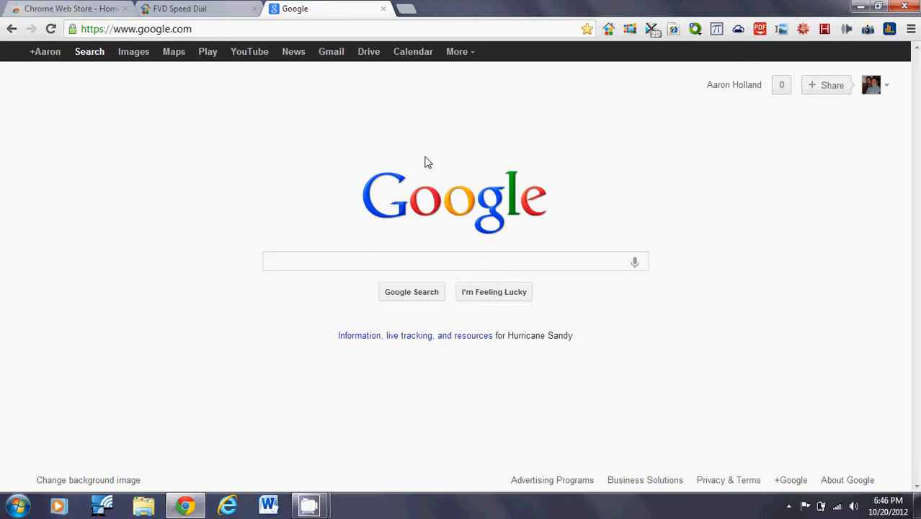
mouse_move(323, 281)
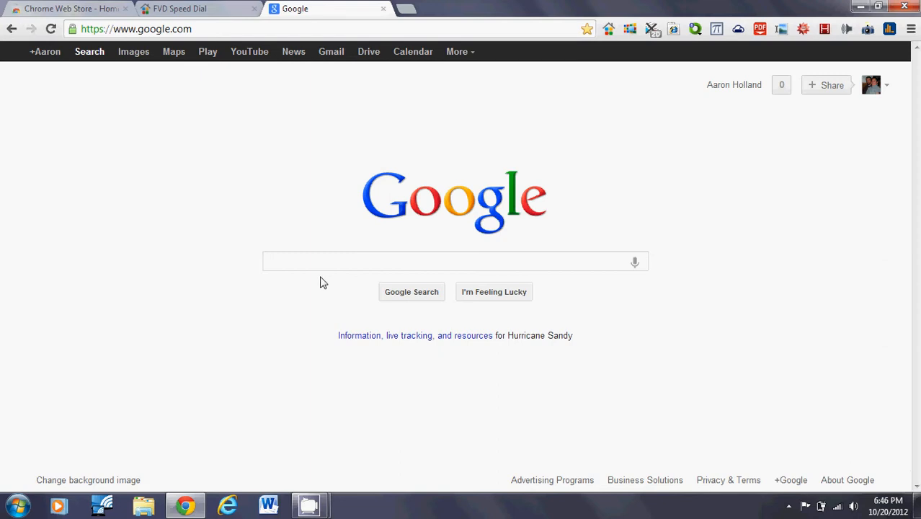
click(454, 261)
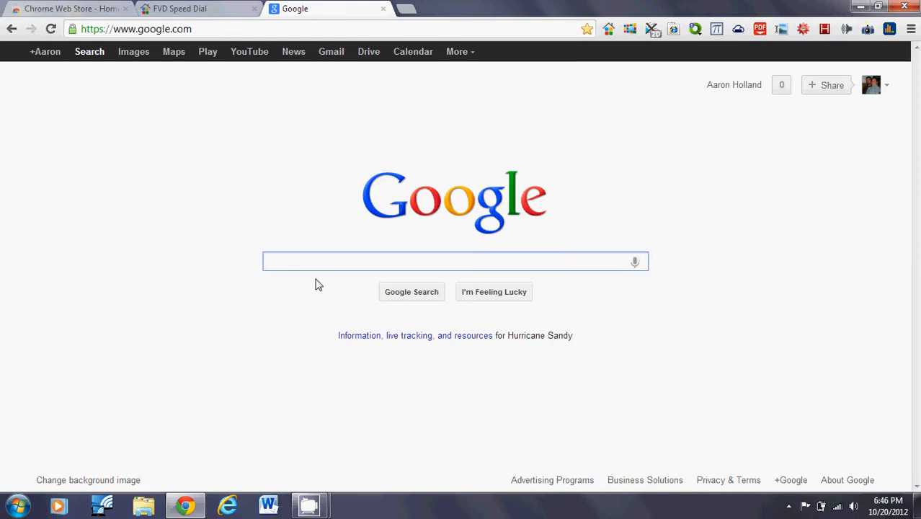
text(Hello the)
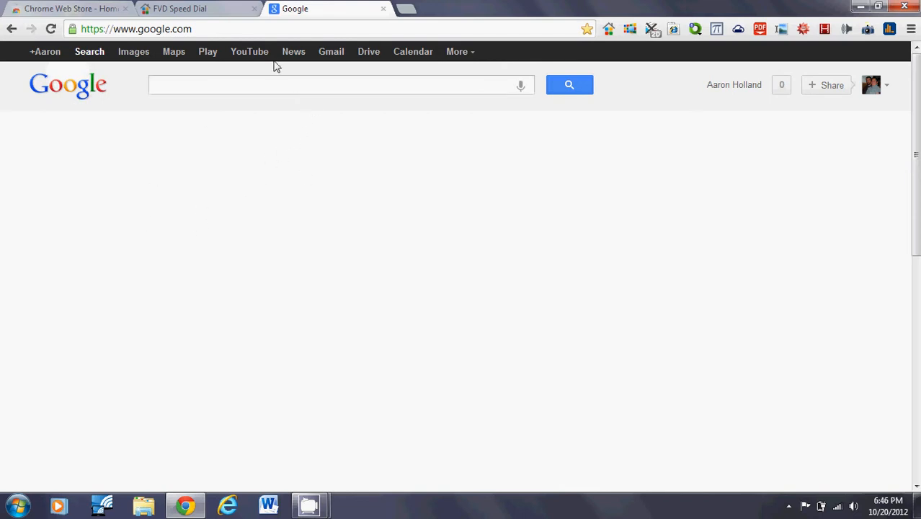
mouse_move(208, 51)
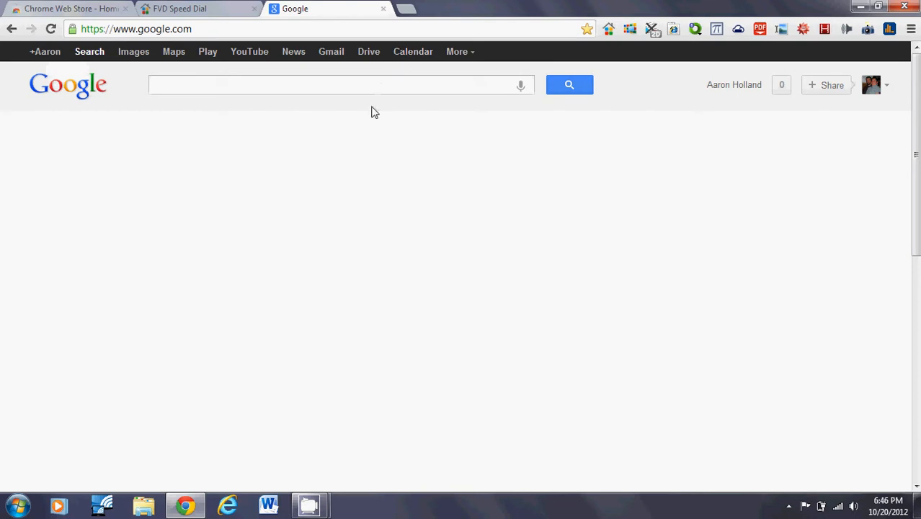
Bring the Chrome Web Store tab to the front
click(68, 8)
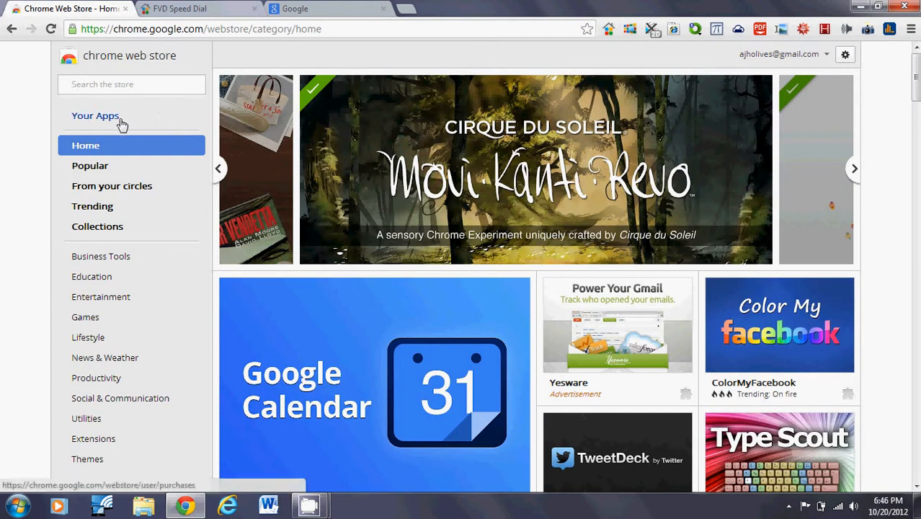
mouse_move(109, 121)
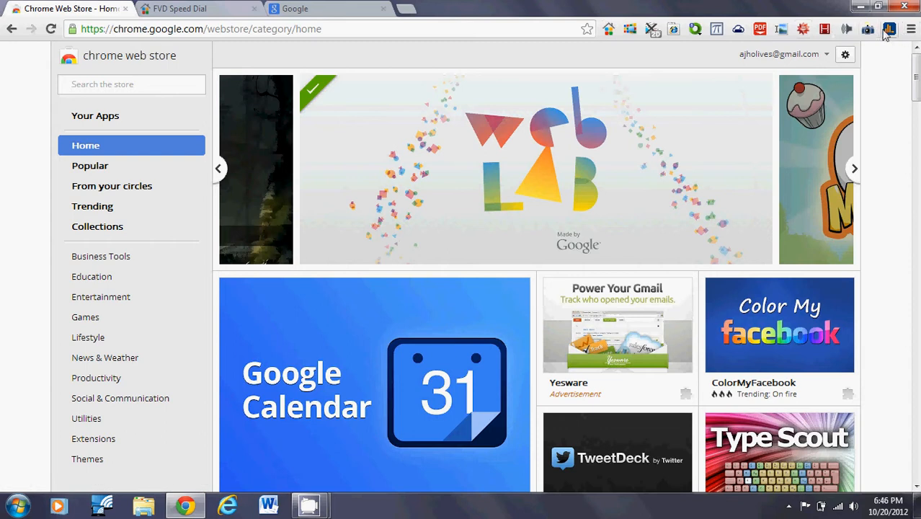
mouse_move(694, 36)
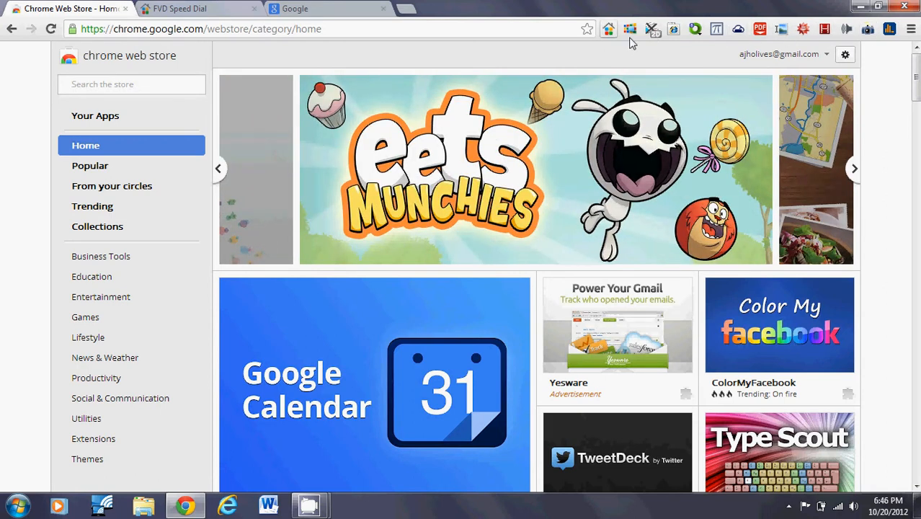
mouse_move(657, 38)
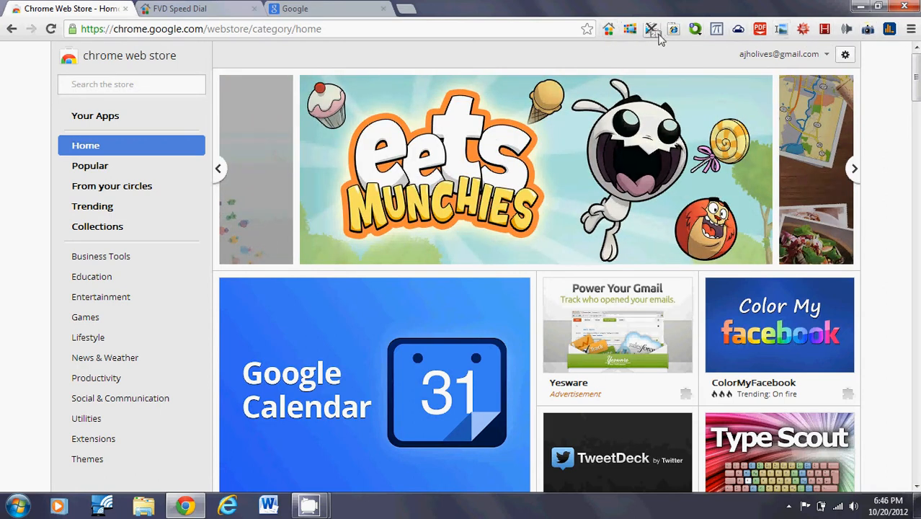
mouse_move(384, 142)
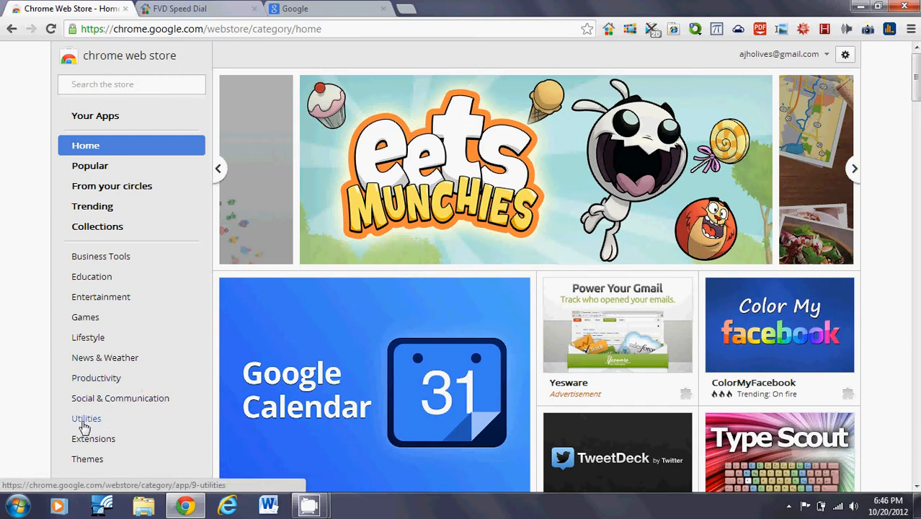
mouse_move(93, 438)
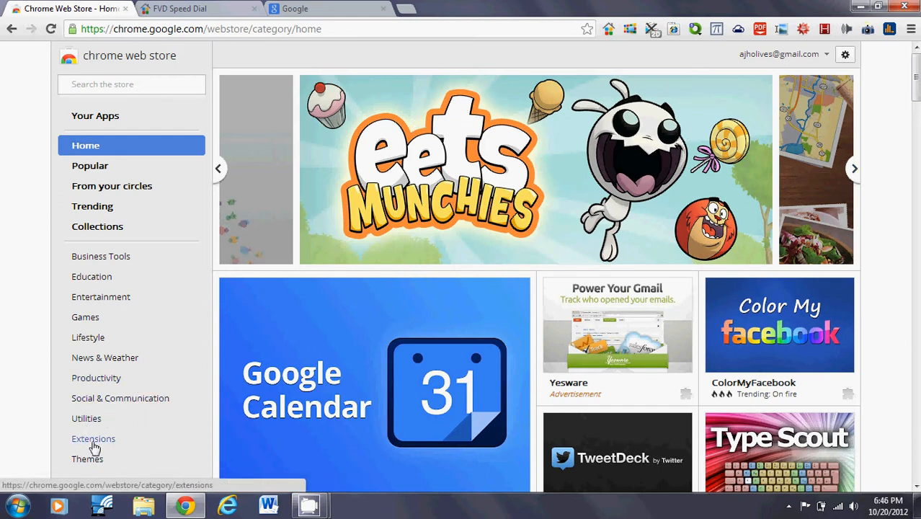
Open the store's Extensions category and scroll through its extension tiles
click(93, 438)
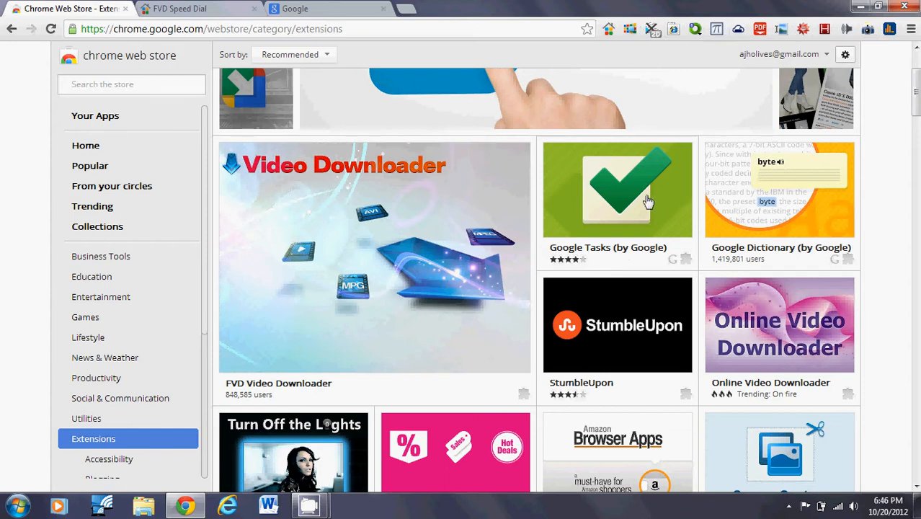
mouse_move(744, 79)
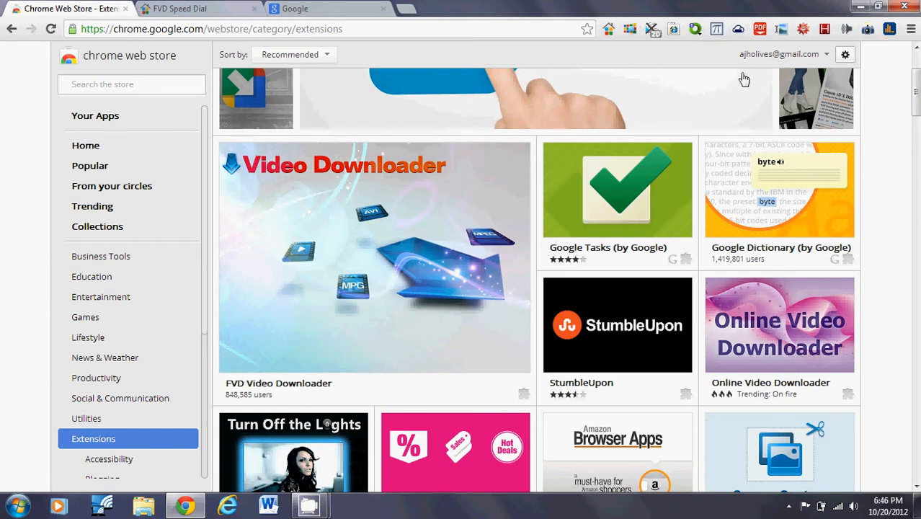
mouse_move(626, 105)
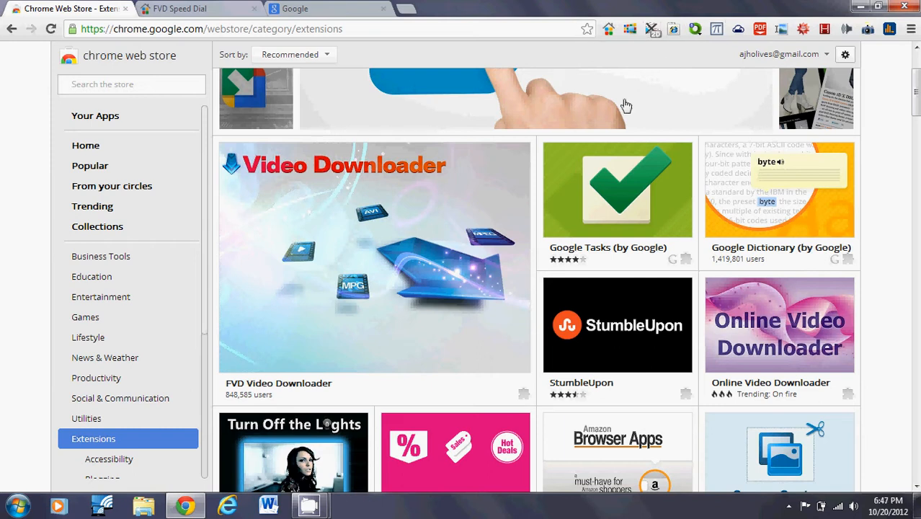
scroll(down, 3)
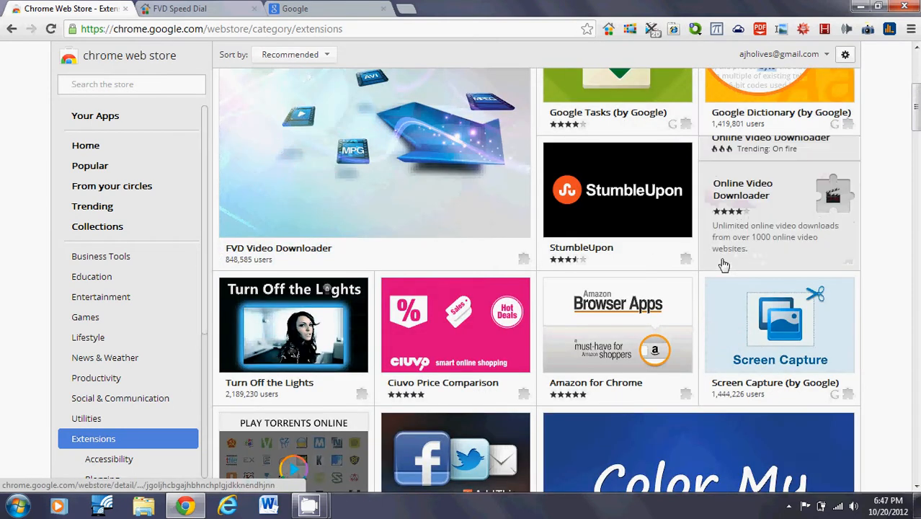
scroll(down, 3)
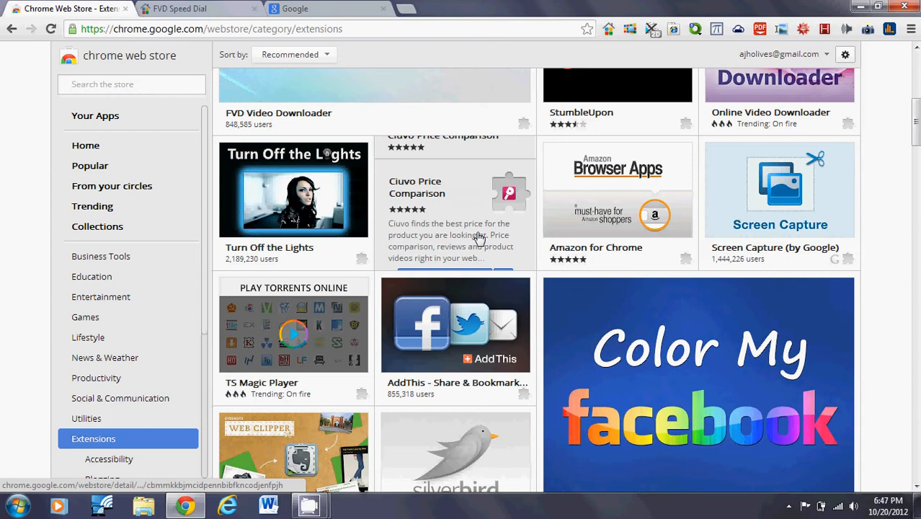
scroll(down, 3)
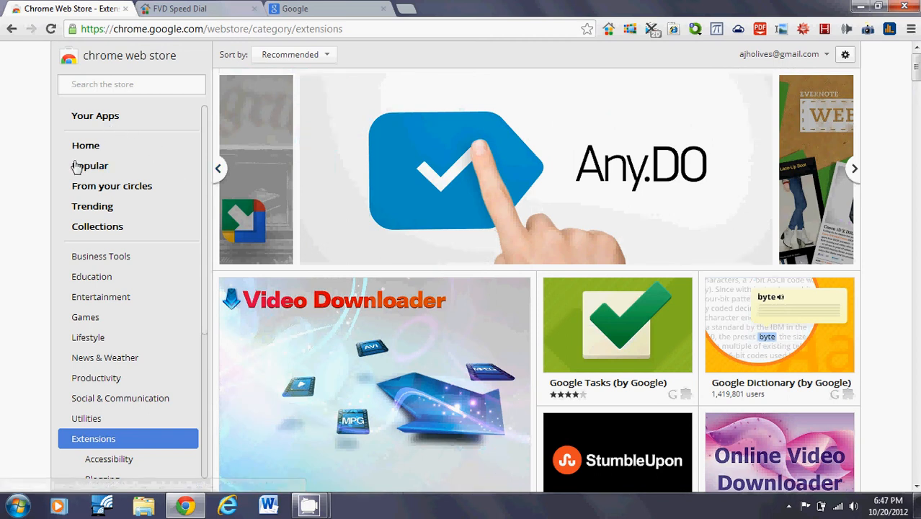
mouse_move(627, 75)
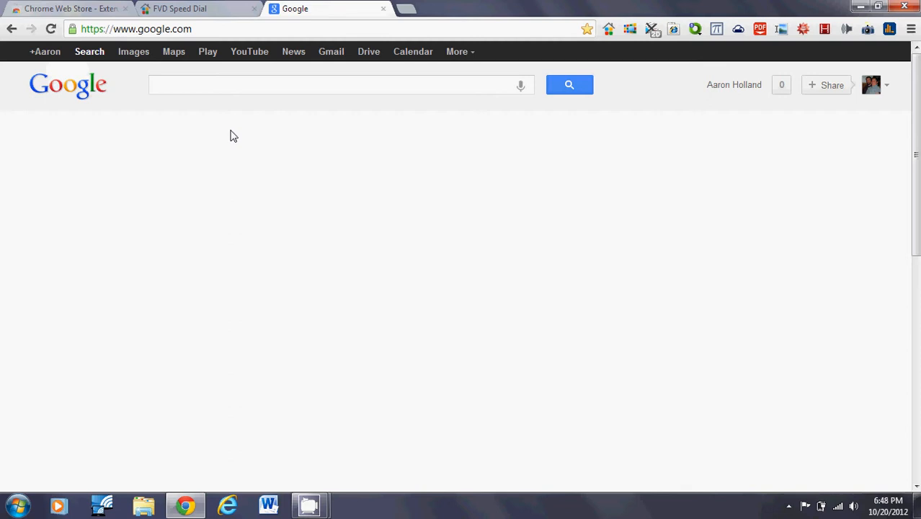
mouse_move(227, 160)
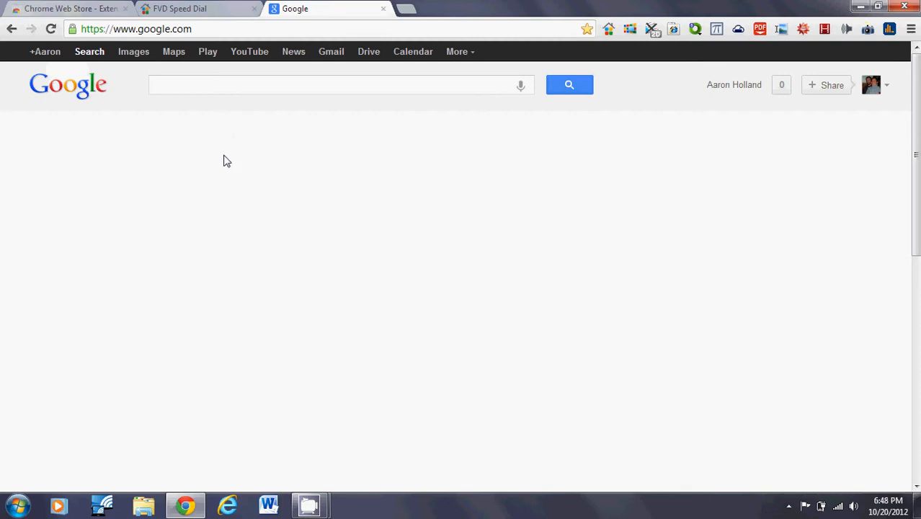
mouse_move(129, 170)
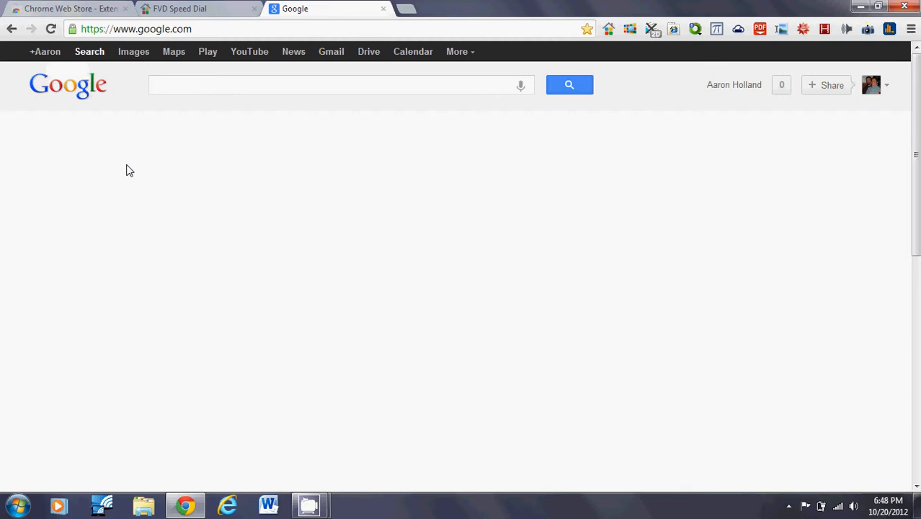
mouse_move(242, 79)
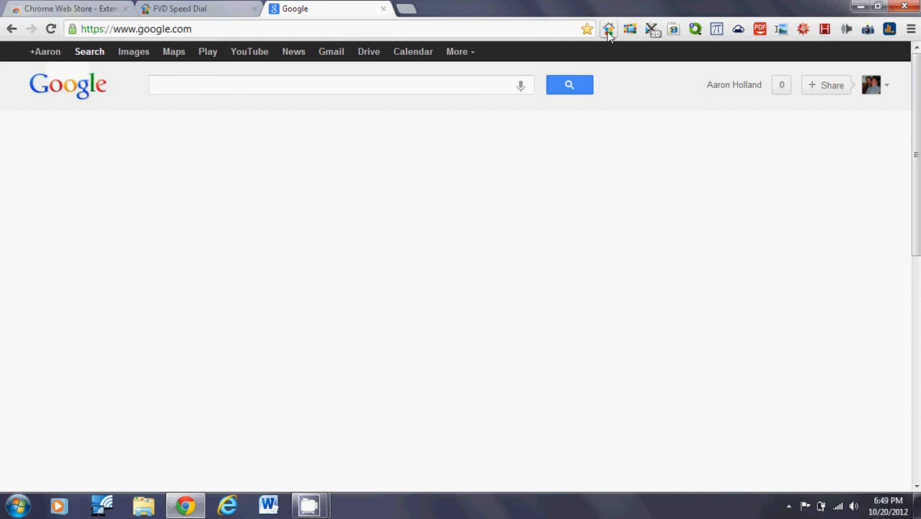
mouse_move(212, 29)
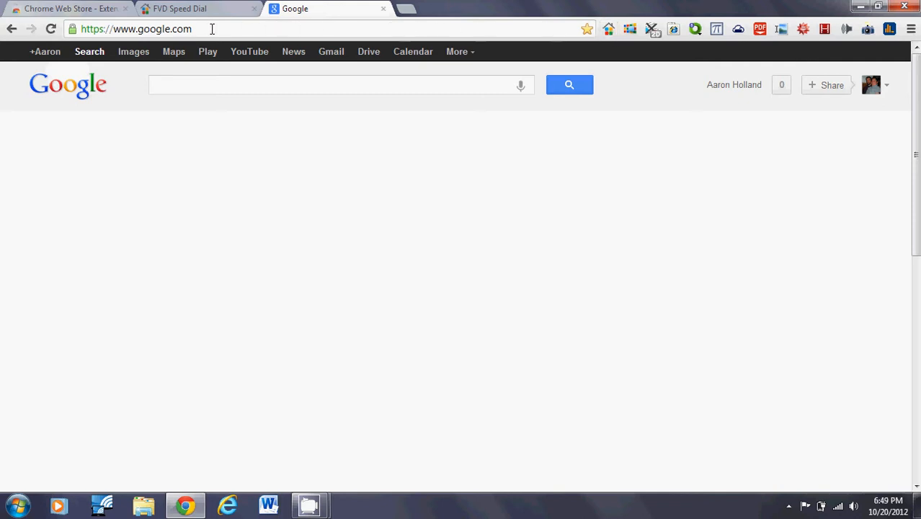
Switch to the FVD Speed Dial tab with its wooden backdrop
click(198, 8)
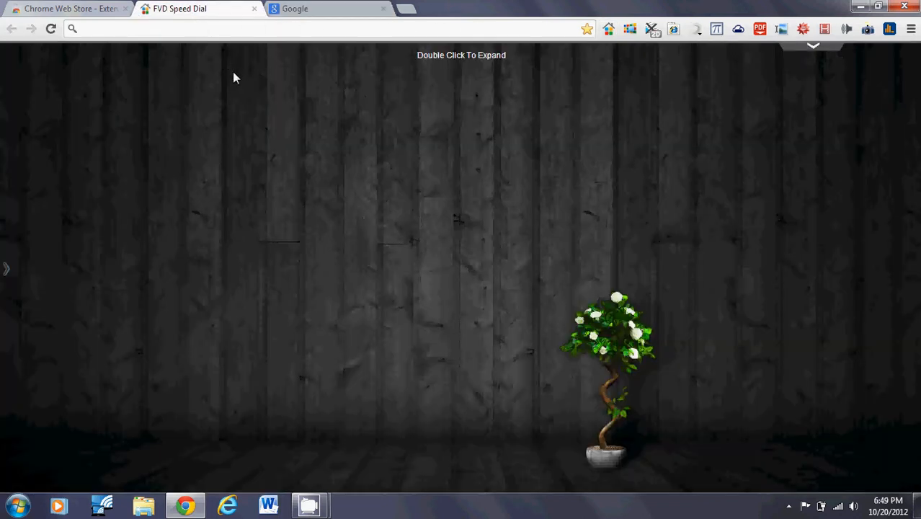
mouse_move(408, 248)
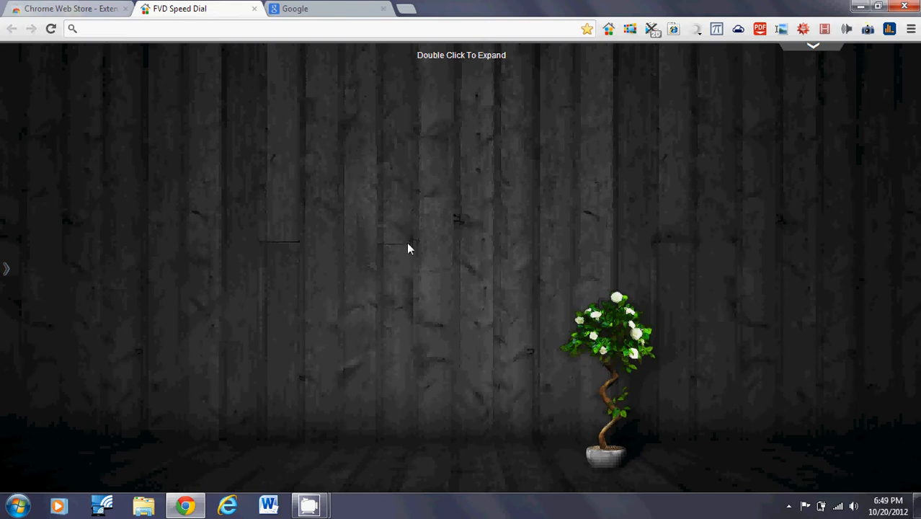
mouse_move(413, 245)
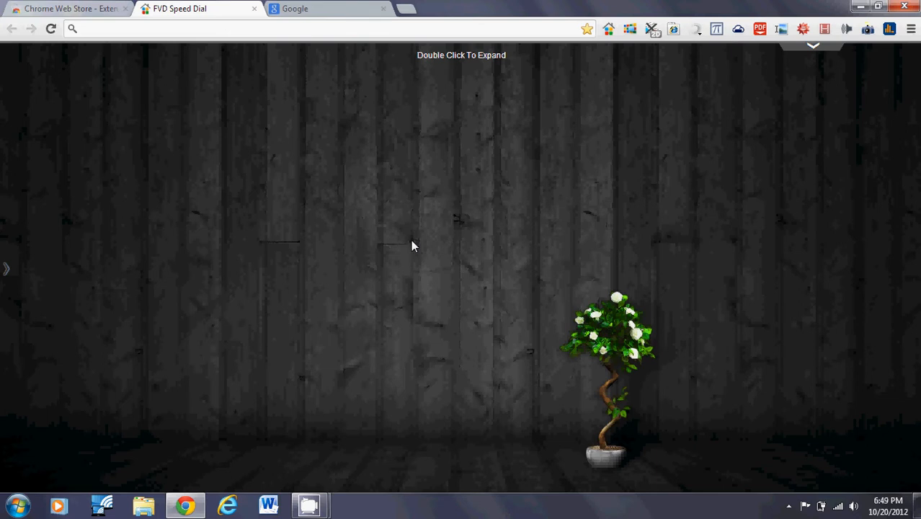
mouse_move(416, 228)
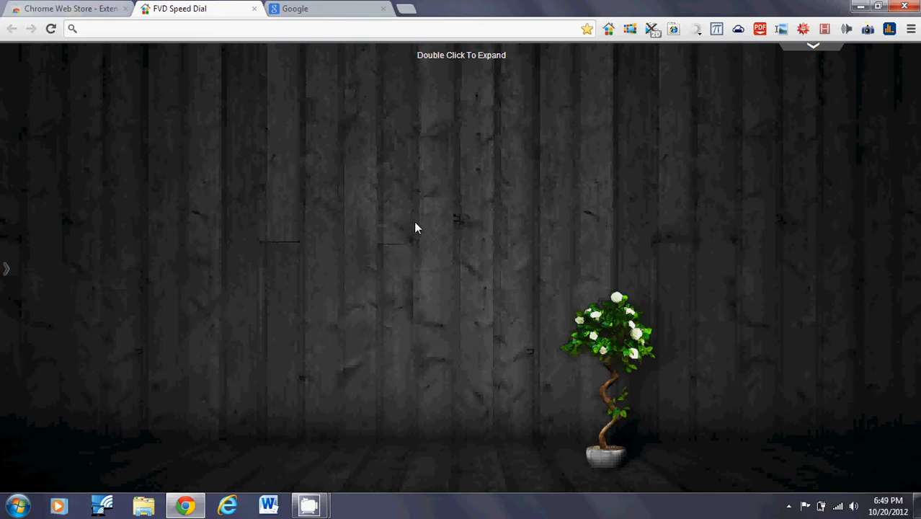
mouse_move(425, 366)
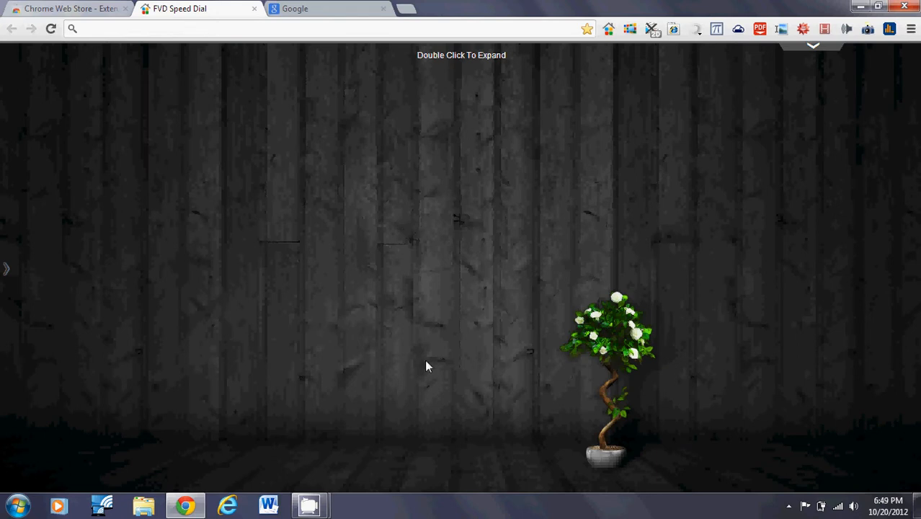
mouse_move(364, 81)
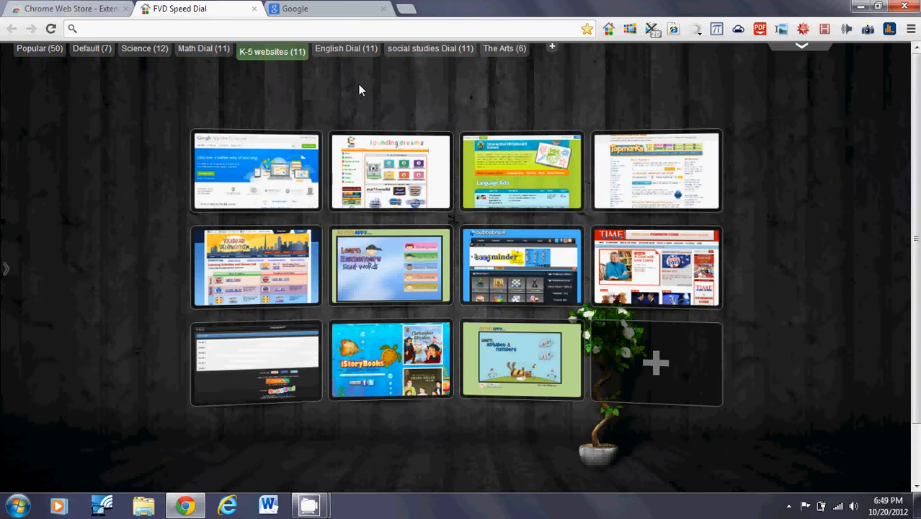
mouse_move(300, 189)
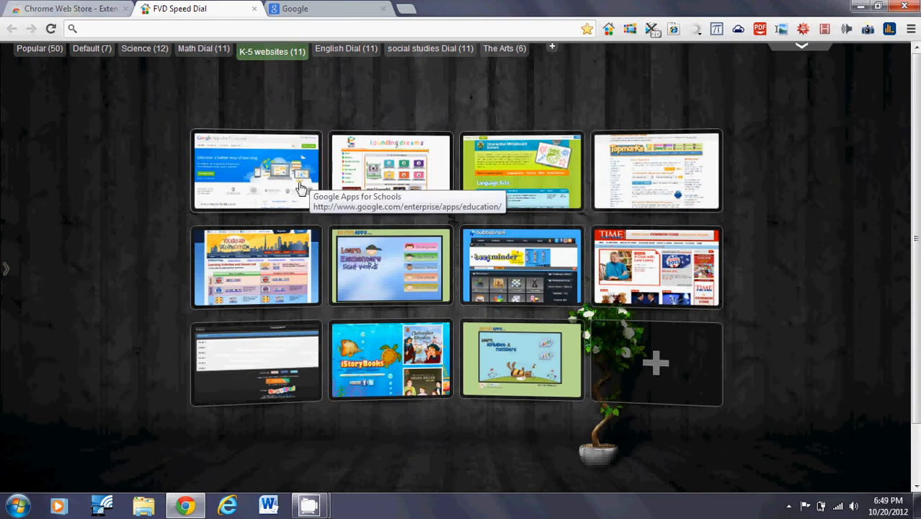
mouse_move(273, 51)
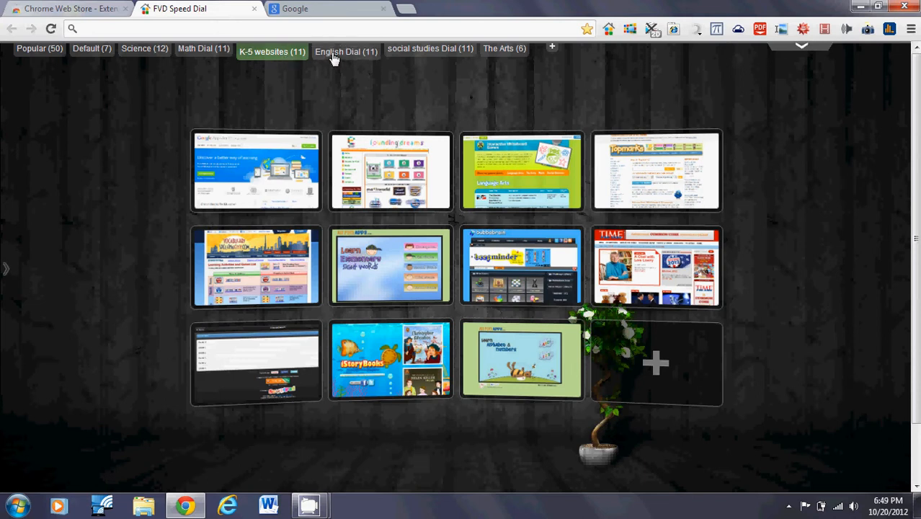
Browse the English and social studies dials, ending on The Arts dial
click(346, 48)
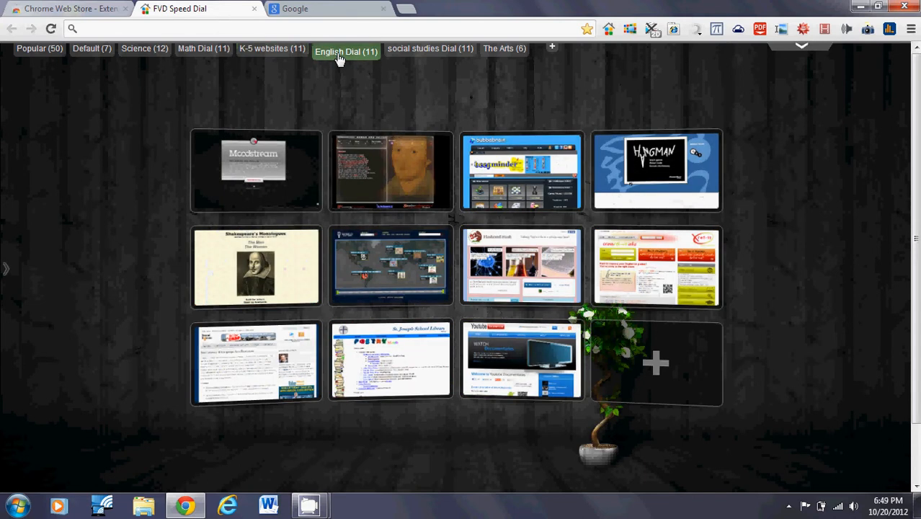
click(429, 51)
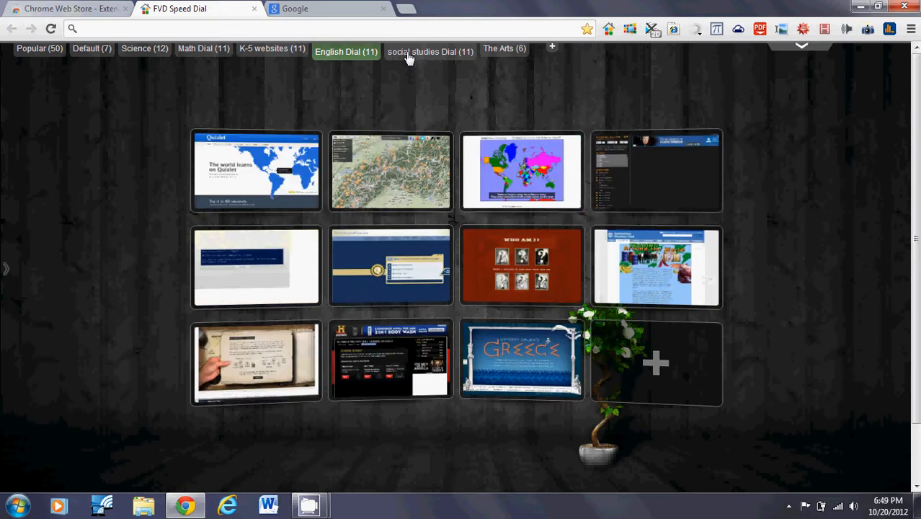
click(504, 51)
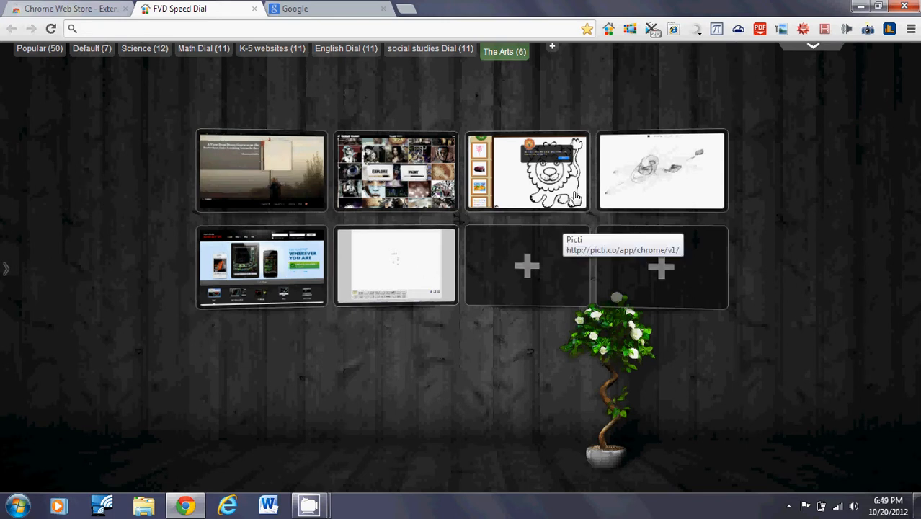
mouse_move(391, 193)
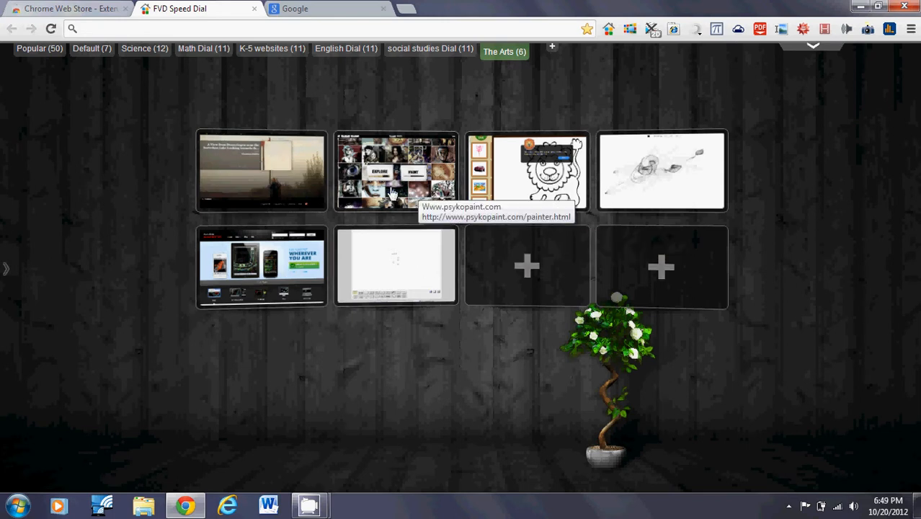
mouse_move(259, 193)
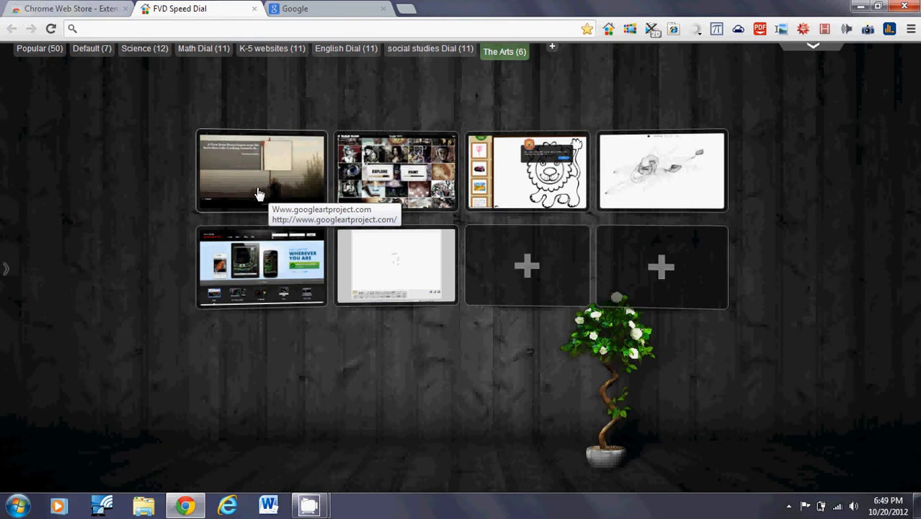
mouse_move(245, 91)
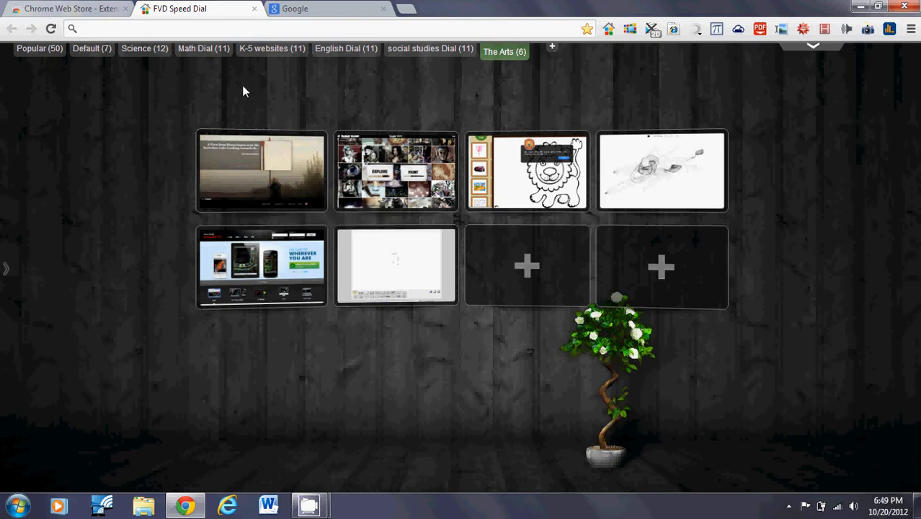
Browse the Math and Science dials, then show the K-5 websites dial
click(204, 48)
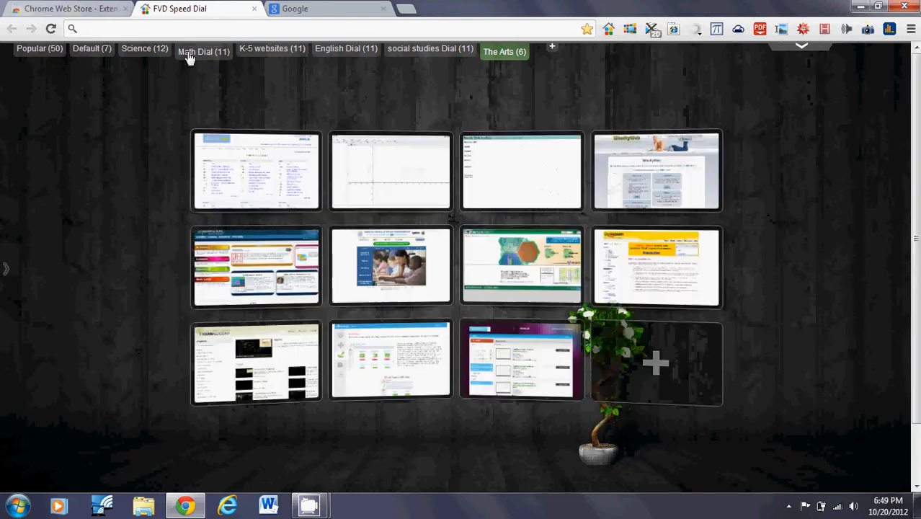
click(203, 52)
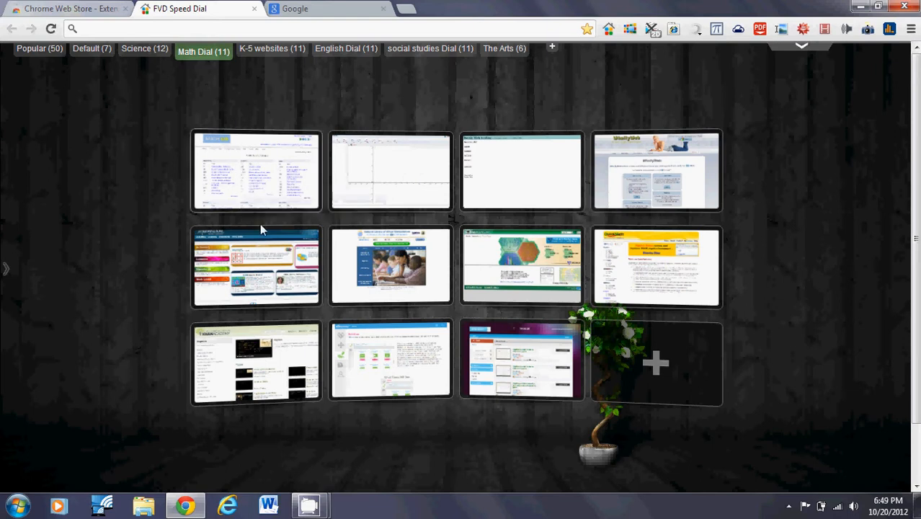
mouse_move(261, 256)
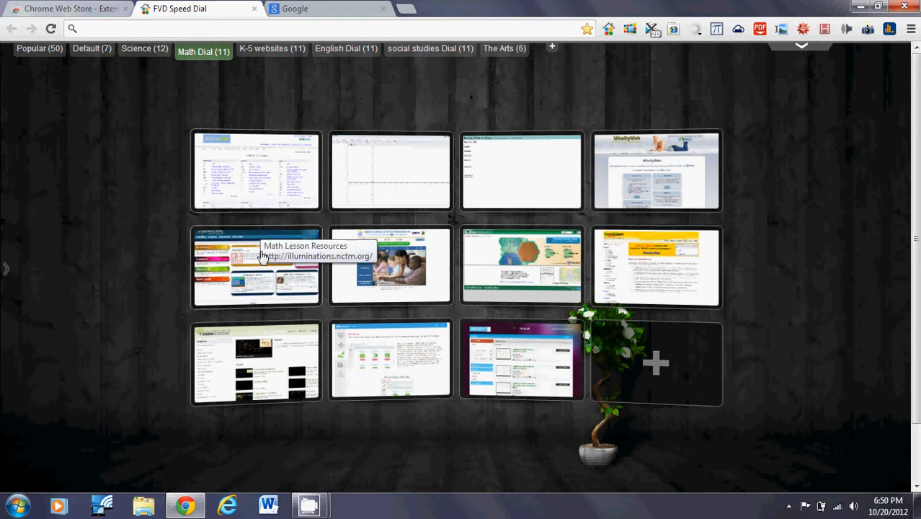
mouse_move(159, 262)
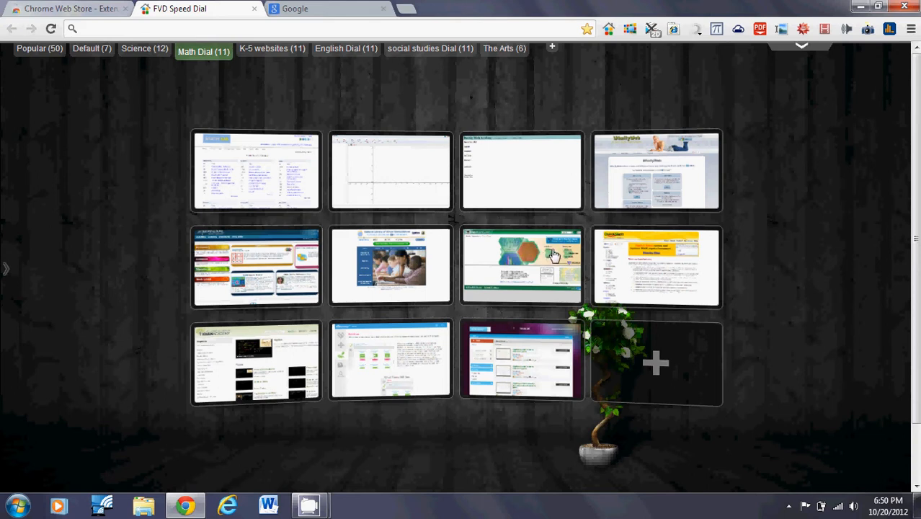
mouse_move(323, 187)
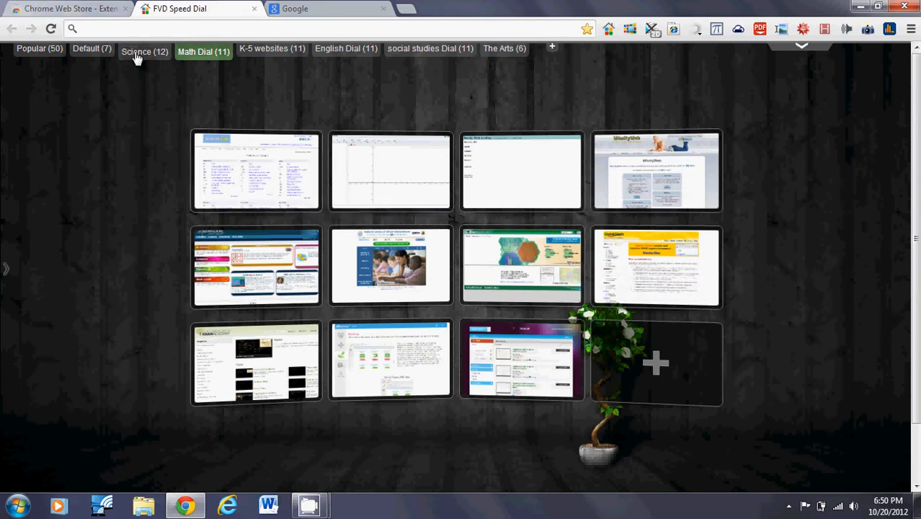
click(144, 51)
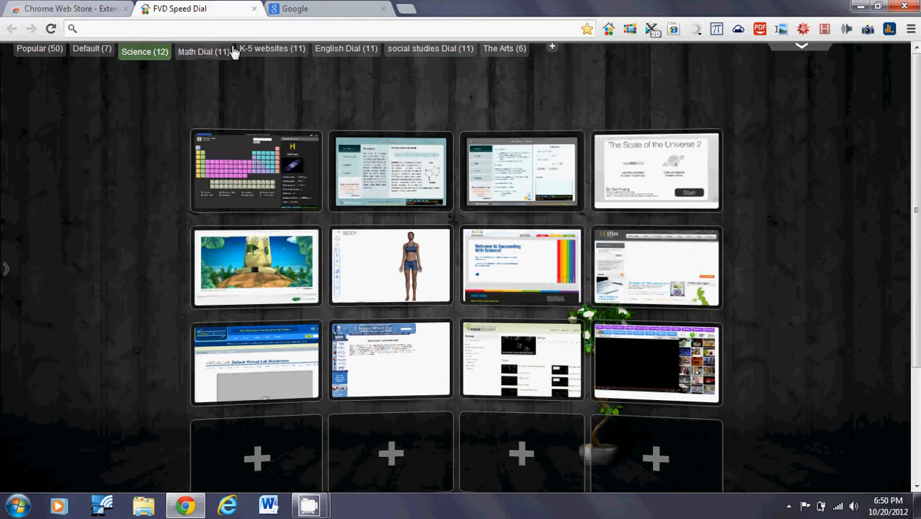
mouse_move(272, 55)
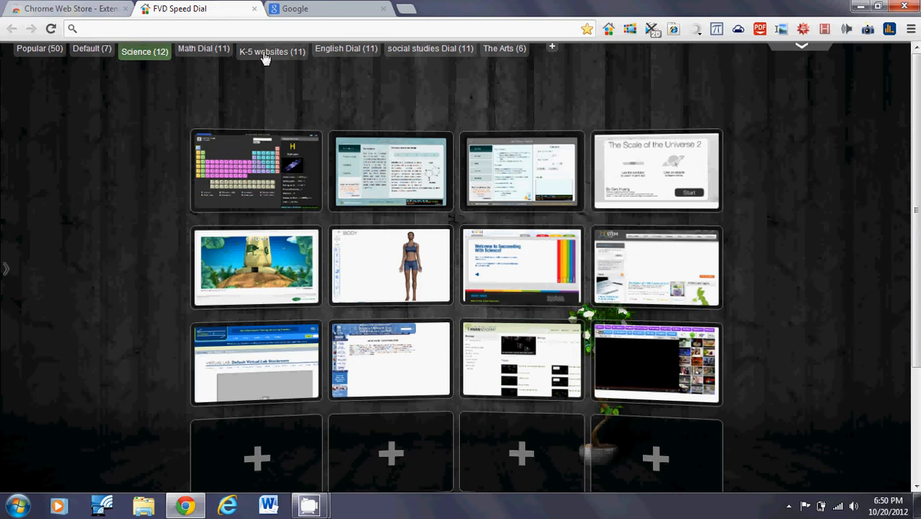
click(271, 51)
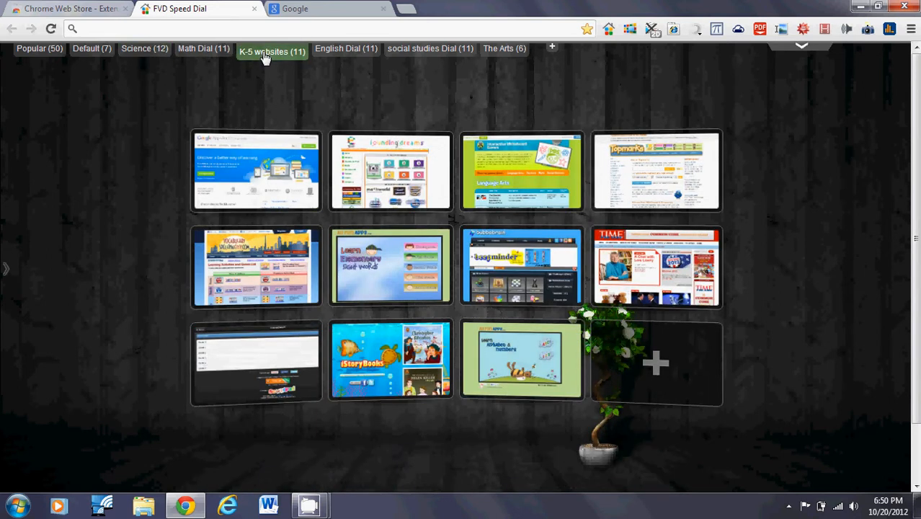
mouse_move(341, 97)
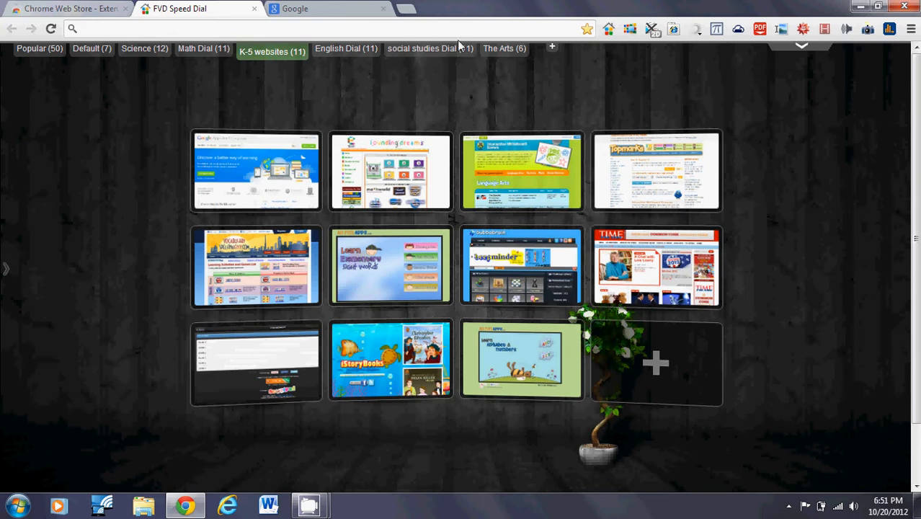
Open googleartproject.com from The Arts dial's first row
click(503, 51)
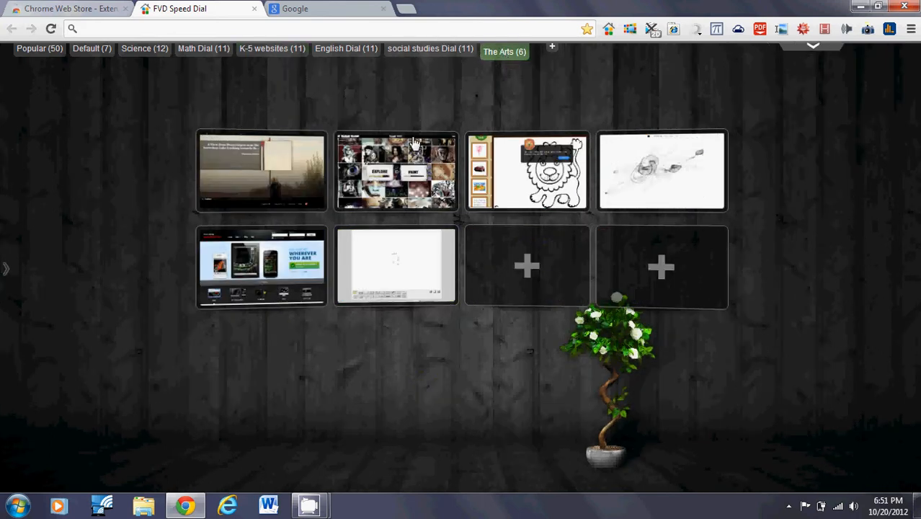
mouse_move(287, 199)
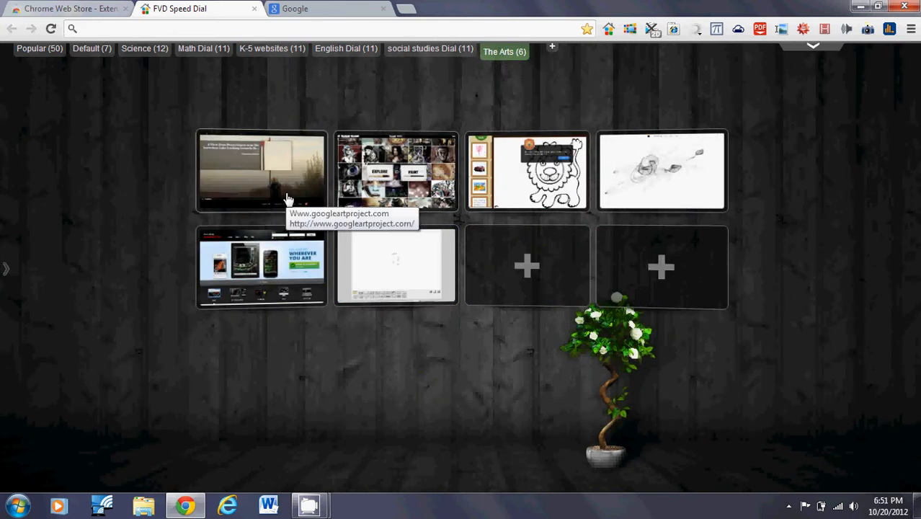
click(262, 171)
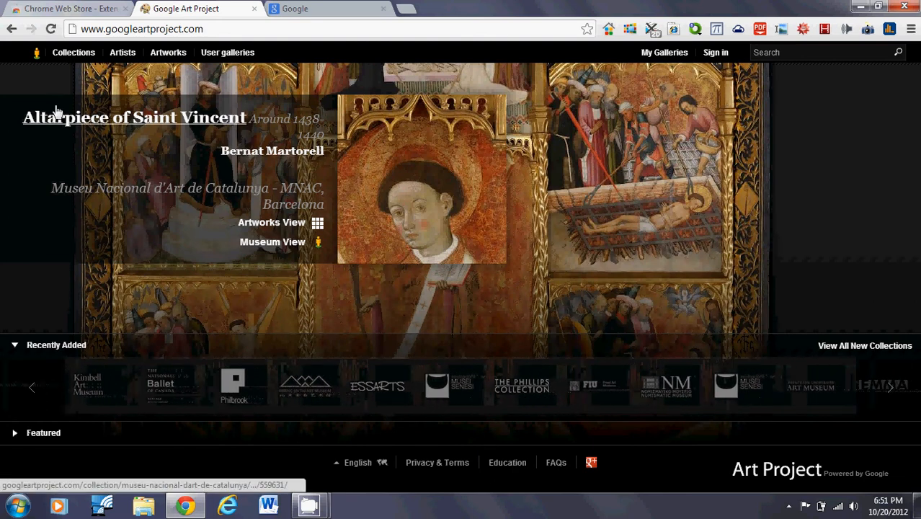
Open the collections list, view Museo Larco, and return to the list
click(73, 52)
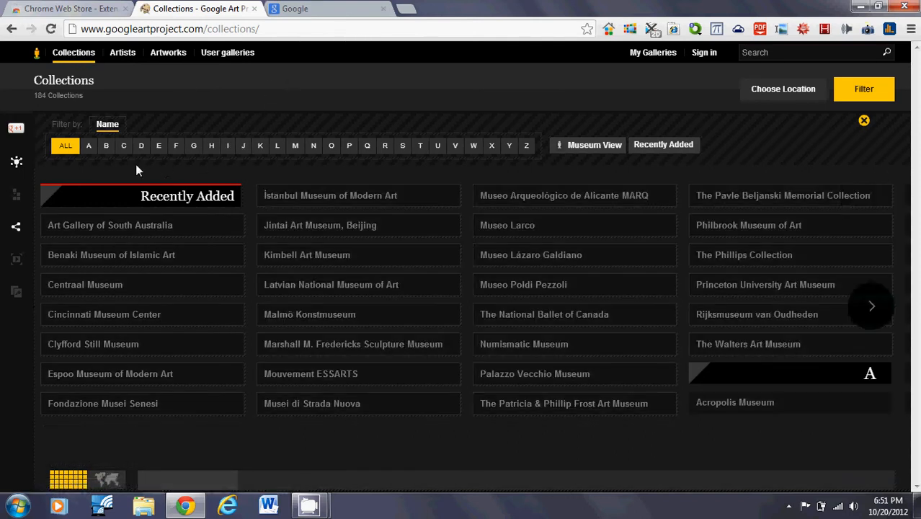
mouse_move(152, 186)
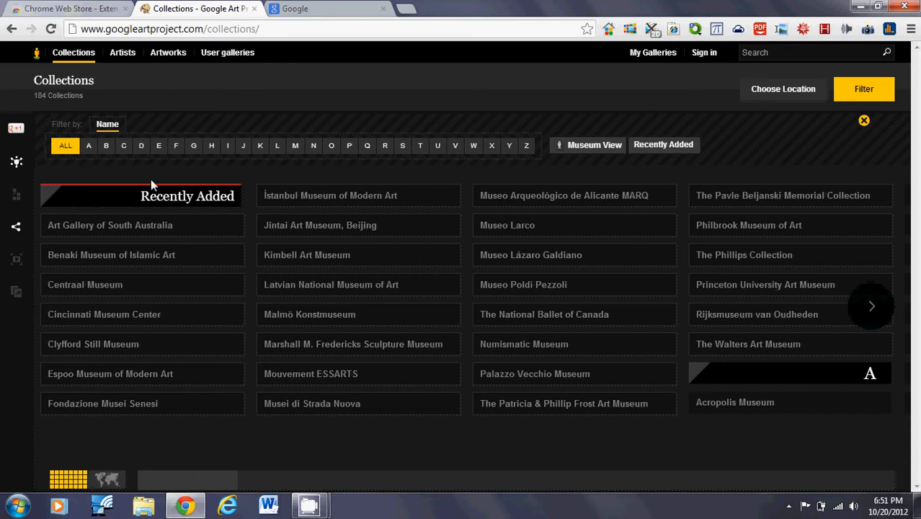
mouse_move(460, 215)
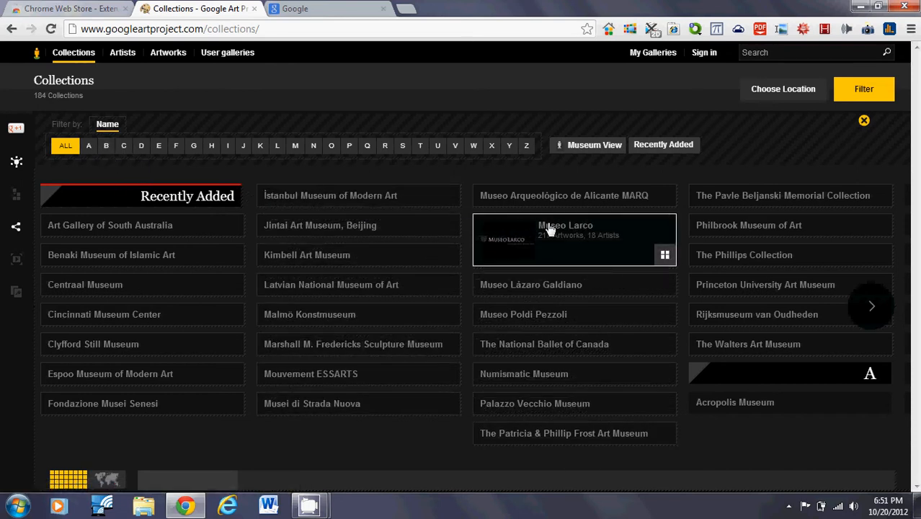
click(574, 240)
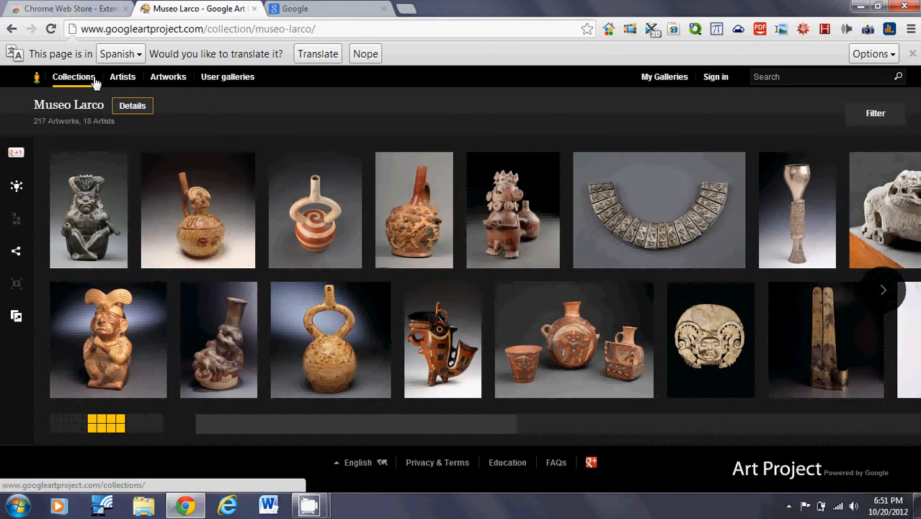
click(73, 77)
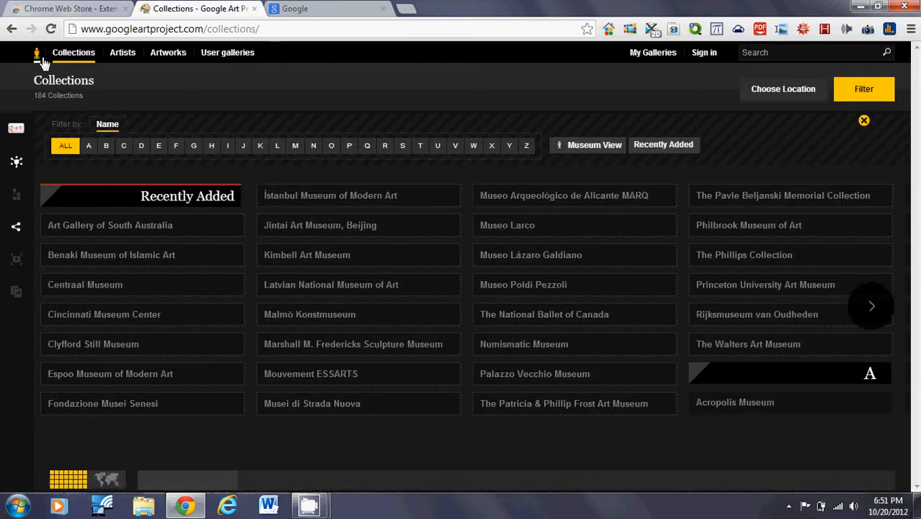
Filter the collections by location to Europe > France
click(782, 88)
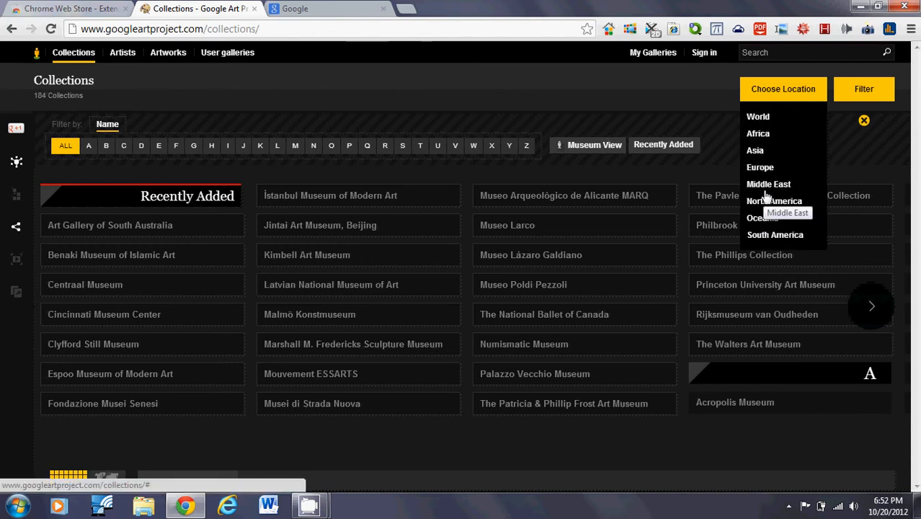
click(760, 167)
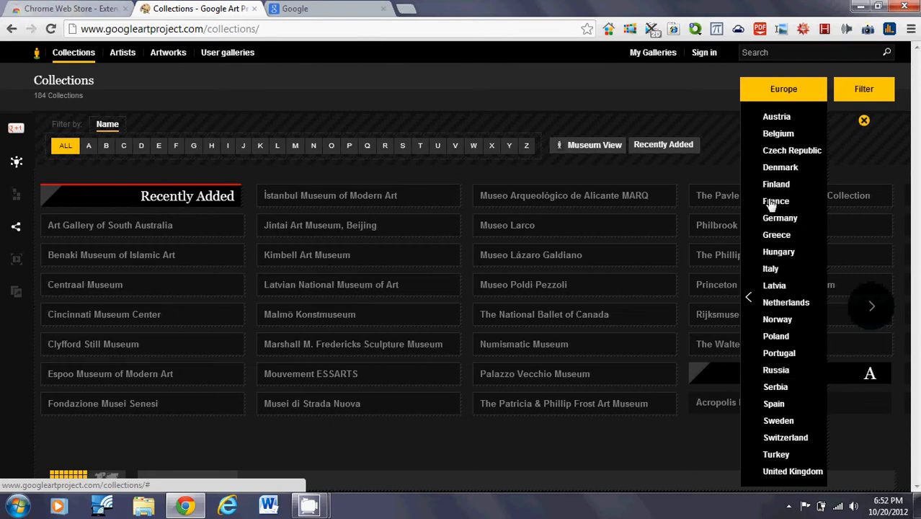
click(775, 202)
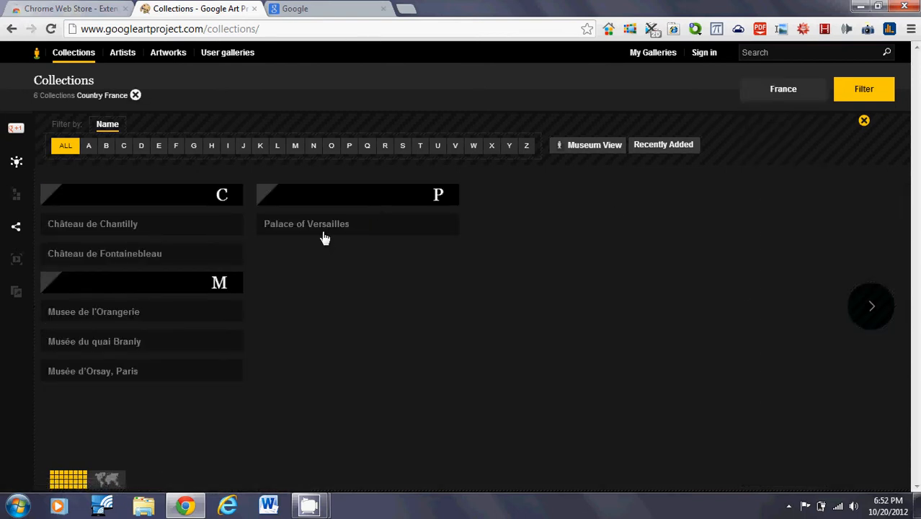
Open the Palace of Versailles collection and walk through it in Museum View
click(306, 223)
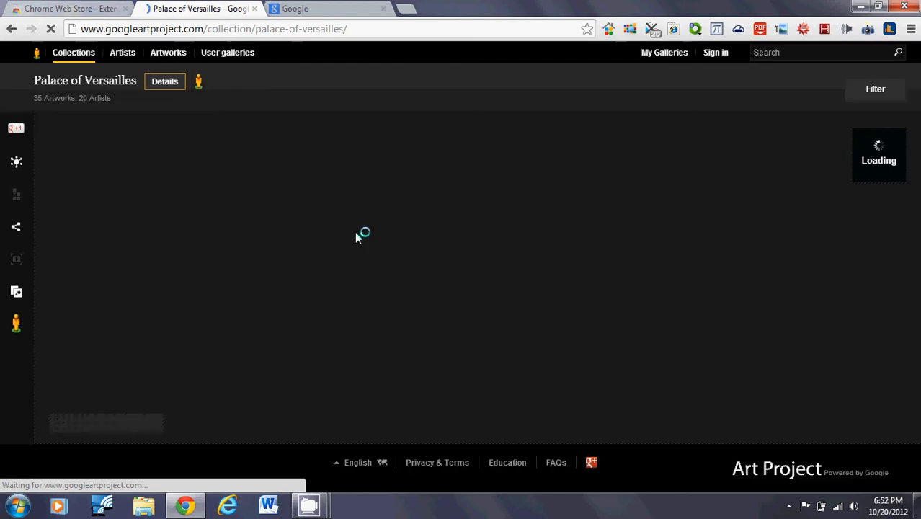
mouse_move(320, 208)
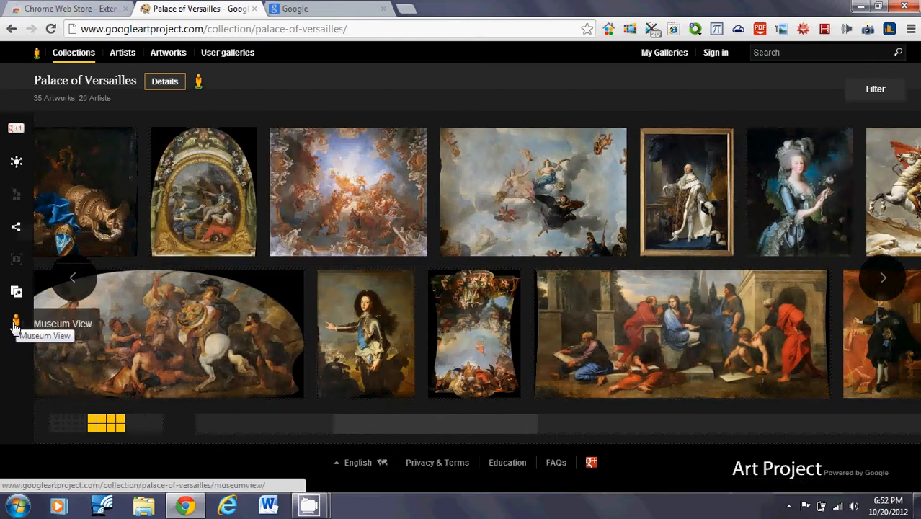
click(16, 323)
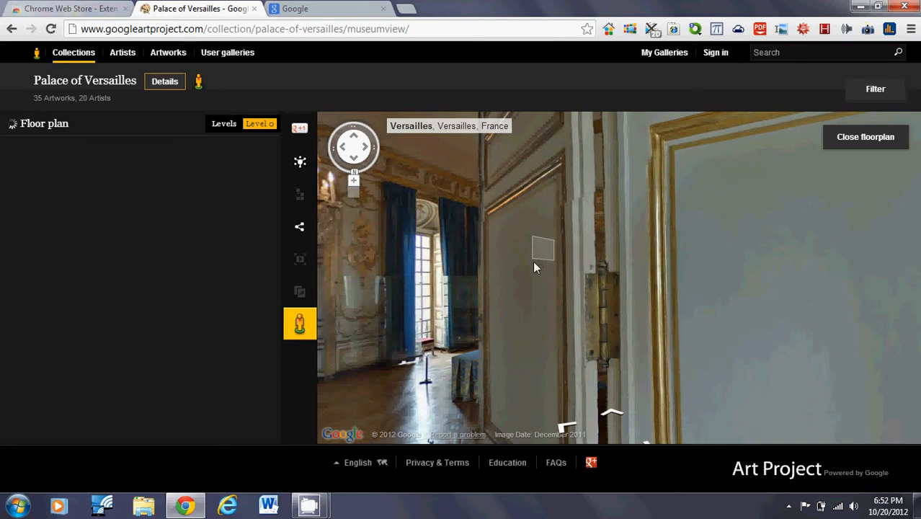
click(44, 123)
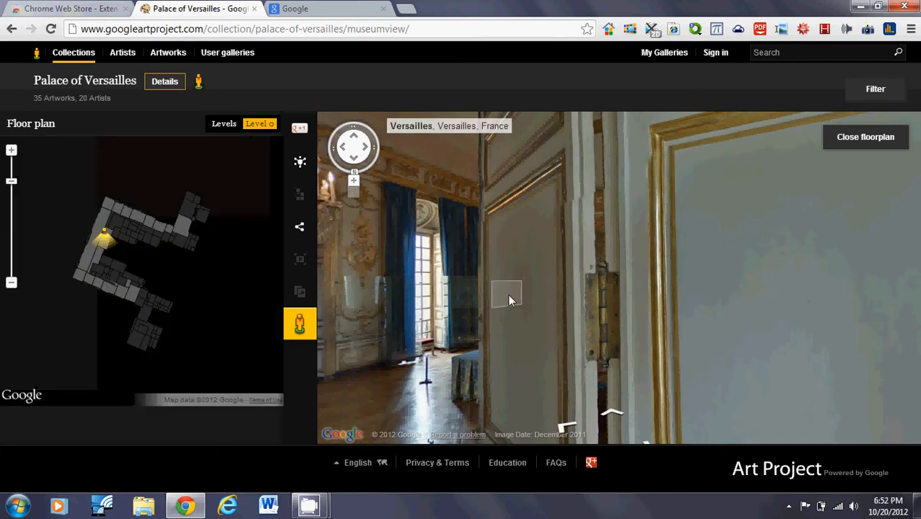
mouse_move(382, 410)
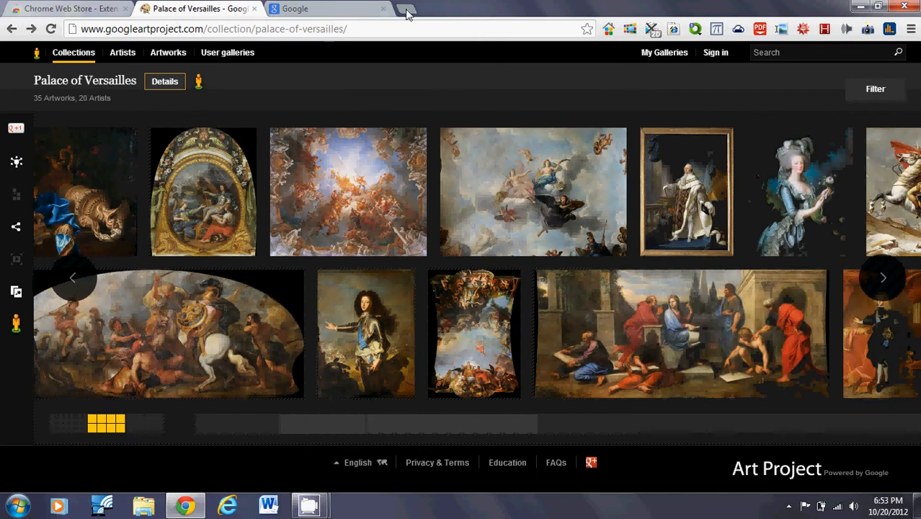
Launch picti.co from a new speed dial tab, finish its tutorial, then close it
click(407, 13)
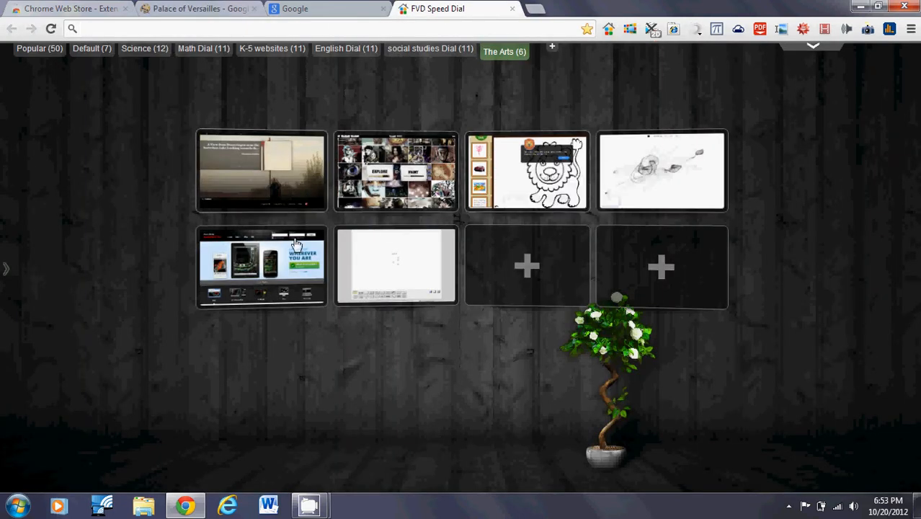
click(526, 170)
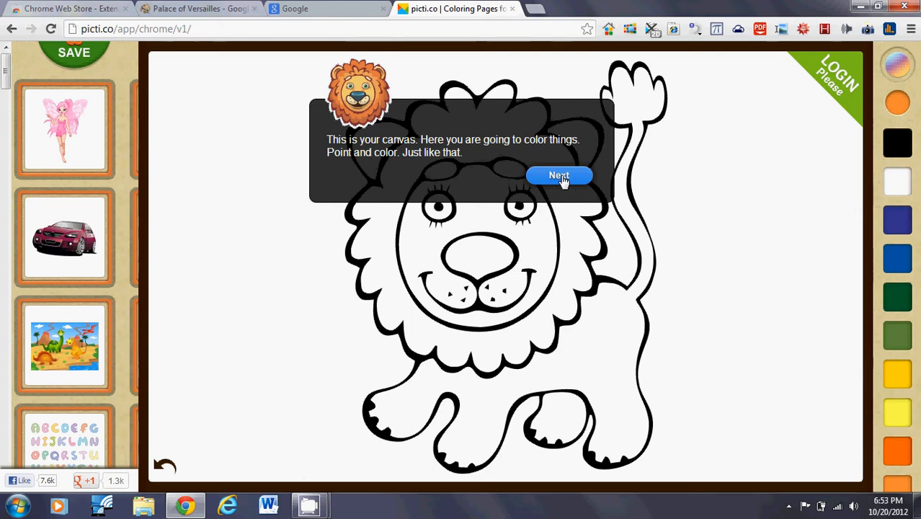
click(559, 175)
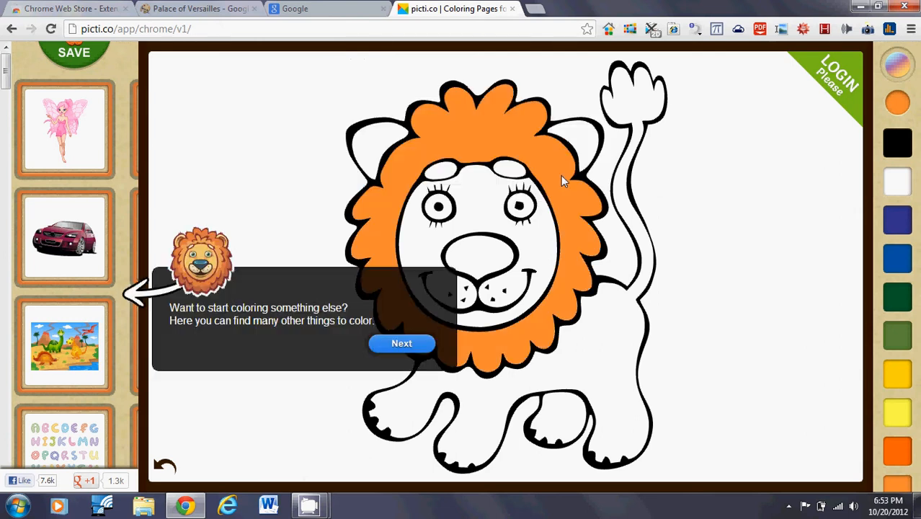
click(401, 343)
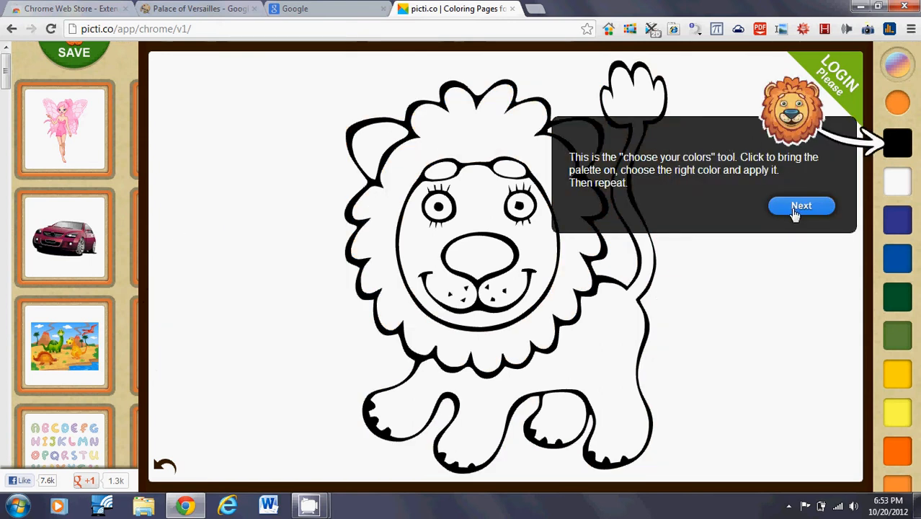
click(801, 205)
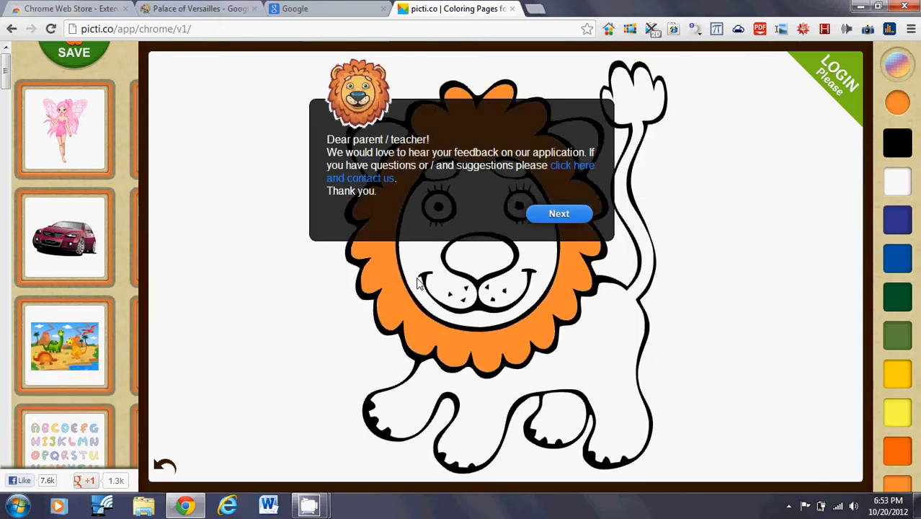
click(559, 214)
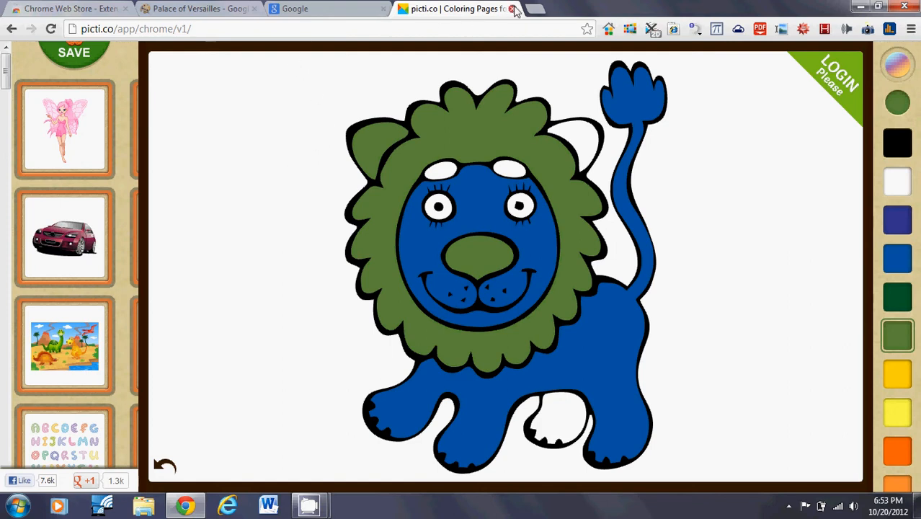
click(198, 9)
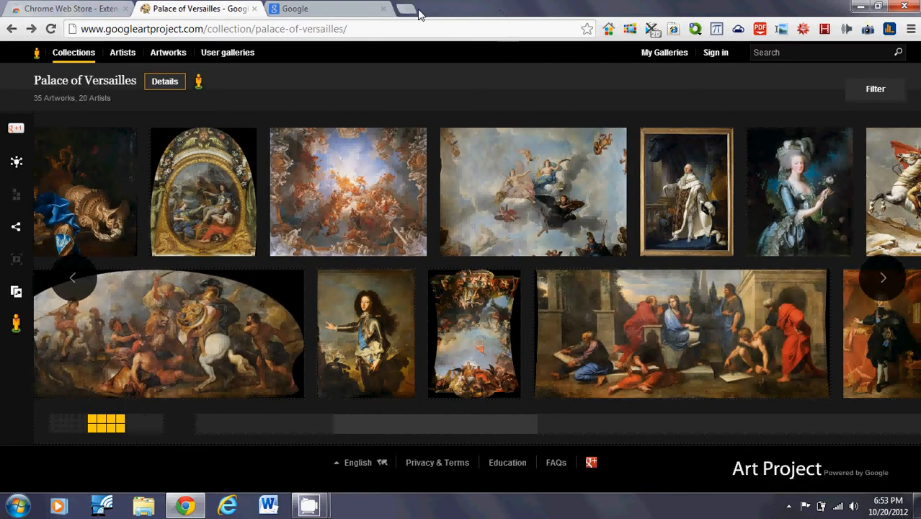
In a new tab, set the Speed Dial background to 4mingshashan1920x1200.jpg and apply it
click(422, 13)
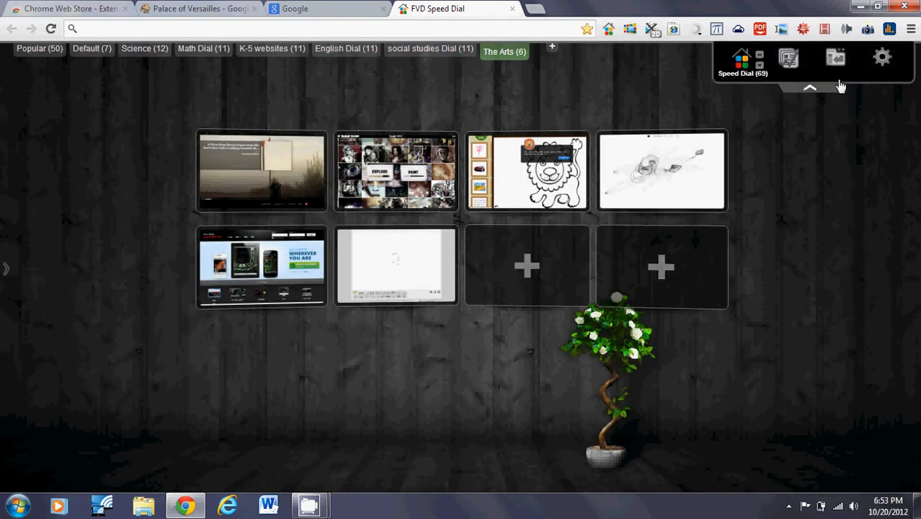
click(882, 57)
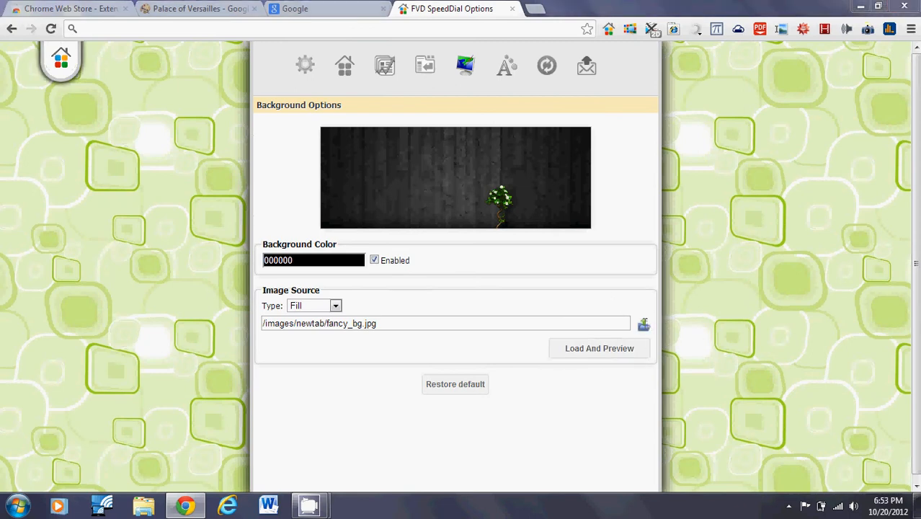
click(643, 324)
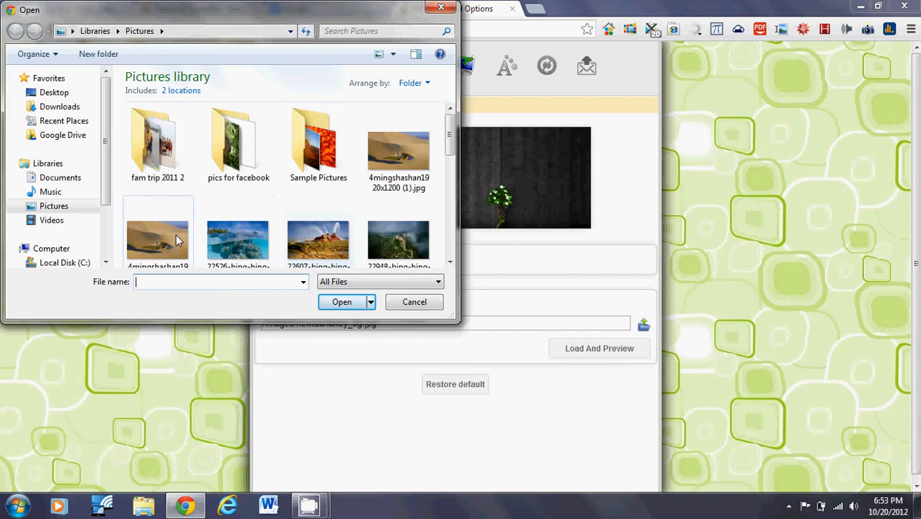
click(158, 224)
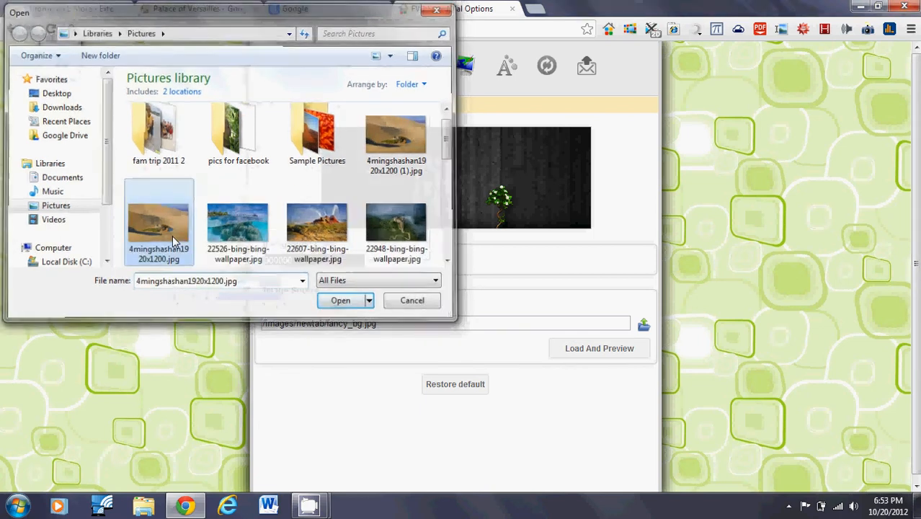
click(340, 300)
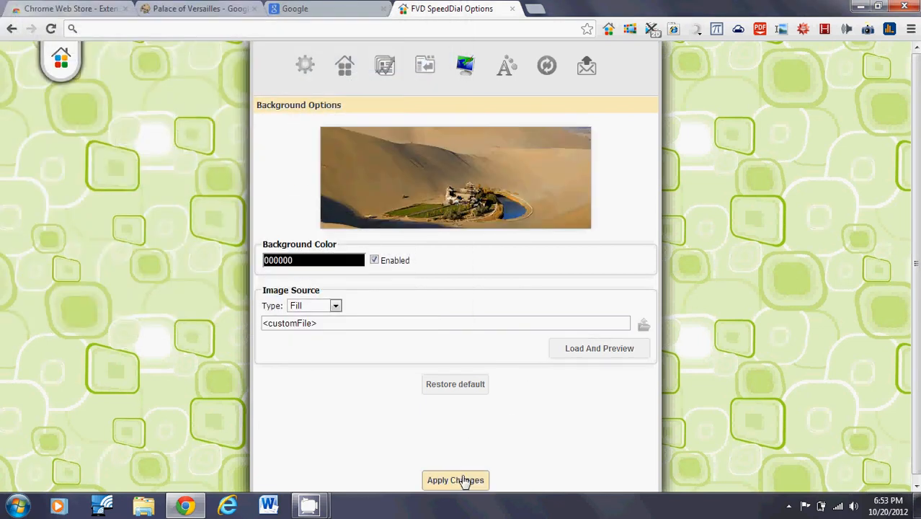
click(455, 480)
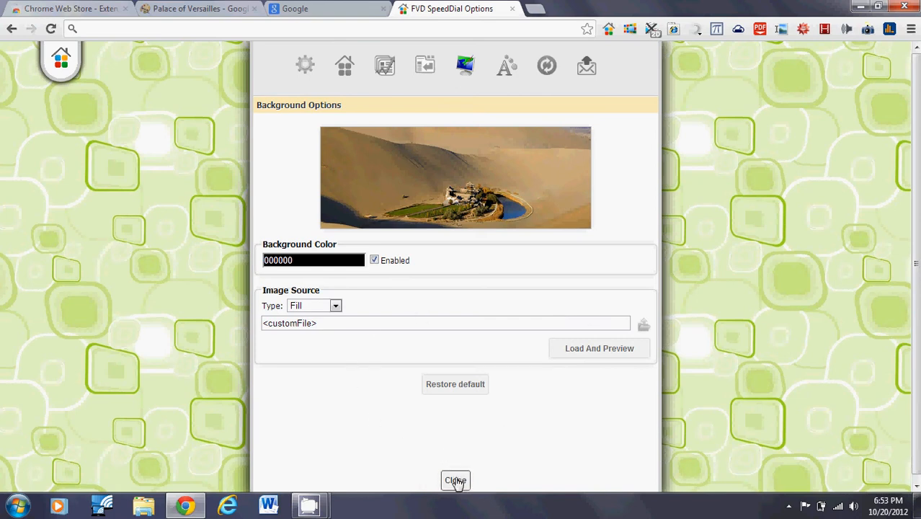
Close the Speed Dial options page to view the desert oasis background
click(455, 480)
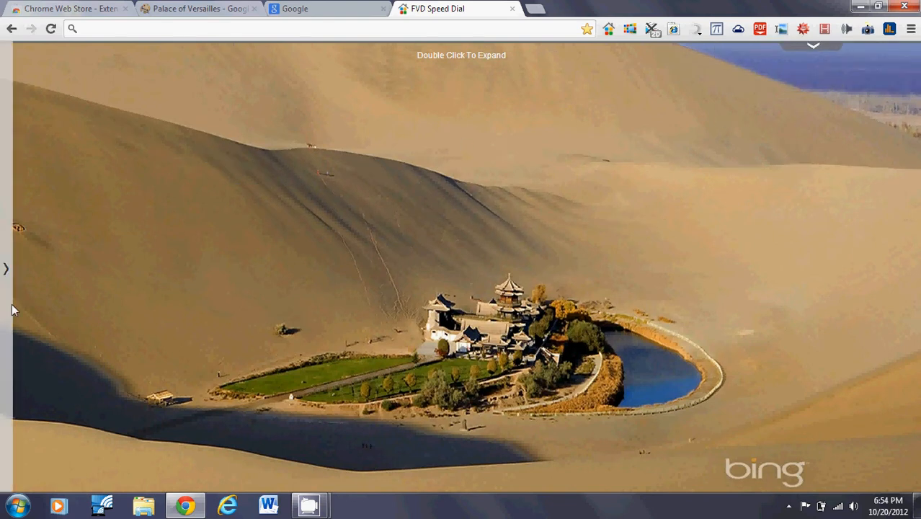
mouse_move(381, 438)
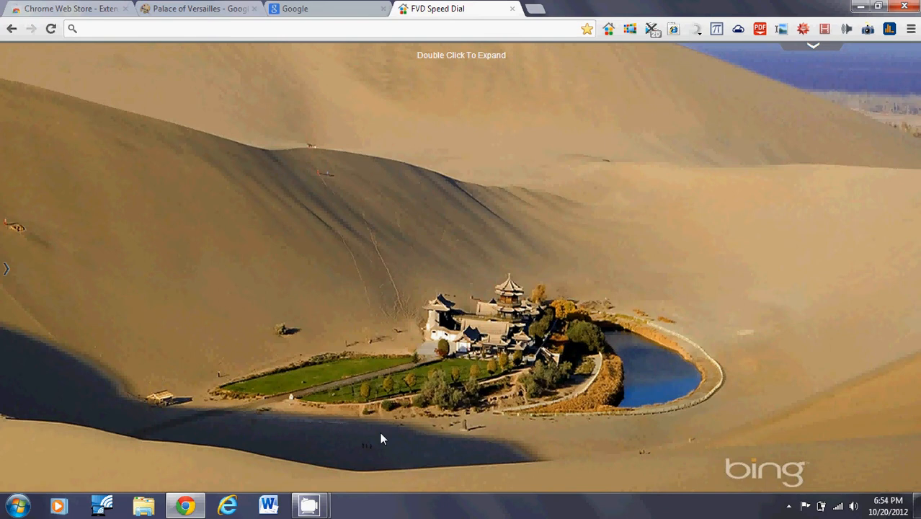
mouse_move(477, 426)
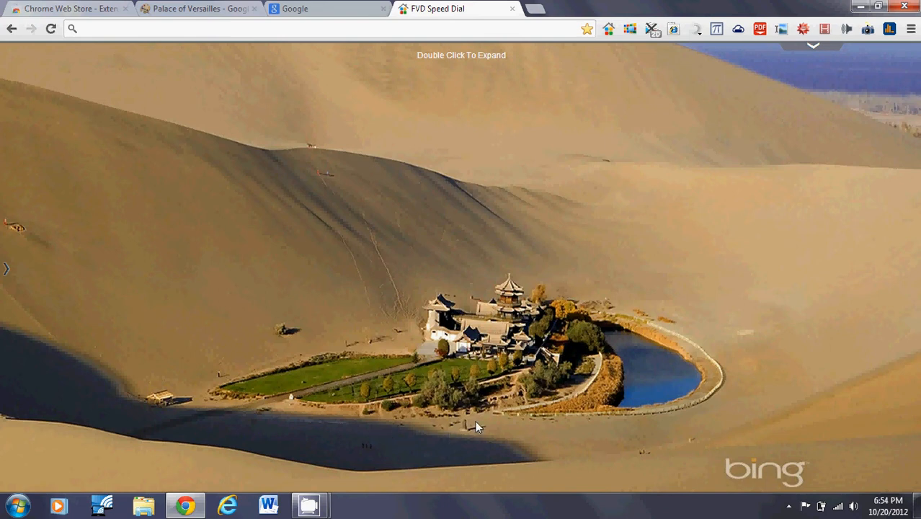
mouse_move(494, 423)
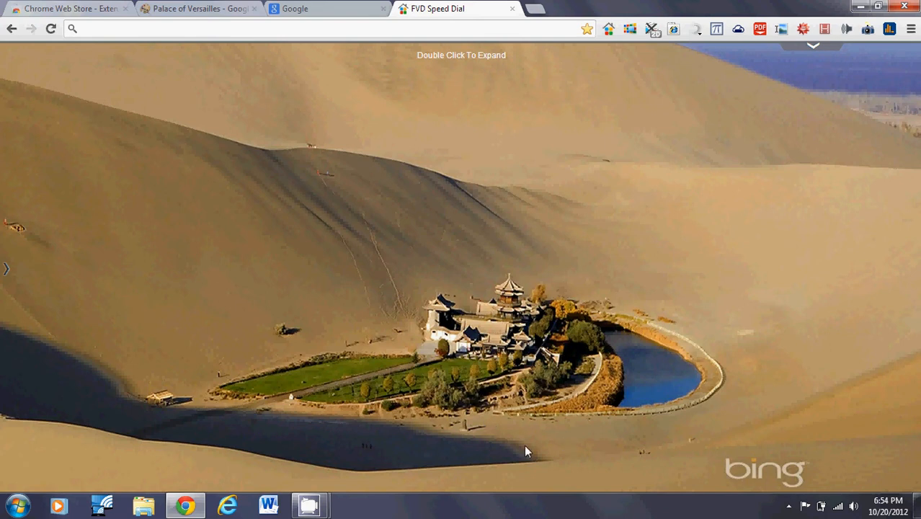
mouse_move(575, 442)
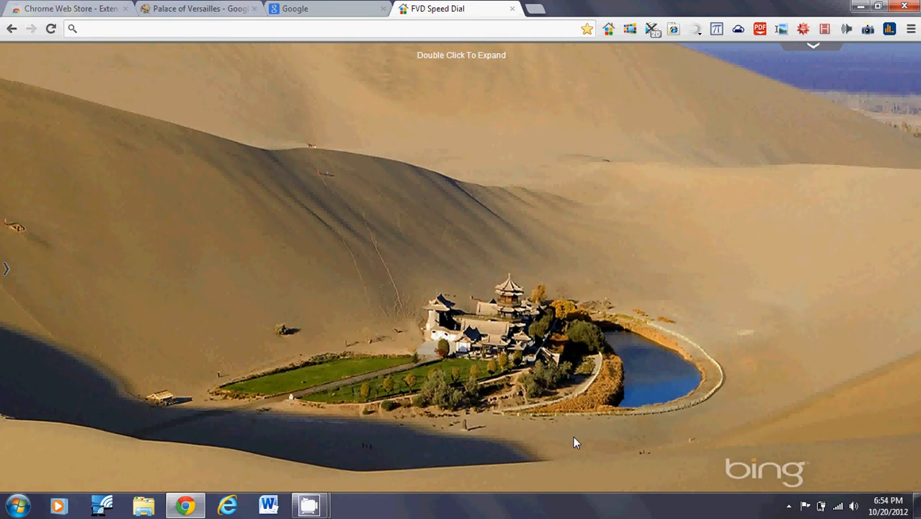
mouse_move(541, 444)
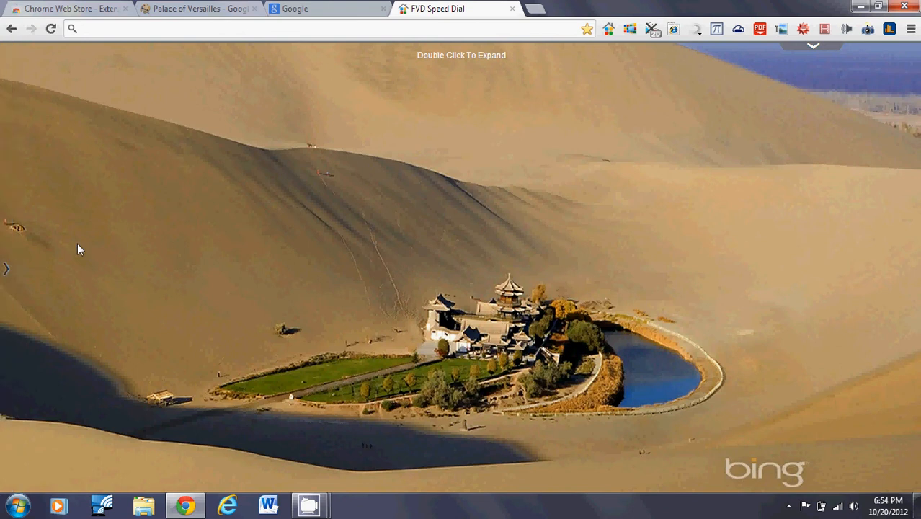
Go to the Web Store's Education > Teacher & Admin Tools category
click(7, 268)
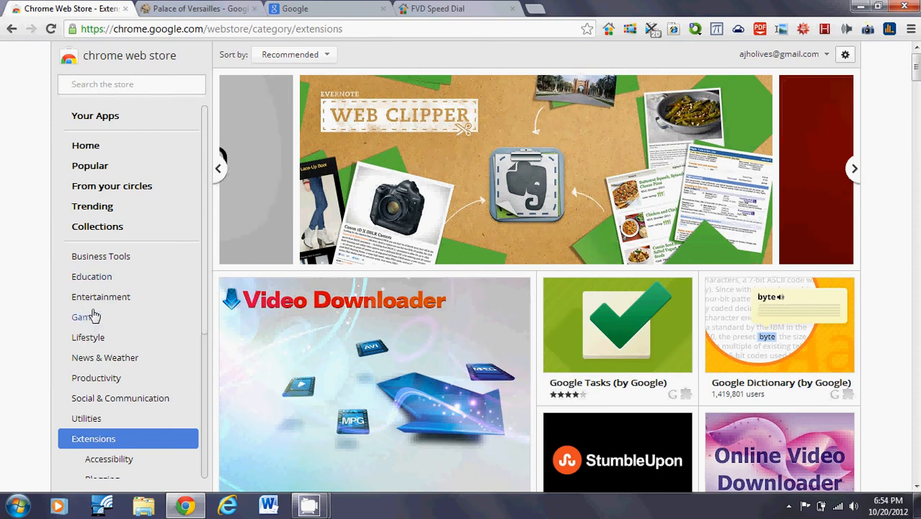
mouse_move(85, 145)
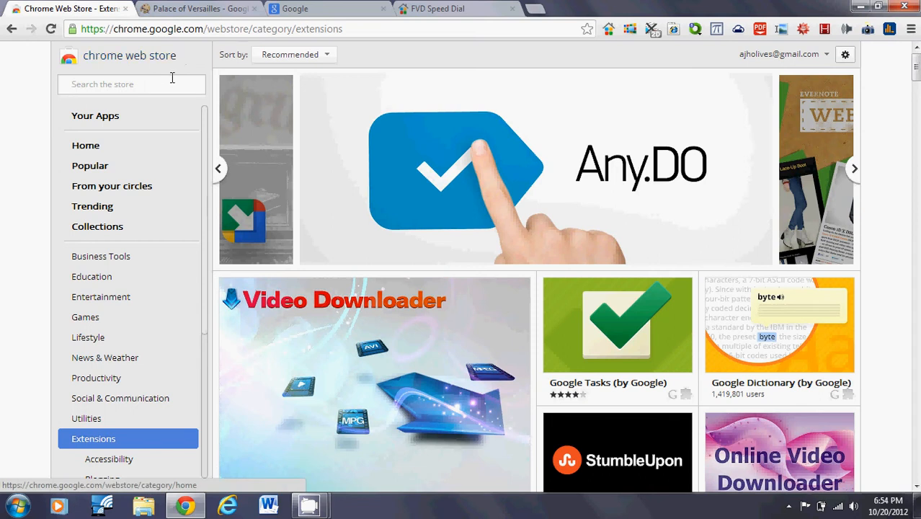
click(91, 275)
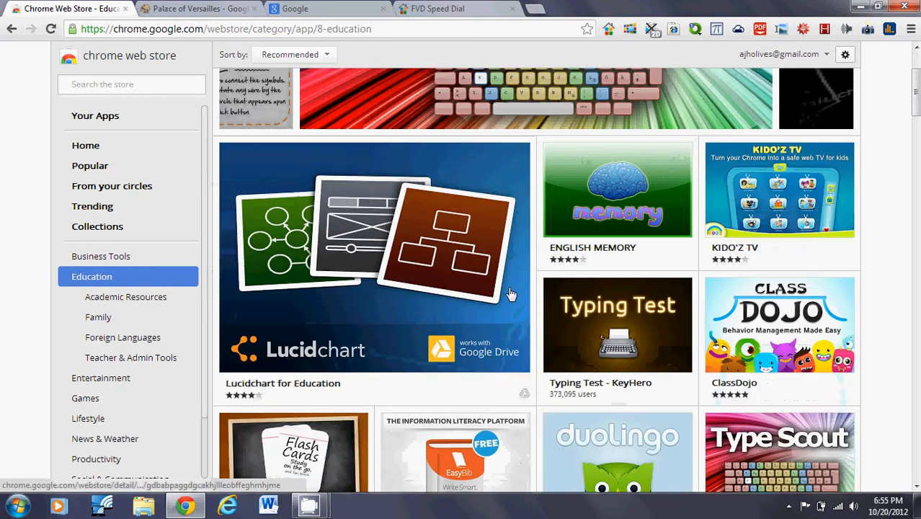
scroll(down, 3)
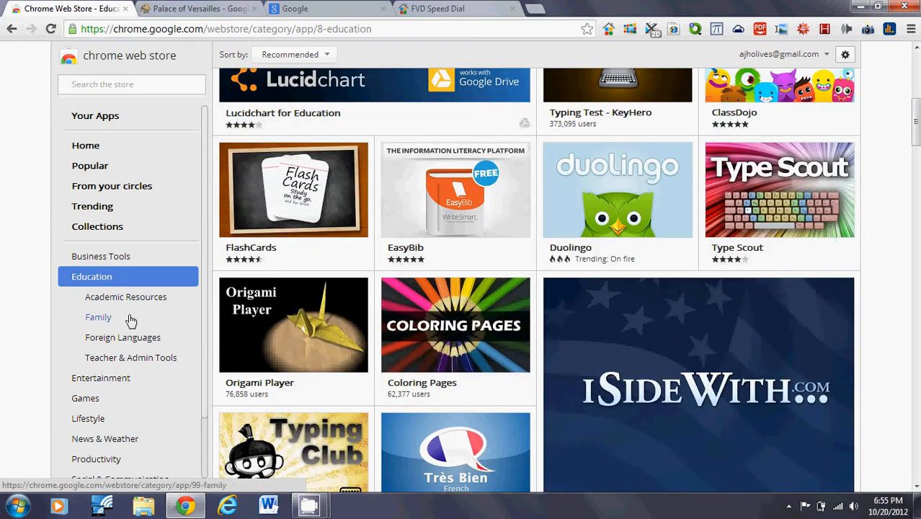
click(130, 358)
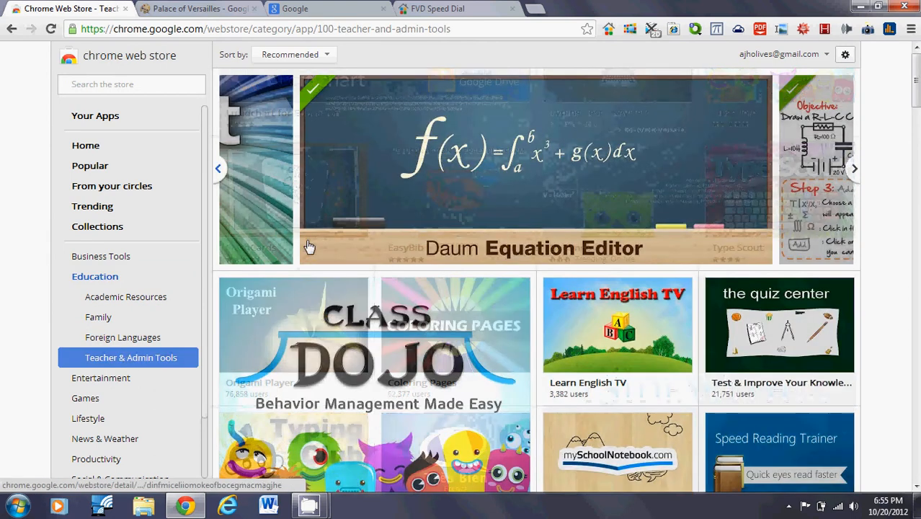
Scroll the Teacher & Admin Tools listings down past ActiveGrade and ZenDock
scroll(down, 3)
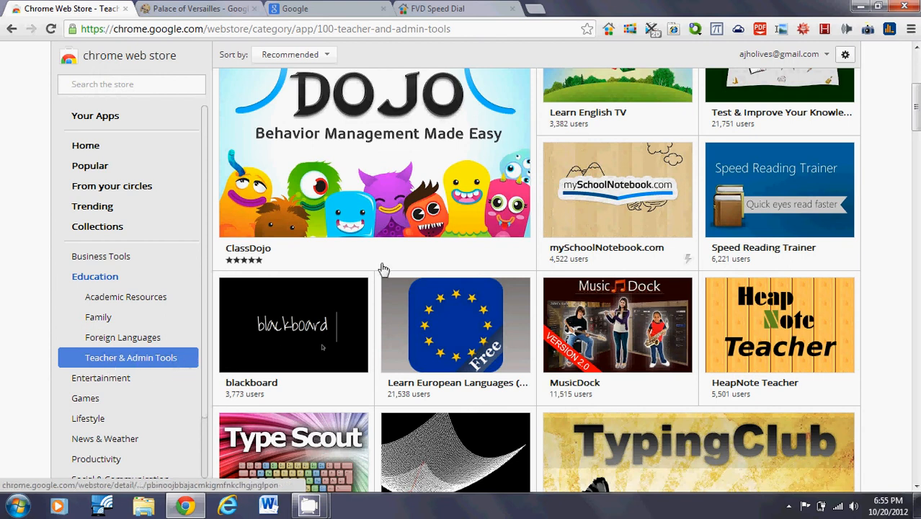
scroll(down, 3)
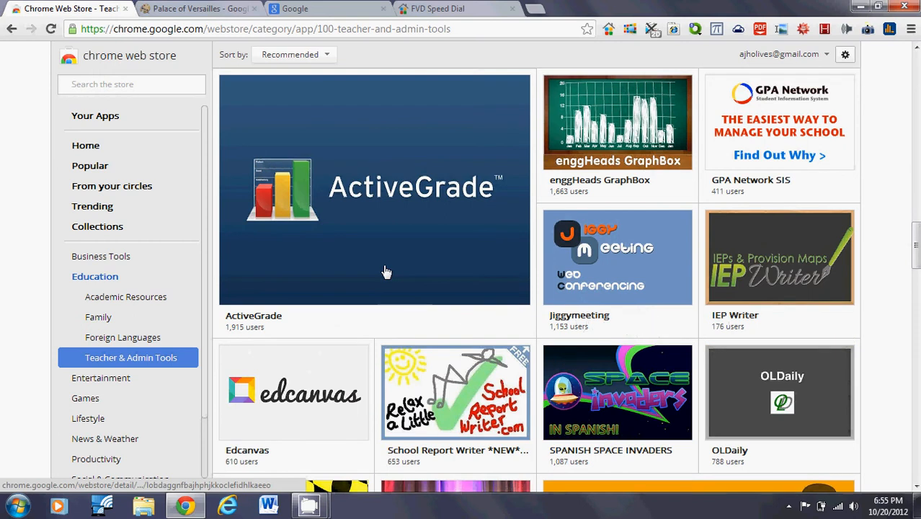
scroll(down, 3)
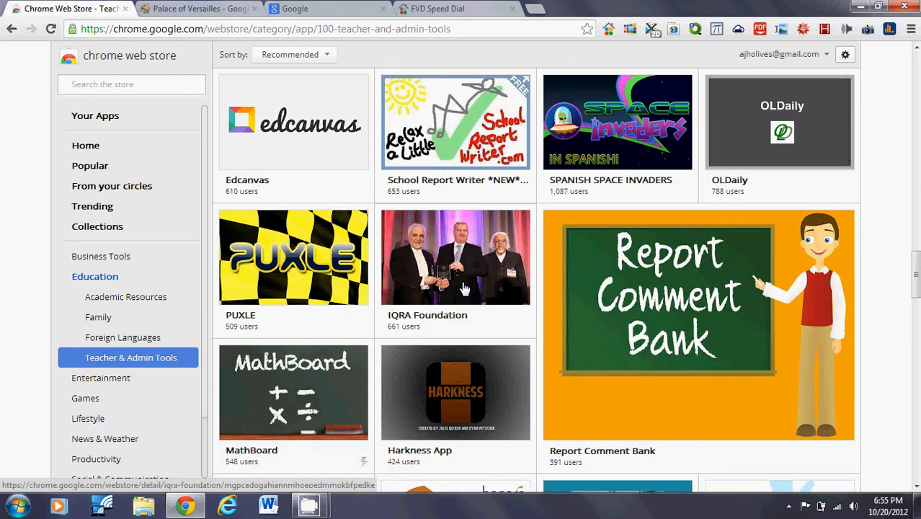
scroll(down, 3)
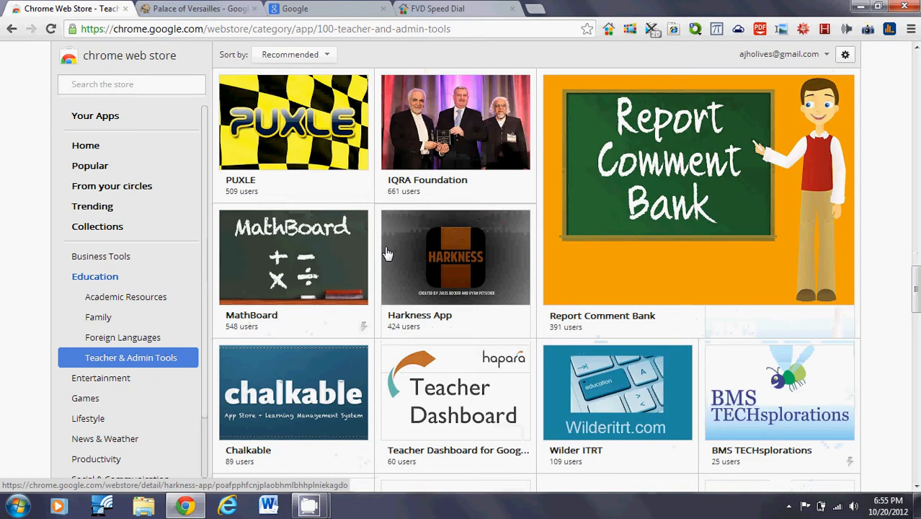
scroll(down, 3)
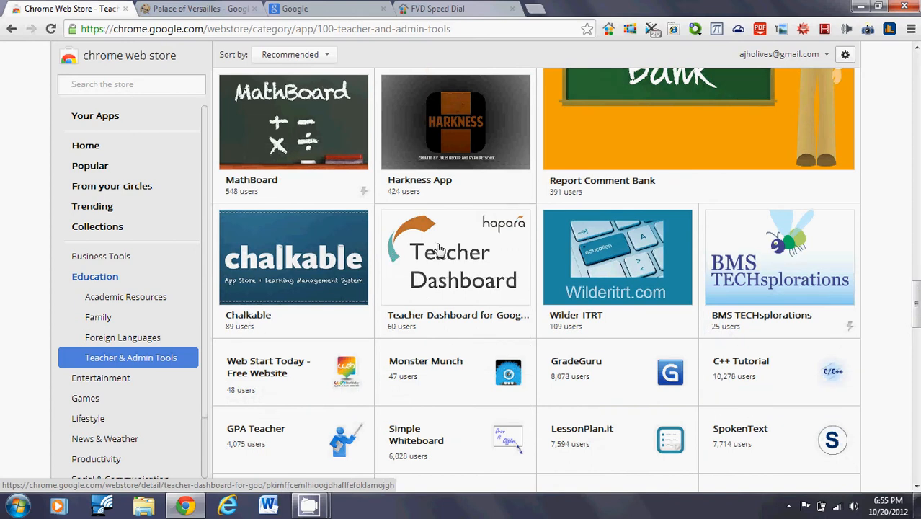
mouse_move(286, 213)
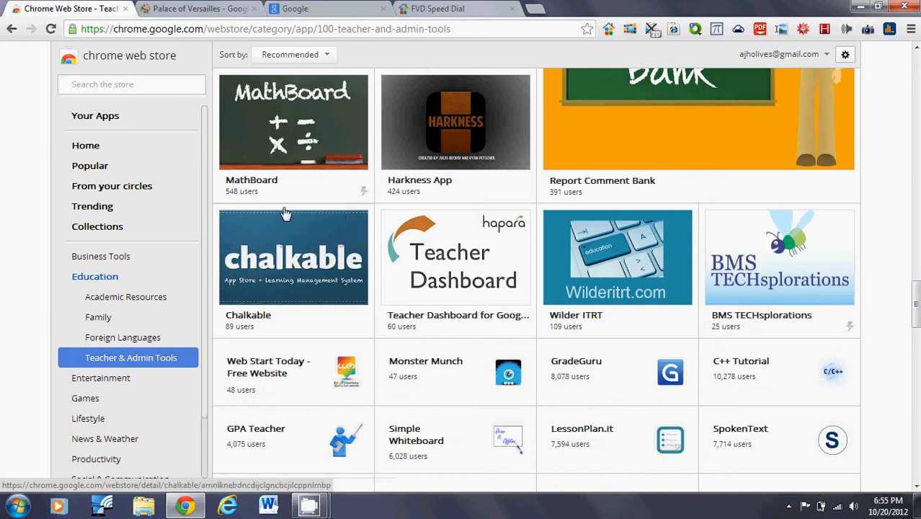
scroll(down, 3)
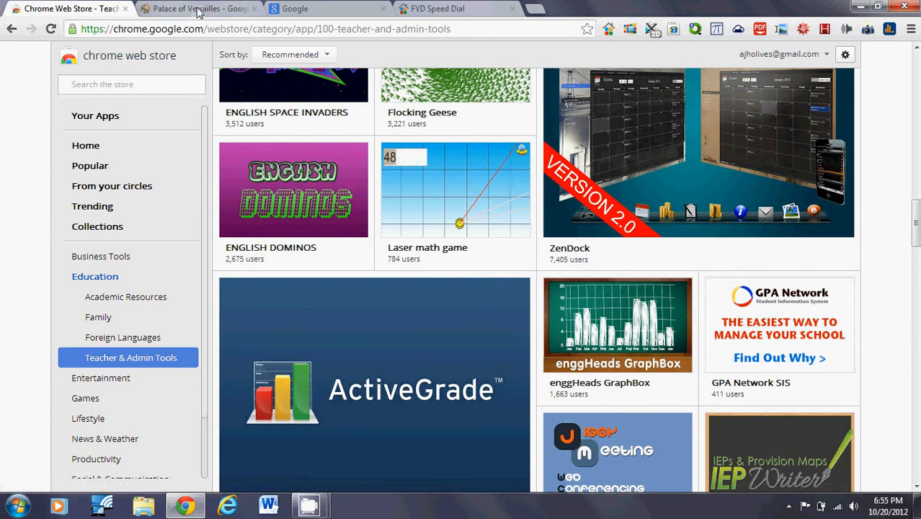
mouse_move(184, 11)
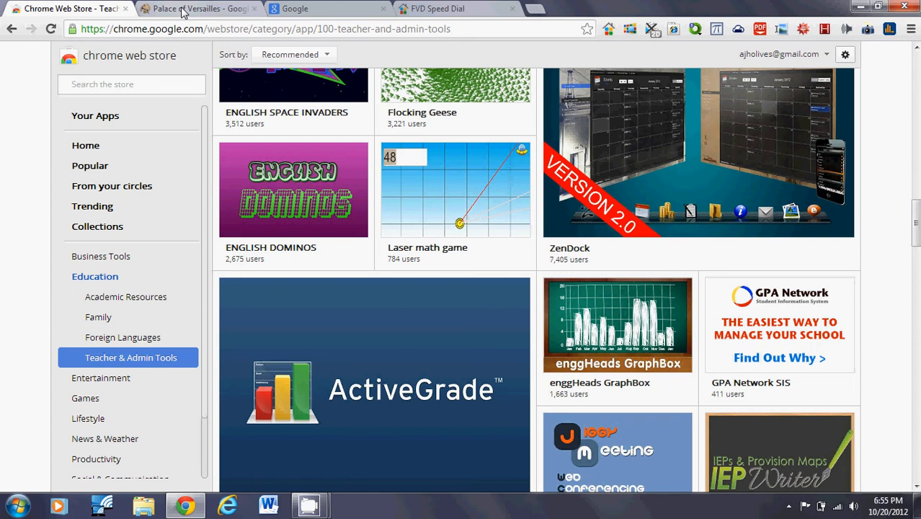
Return to the FVD Speed Dial tab and scroll its page toward the Google Drive shortcut
click(437, 8)
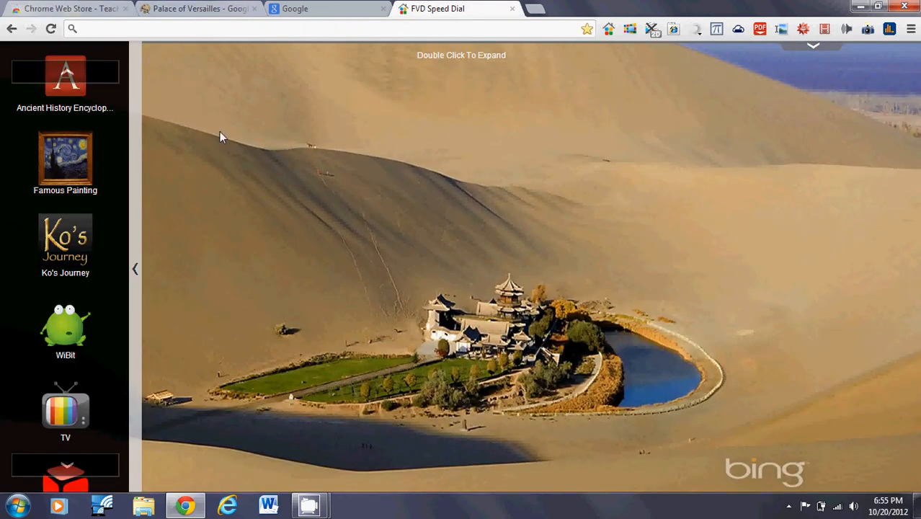
scroll(down, 3)
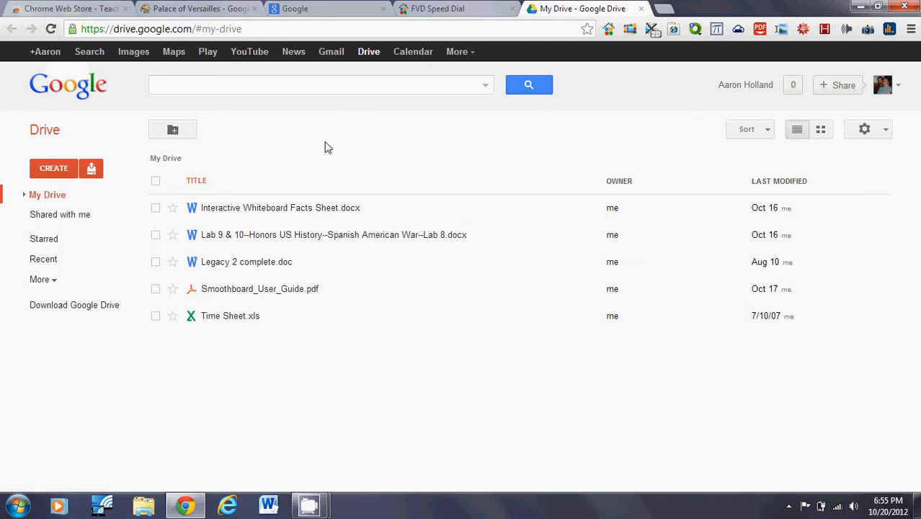
mouse_move(317, 212)
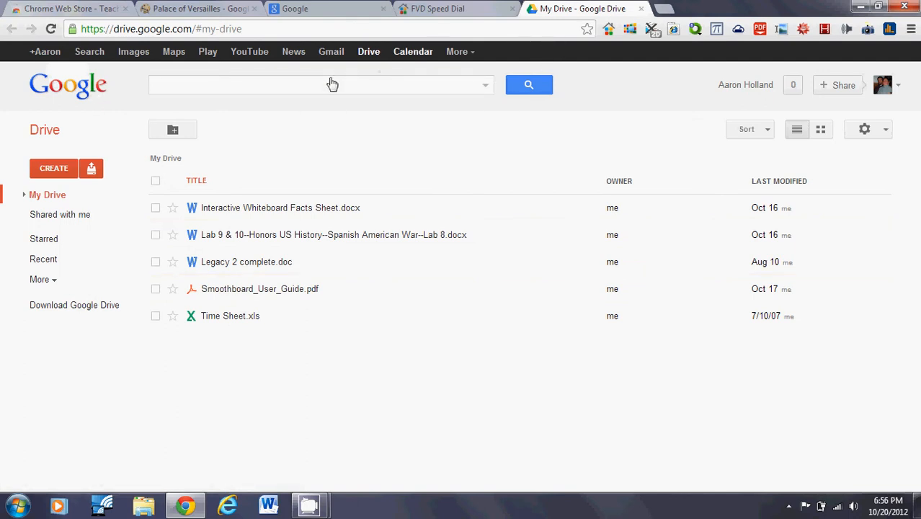
mouse_move(526, 289)
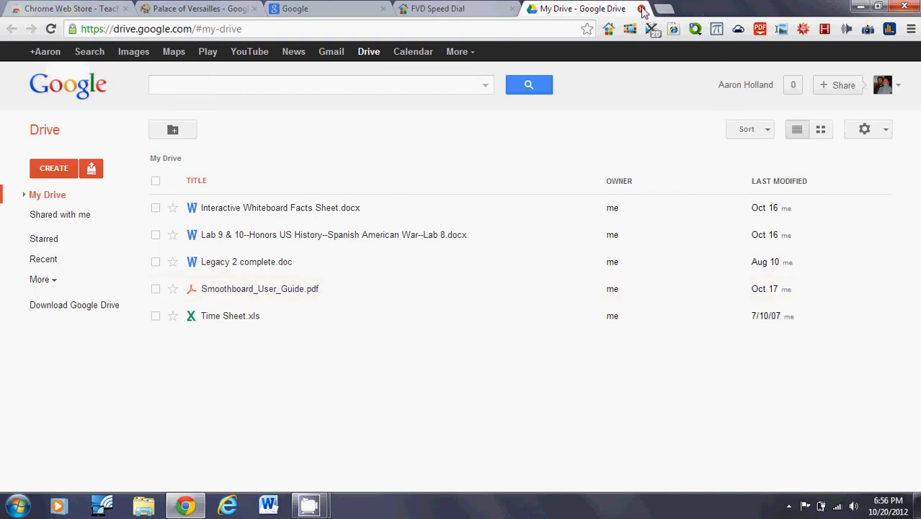
Close the Google Drive tab to return to FVD Speed Dial
click(641, 8)
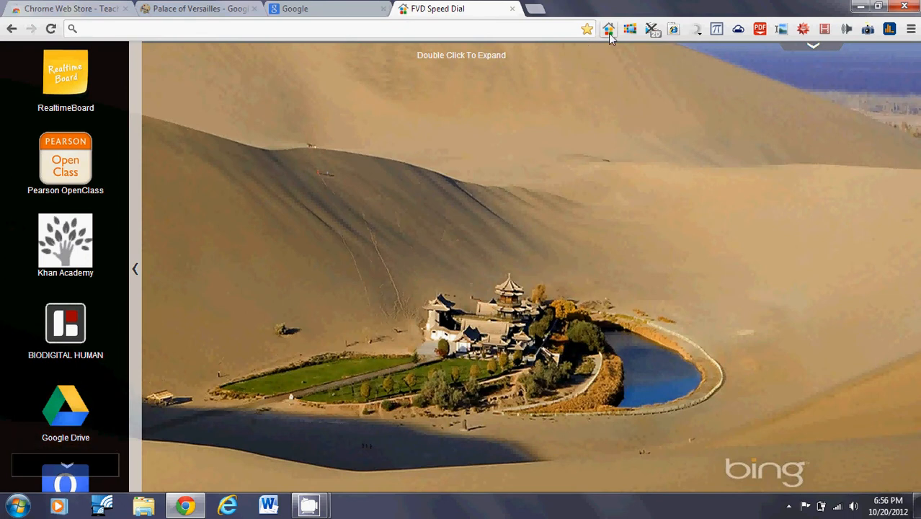
mouse_move(650, 32)
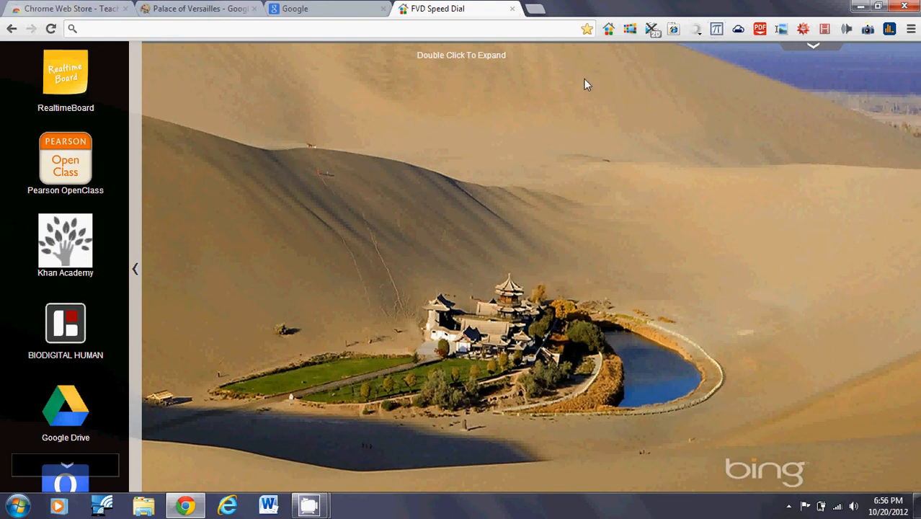
mouse_move(537, 82)
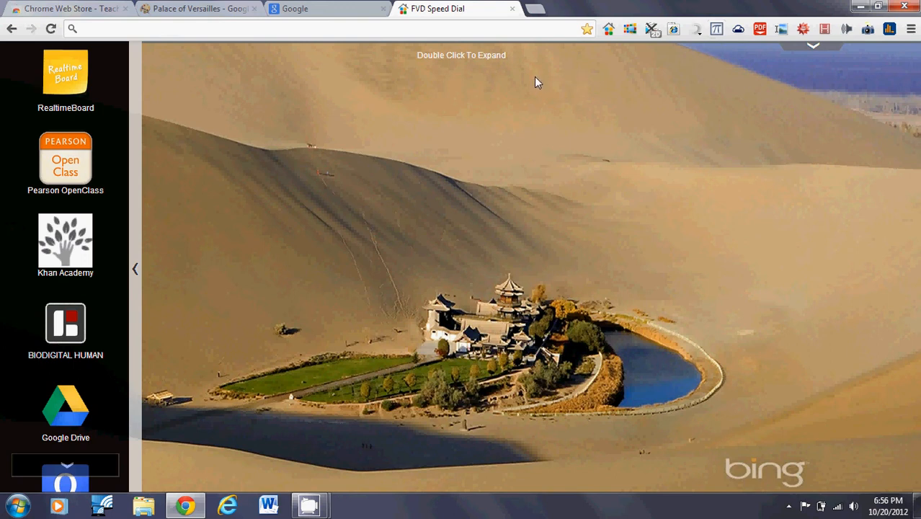
mouse_move(205, 233)
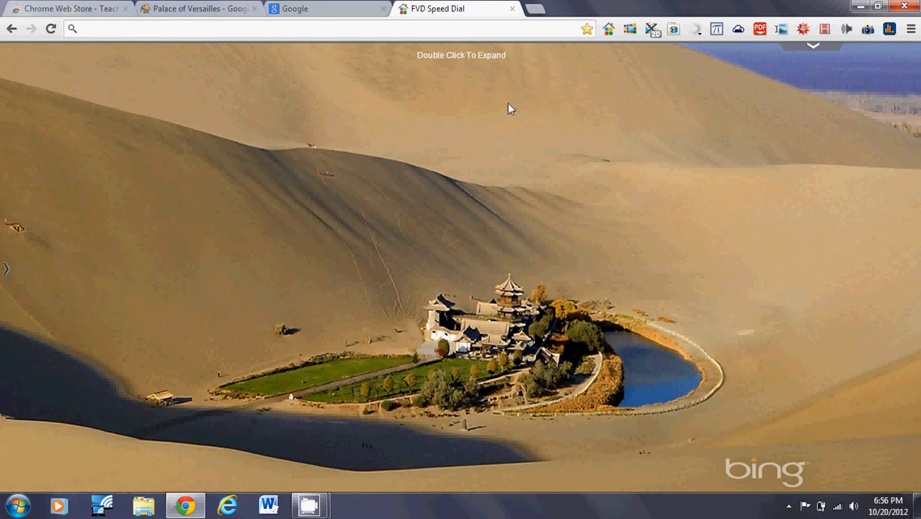
mouse_move(438, 238)
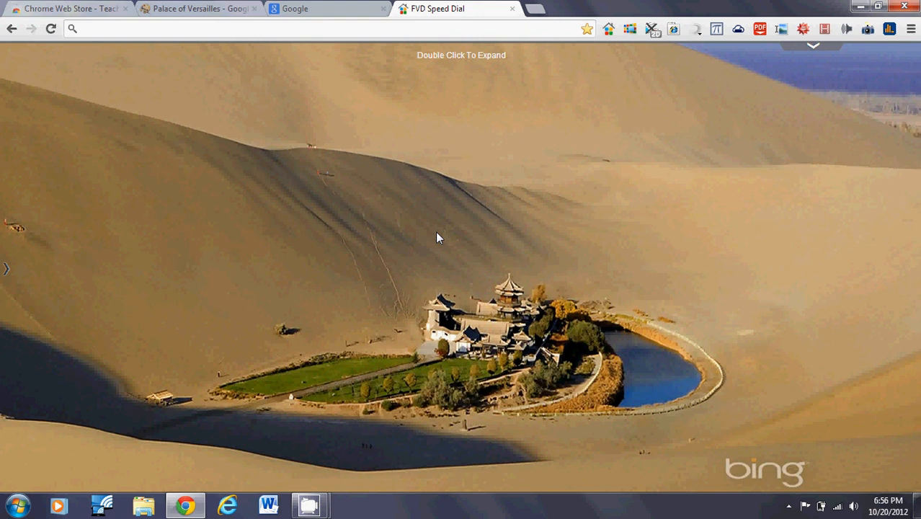
mouse_move(167, 81)
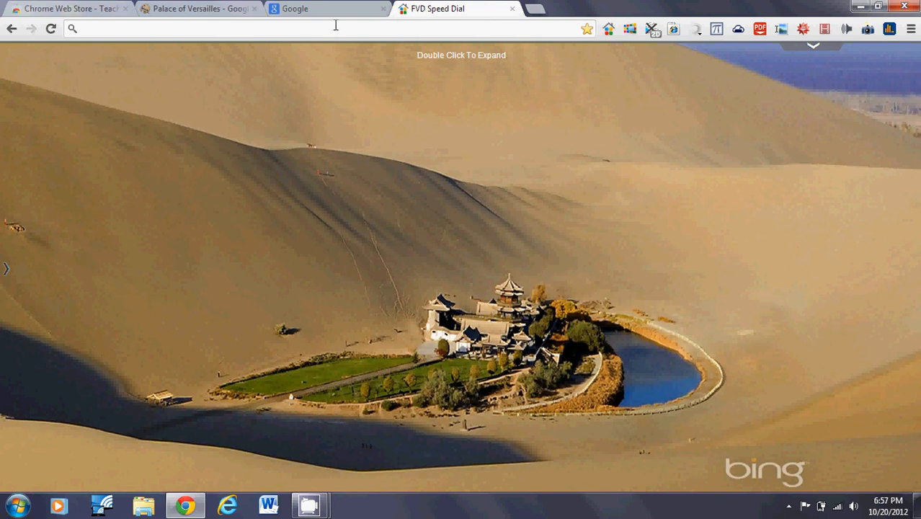
mouse_move(414, 157)
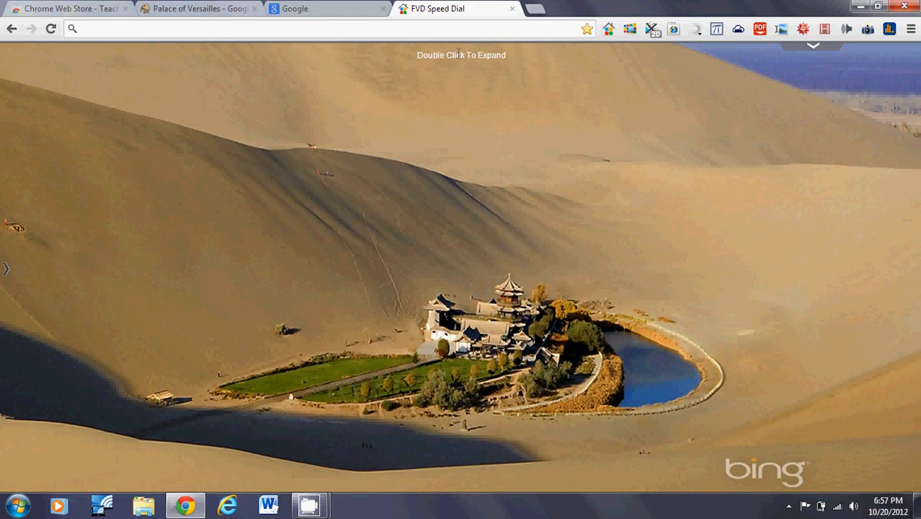
Expand the social studies dial and open the cyclingthealps.com thumbnail
click(429, 51)
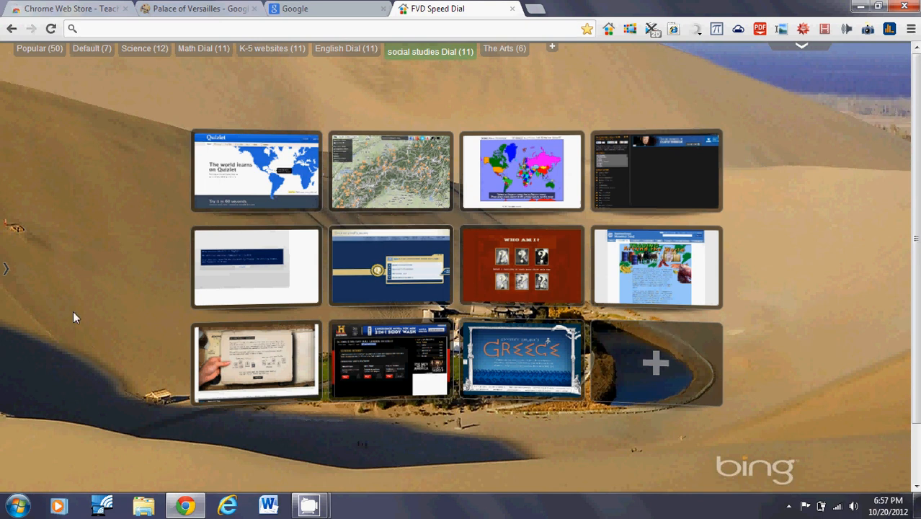
mouse_move(498, 329)
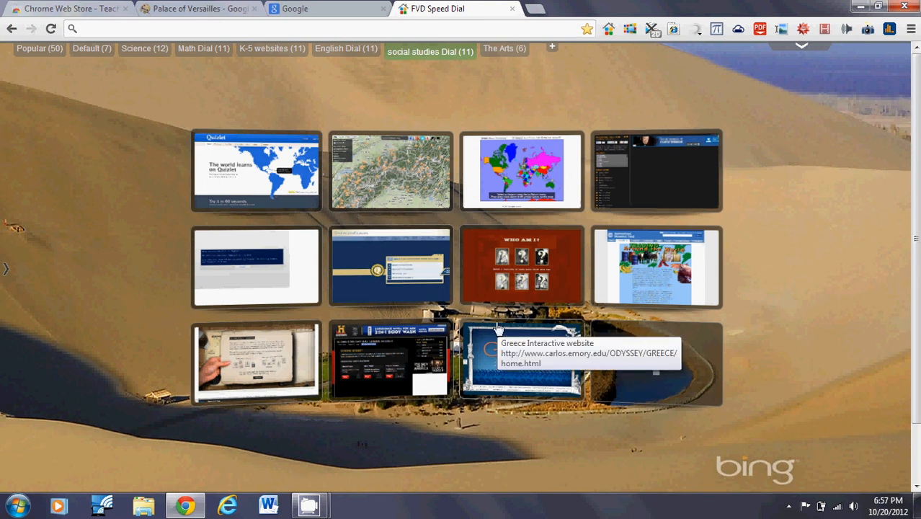
mouse_move(605, 246)
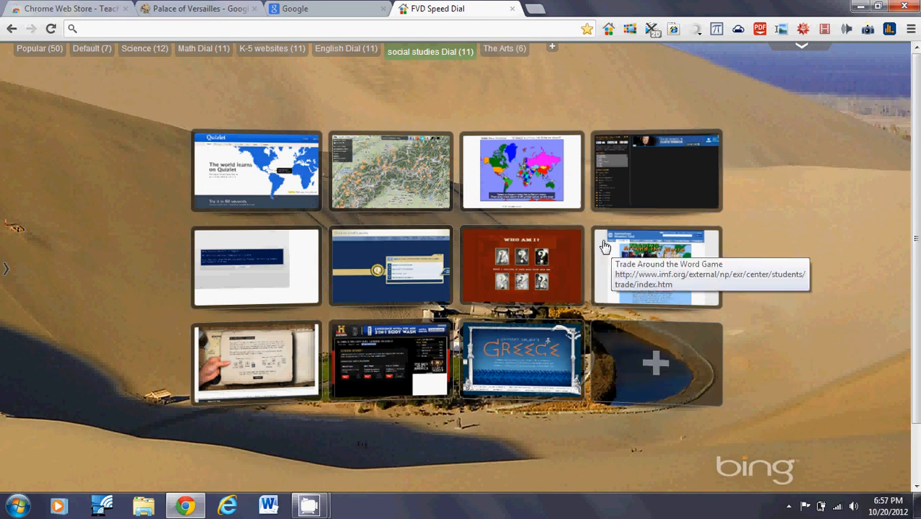
mouse_move(345, 178)
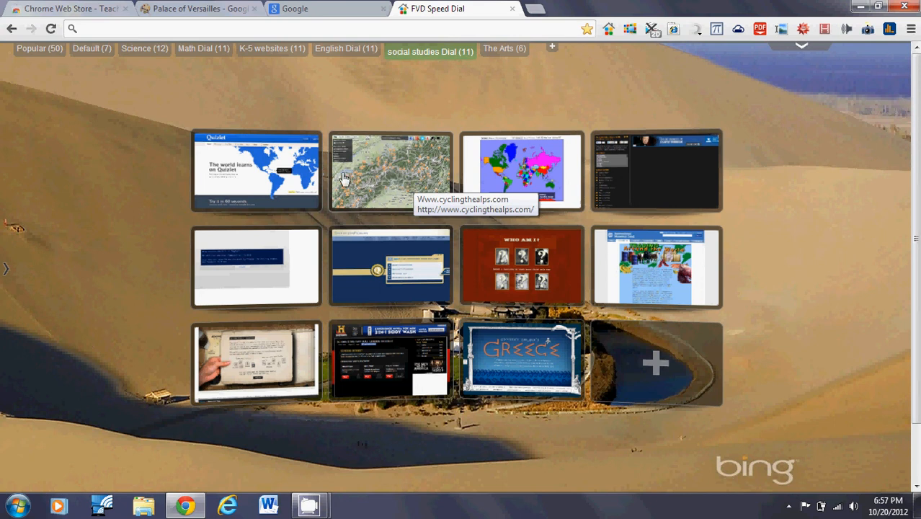
click(390, 171)
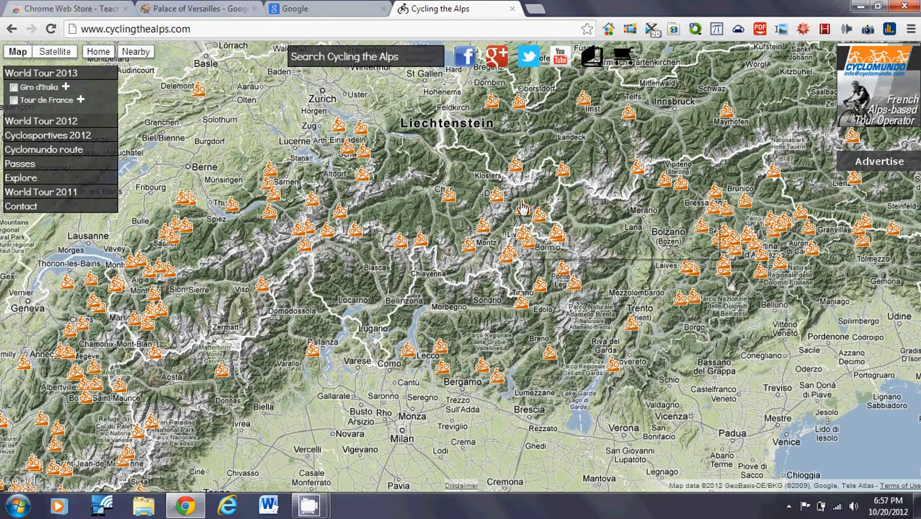
mouse_move(560, 182)
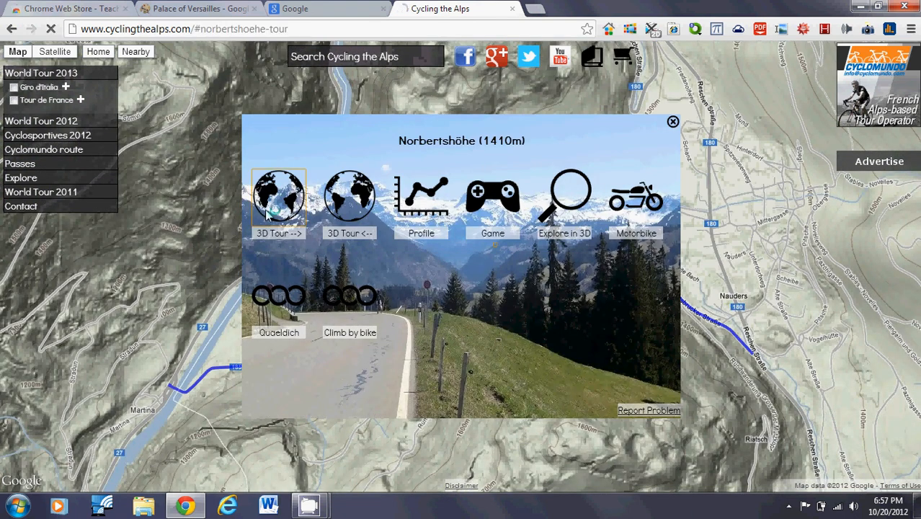
Start the Norbertshöhe 3D Google Earth tour and let it play through
click(279, 196)
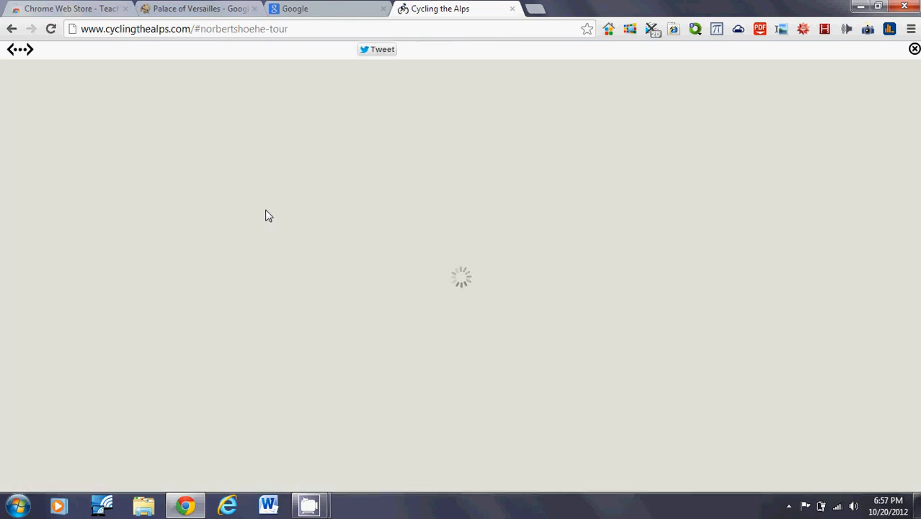
mouse_move(294, 215)
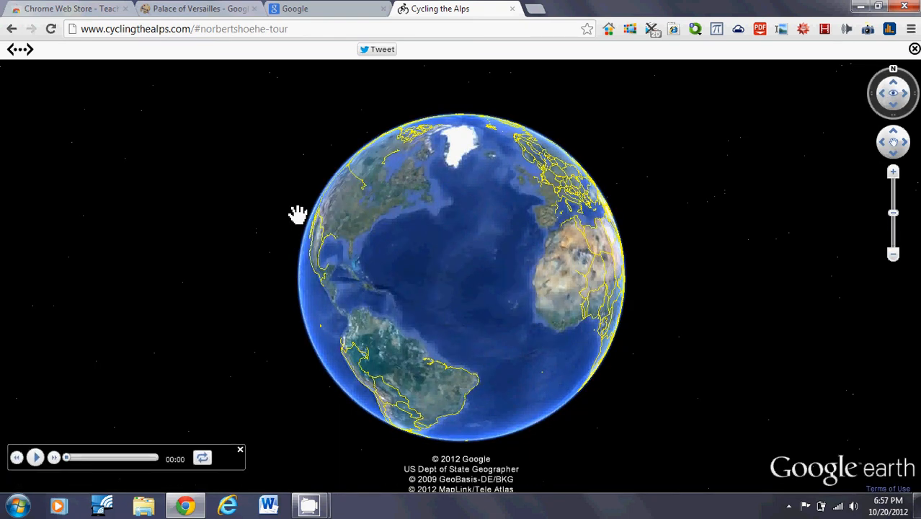
click(35, 457)
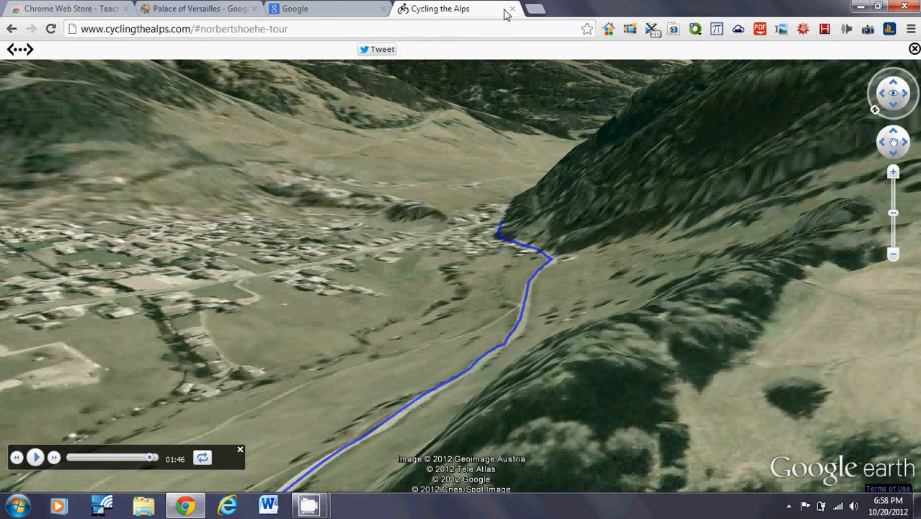
Close the Cycling the Alps tab and open a fresh Speed Dial tab
click(512, 9)
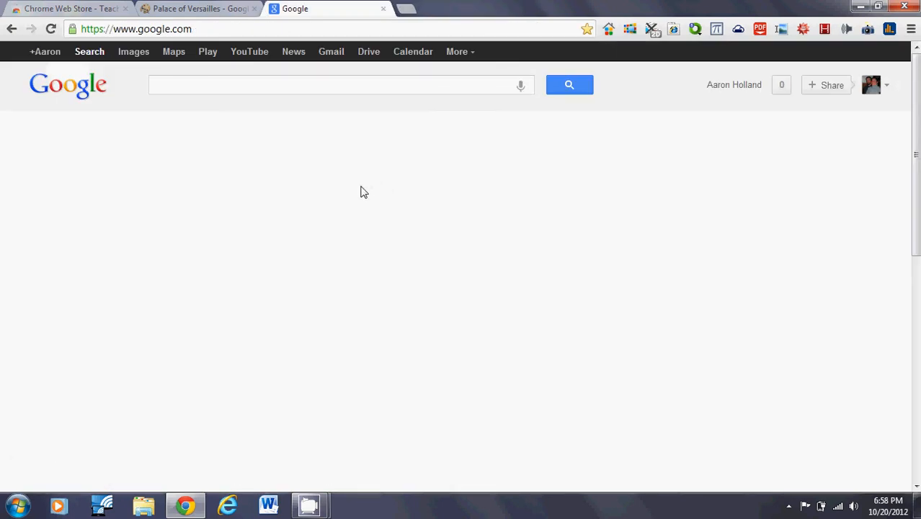
mouse_move(430, 7)
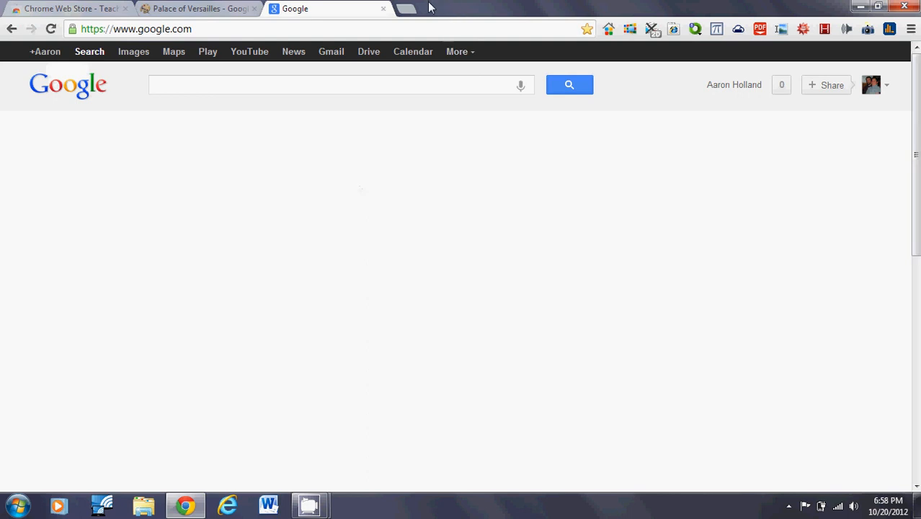
click(406, 8)
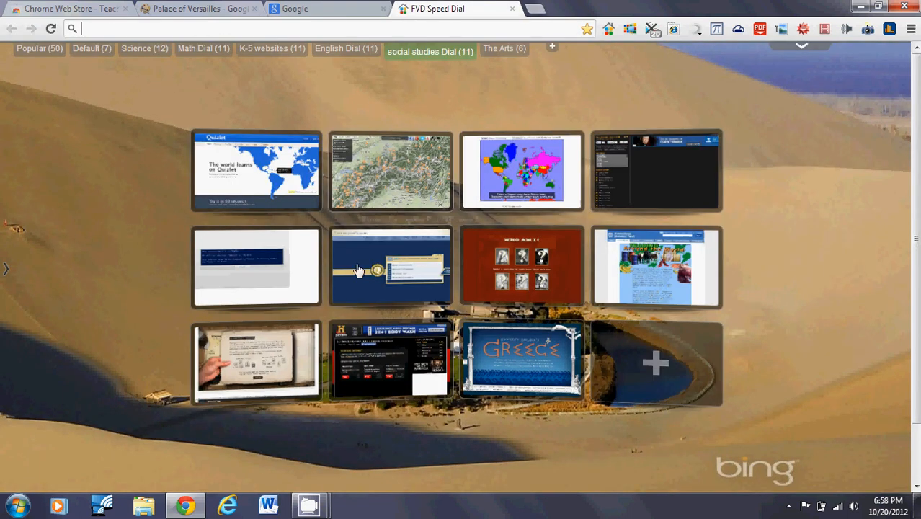